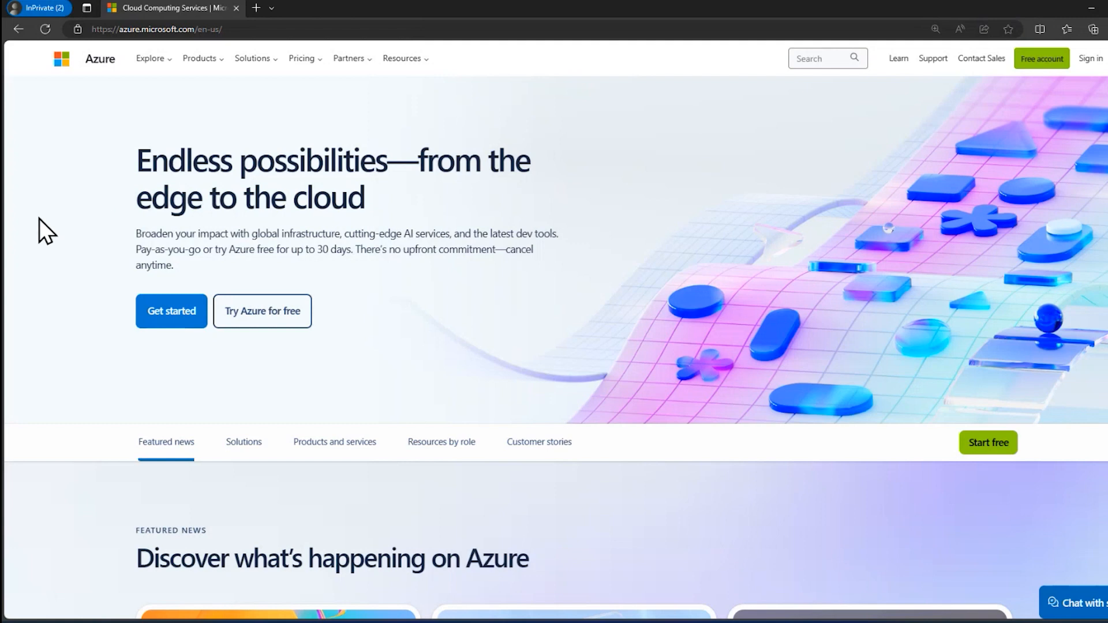
mouse_move(268, 310)
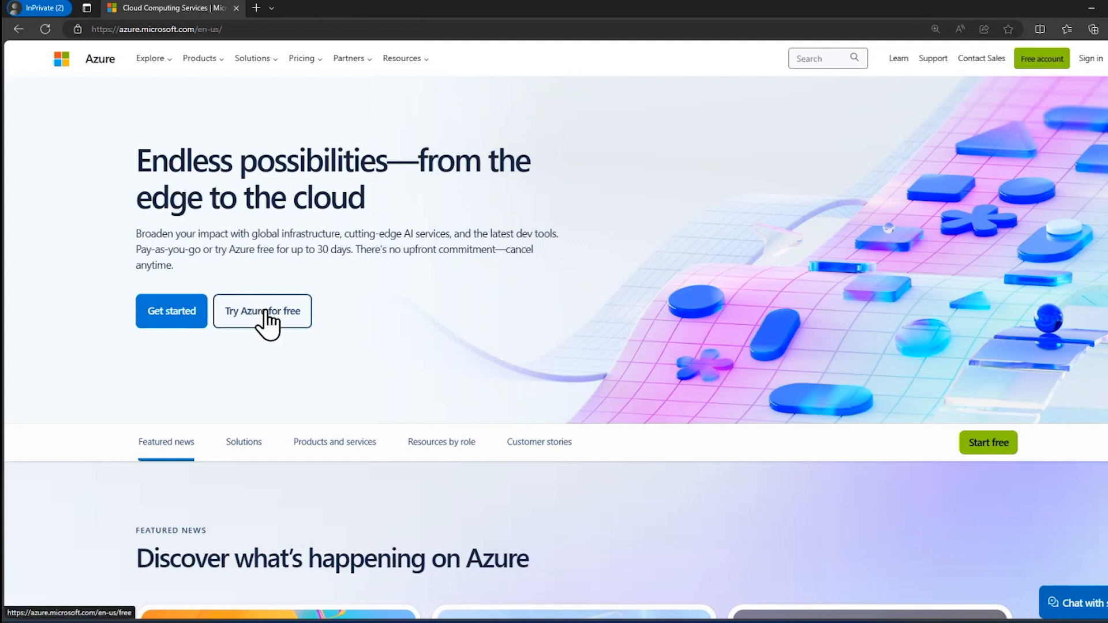
Step: Open the free Azure account offer from the azure.microsoft.com homepage
left_click(262, 311)
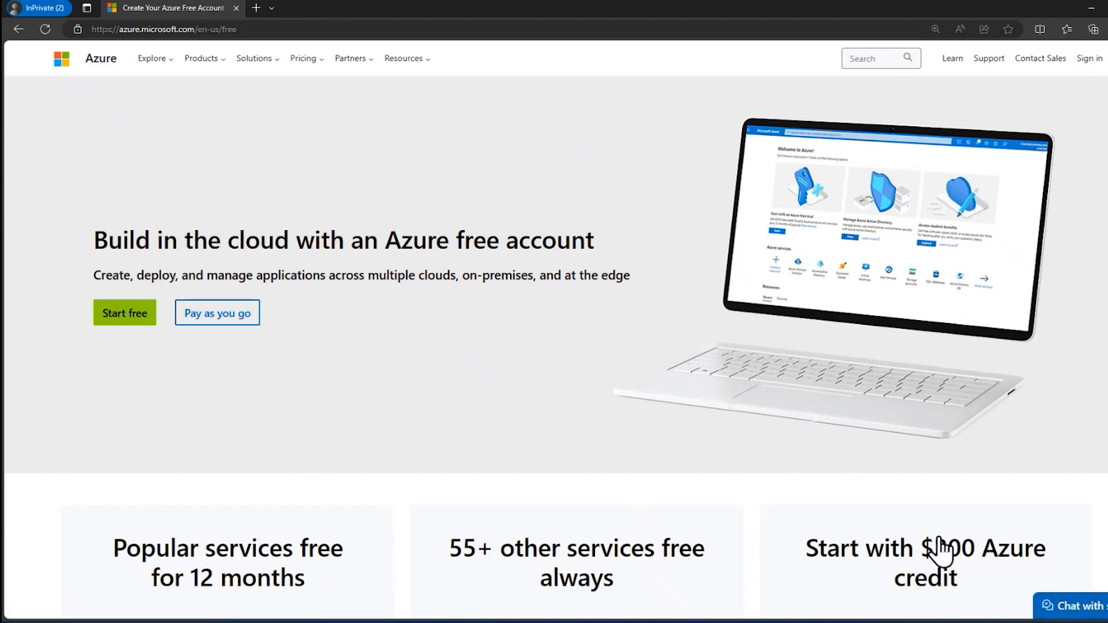
mouse_move(531, 472)
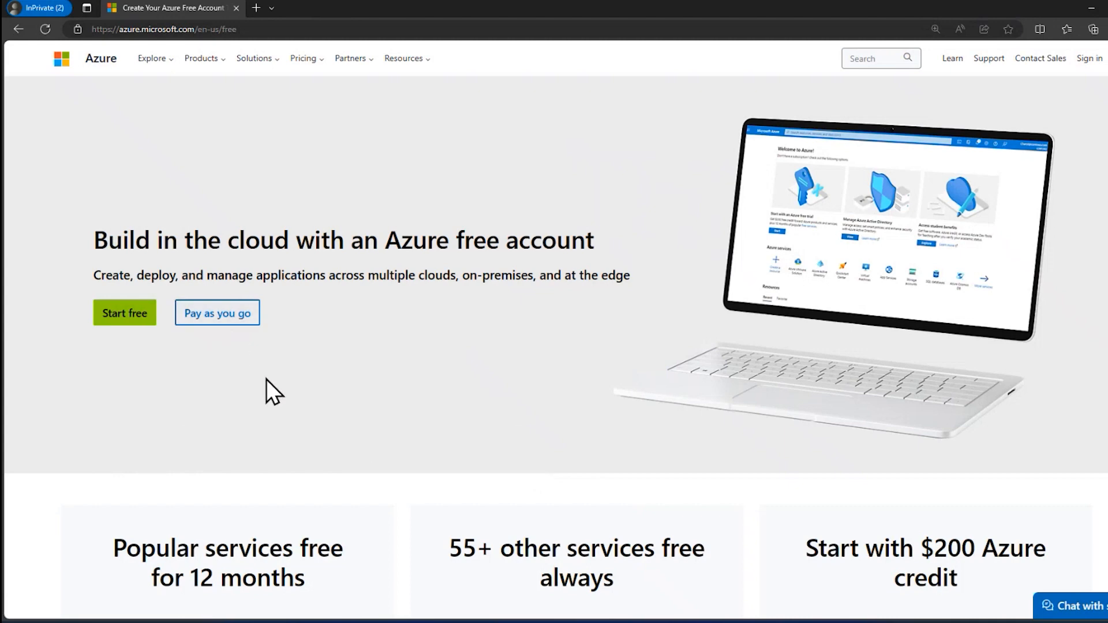
mouse_move(471, 304)
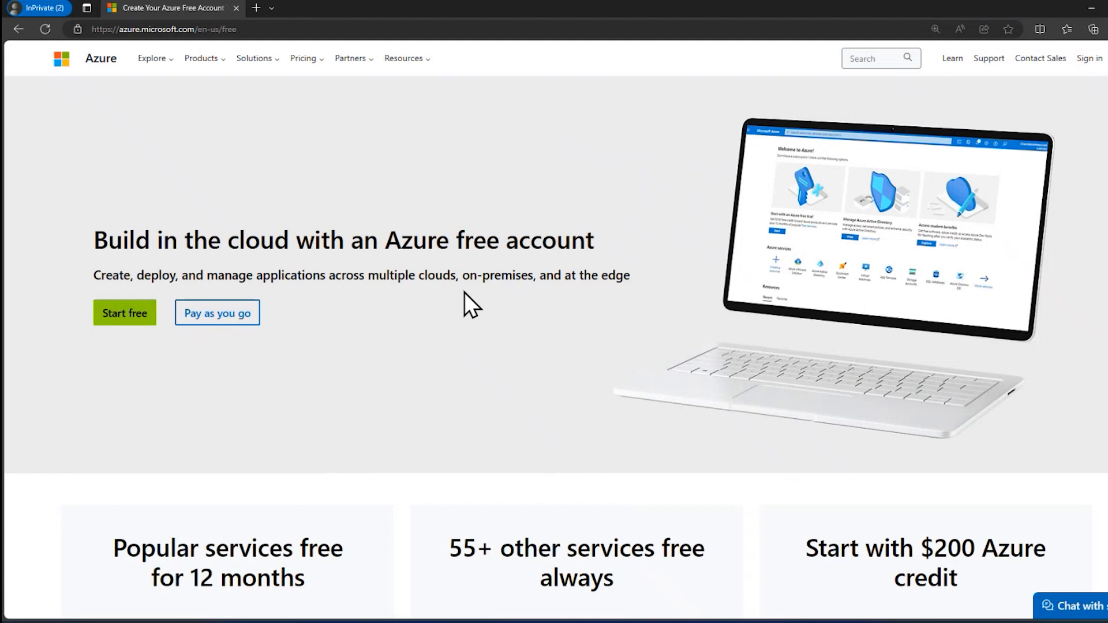
mouse_move(269, 361)
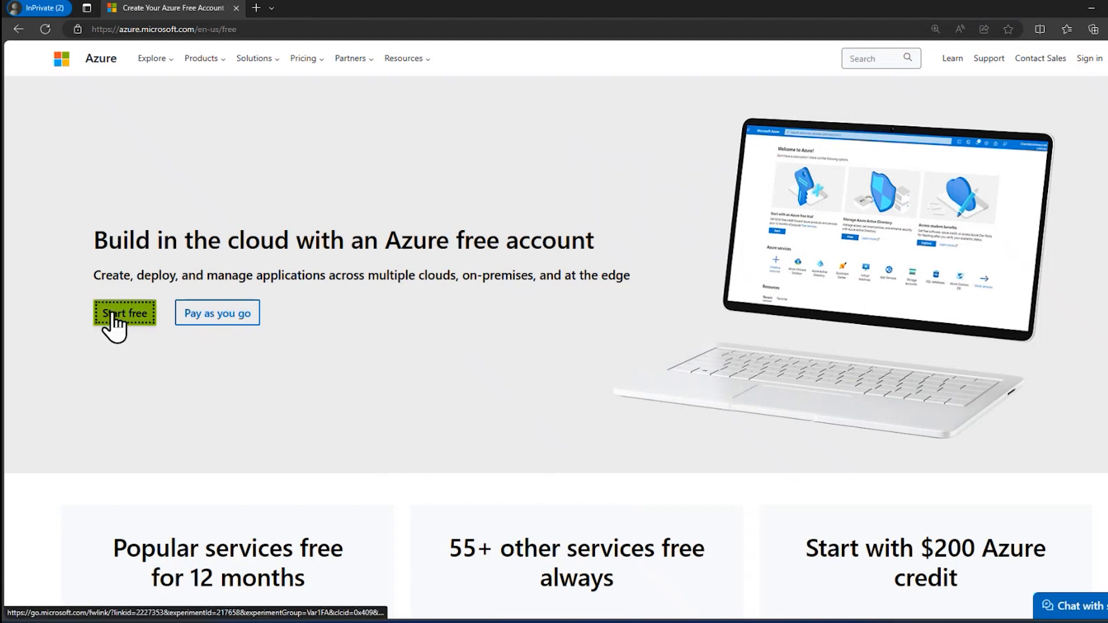
Step: Start the free signup and sign out of the previously signed-in Microsoft account
left_click(124, 313)
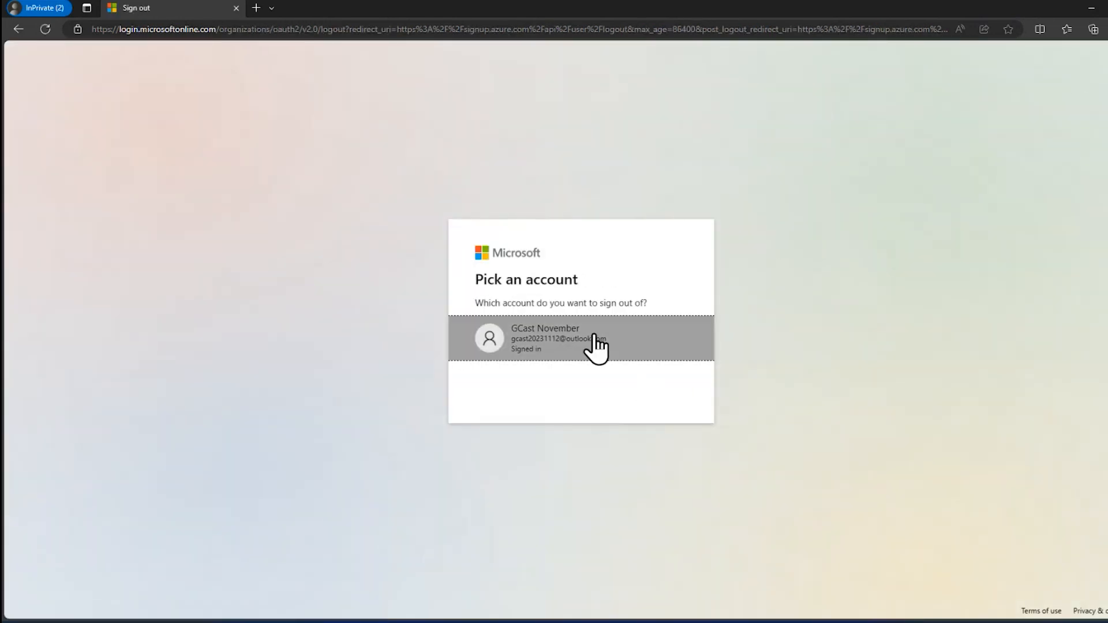
left_click(579, 338)
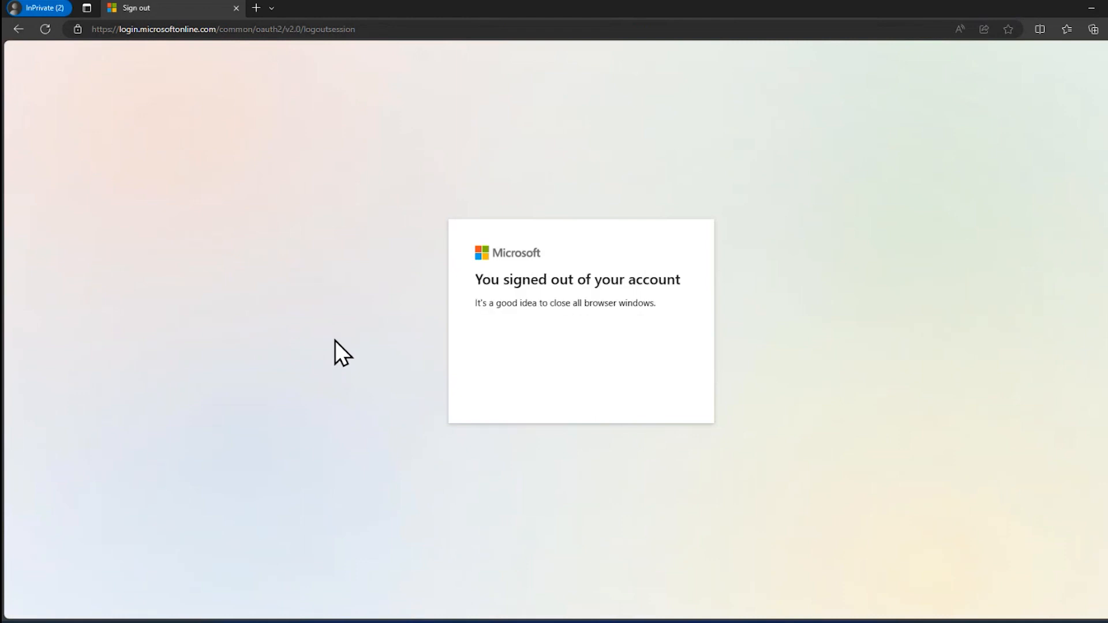
left_click(221, 29)
type("azu")
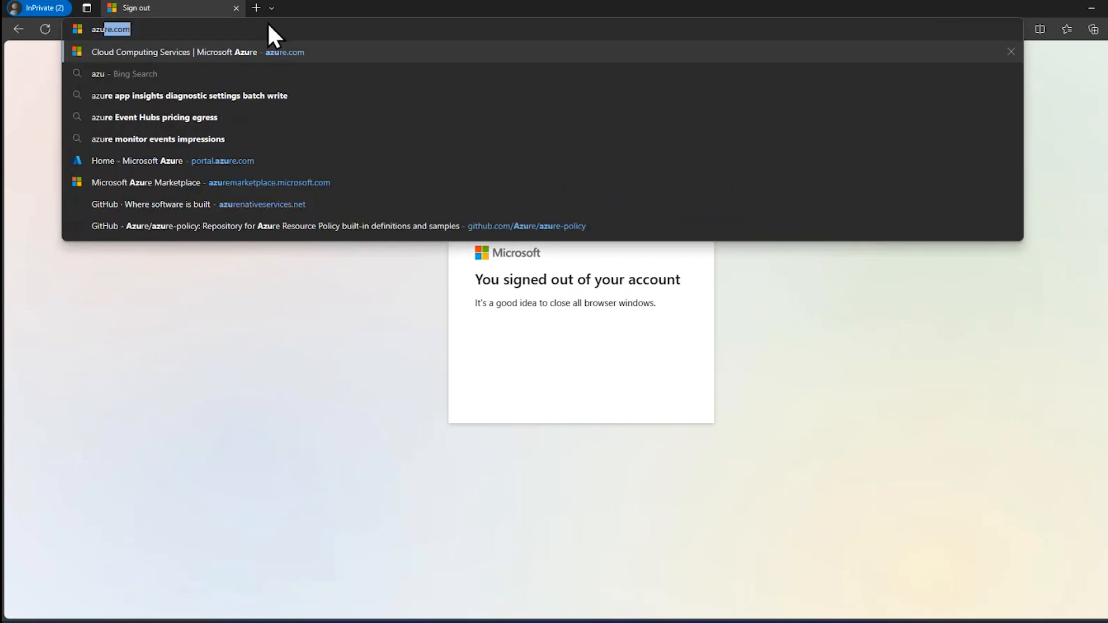
Step: Return to azure.com, reopen the free account offer and start signup to reach the account chooser
left_click(196, 52)
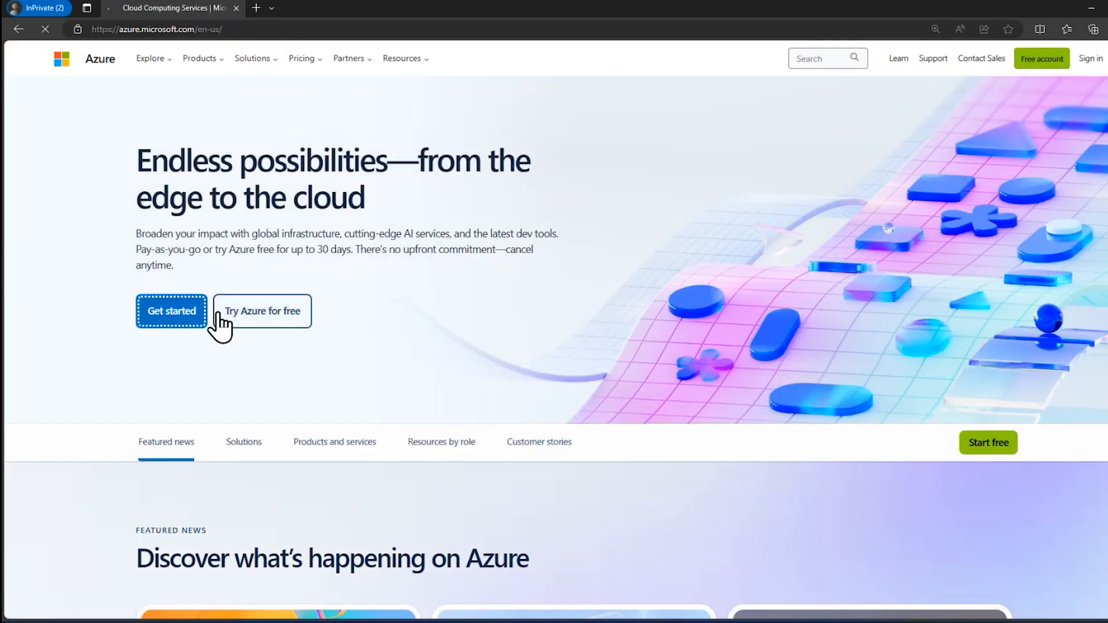
left_click(262, 310)
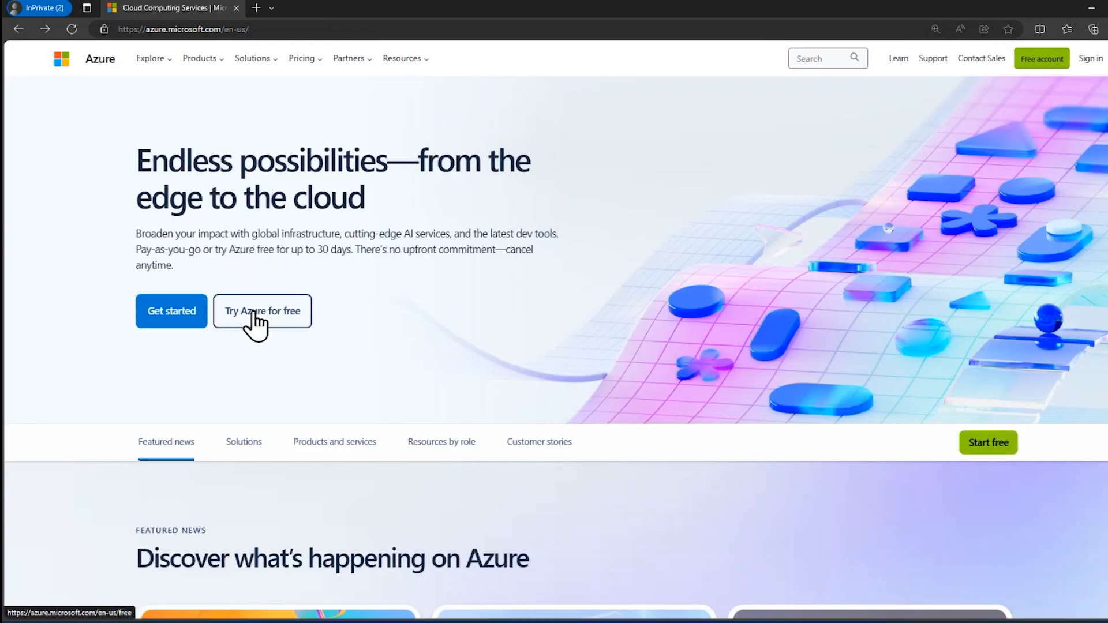
left_click(262, 311)
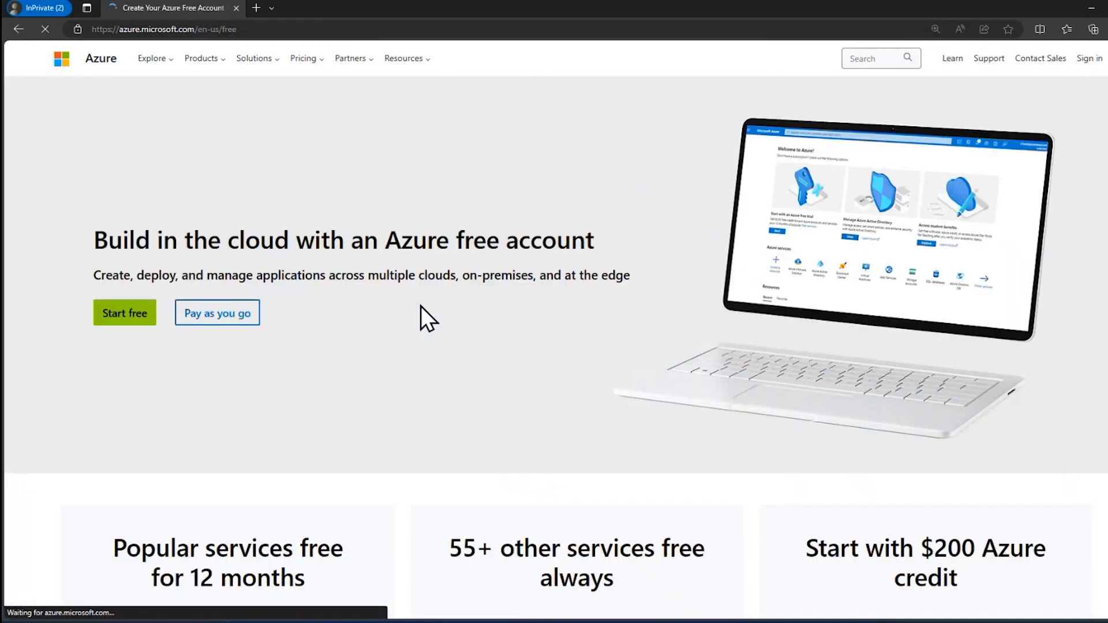
left_click(124, 312)
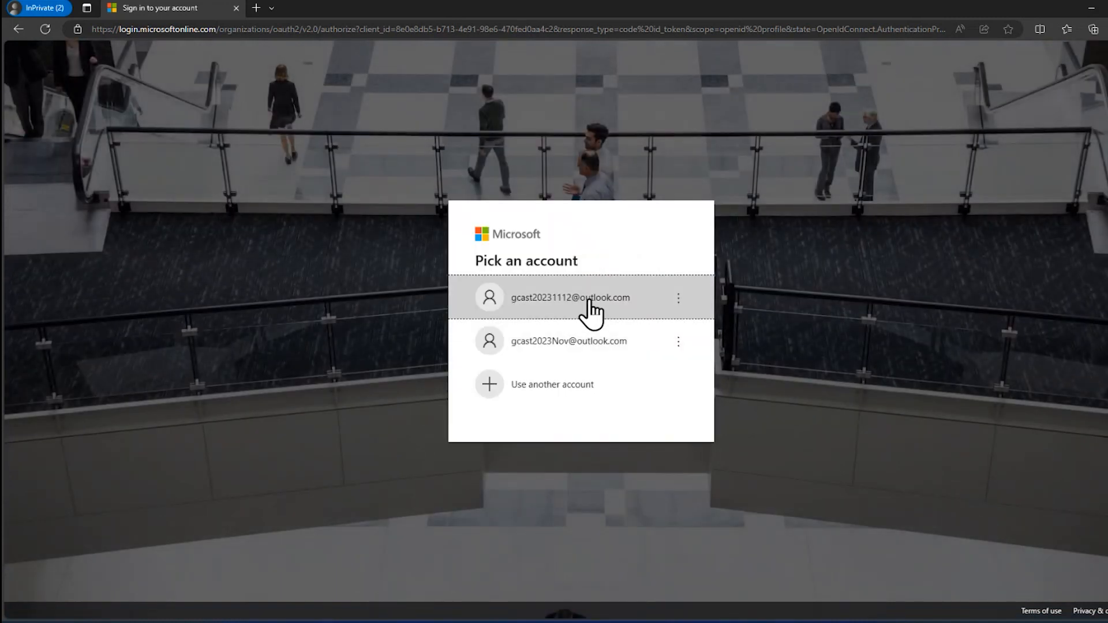
Step: Sign in with the first listed account and its password, declining to stay signed in
left_click(569, 297)
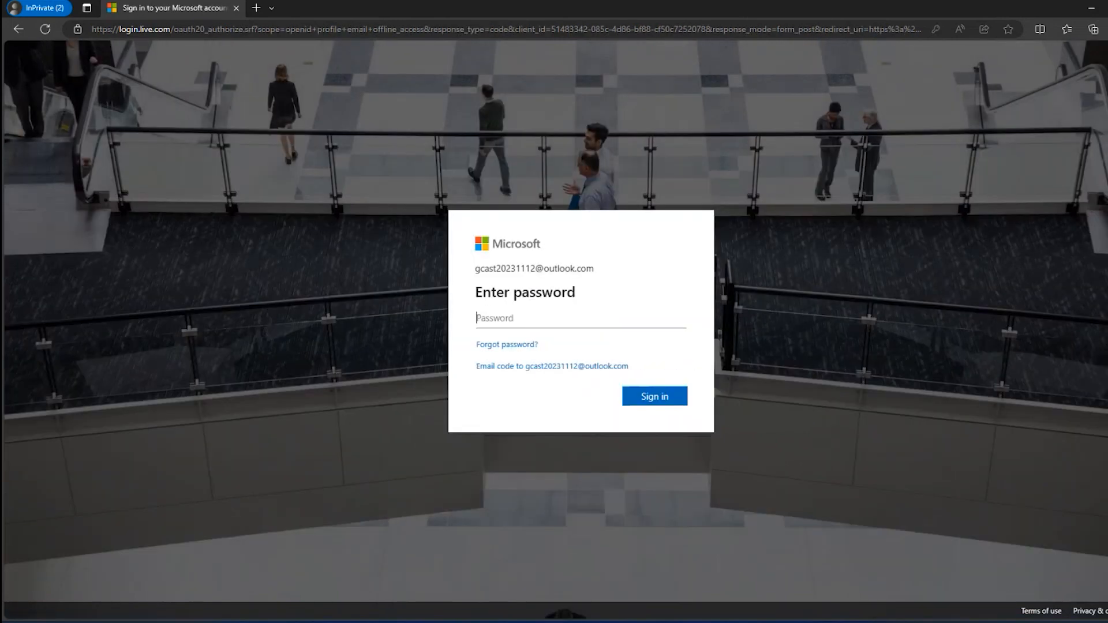
left_click(579, 318)
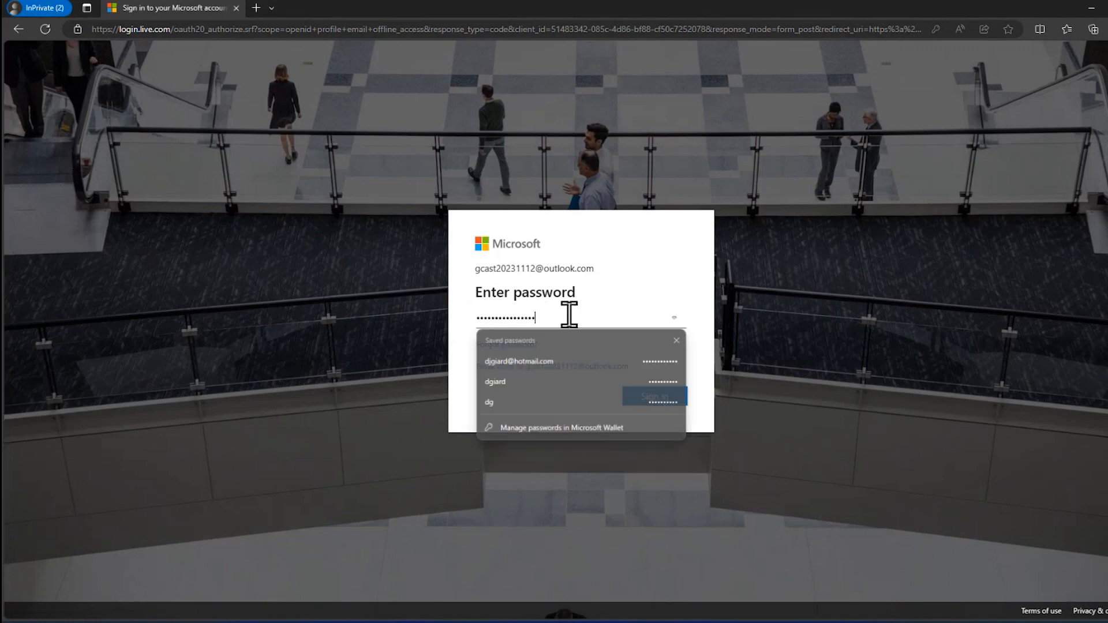
left_click(654, 396)
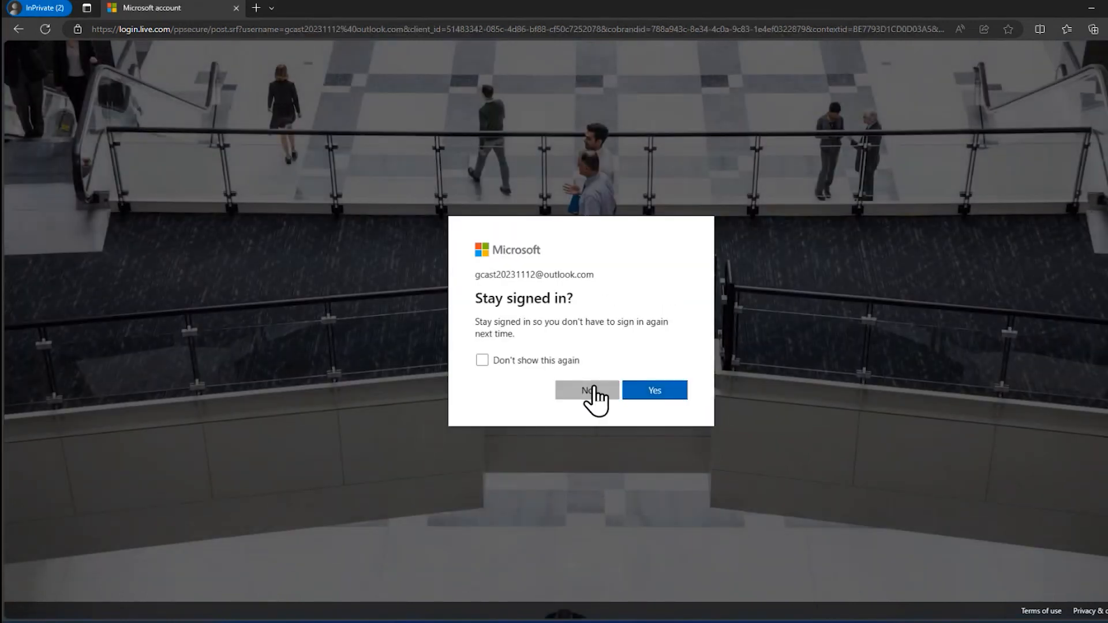
left_click(586, 390)
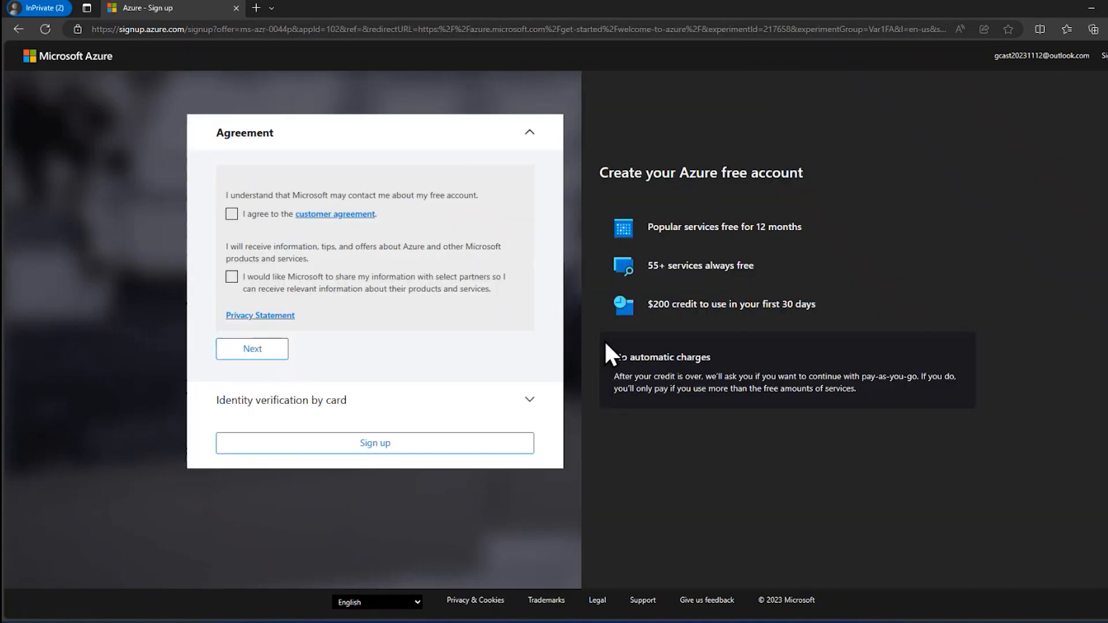
Step: Accept the customer agreement, fill the card identity verification form and submit the free signup
left_click(231, 213)
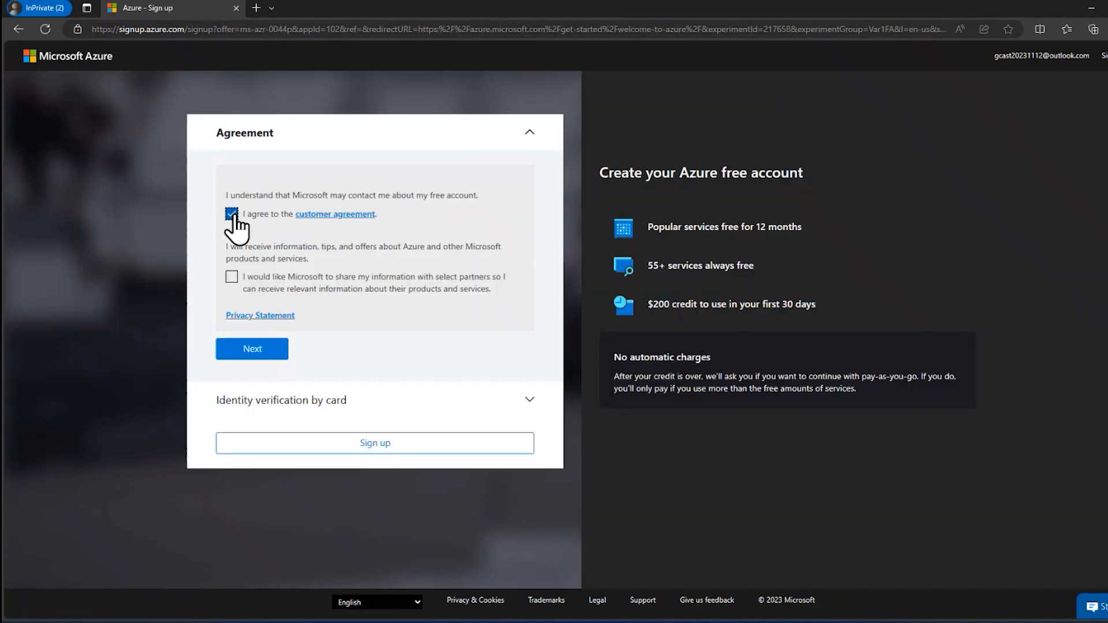
left_click(231, 214)
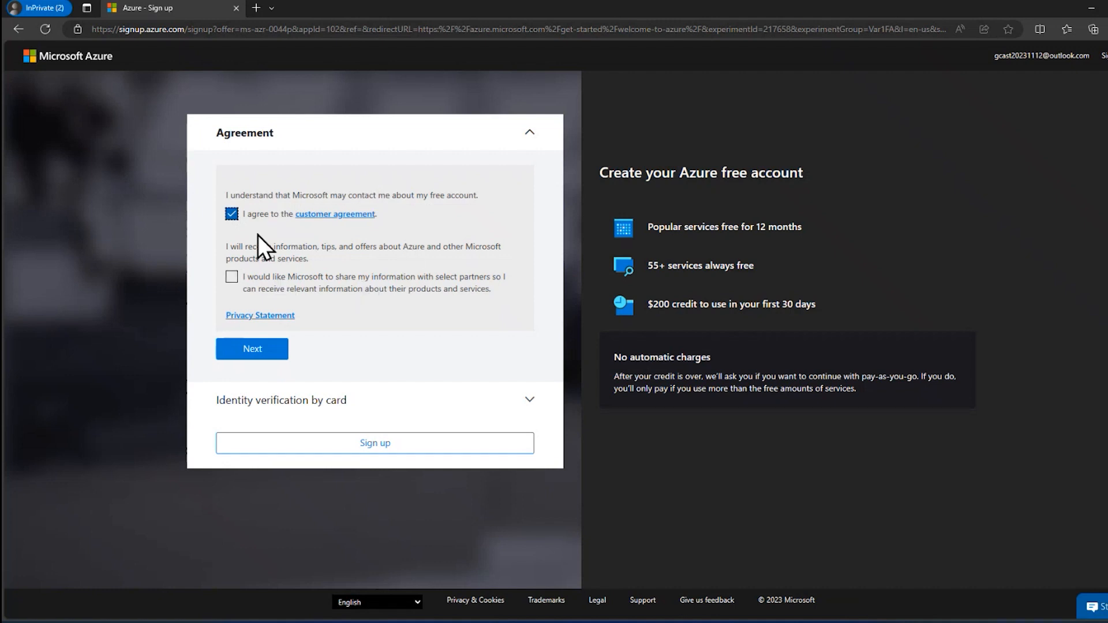
mouse_move(364, 272)
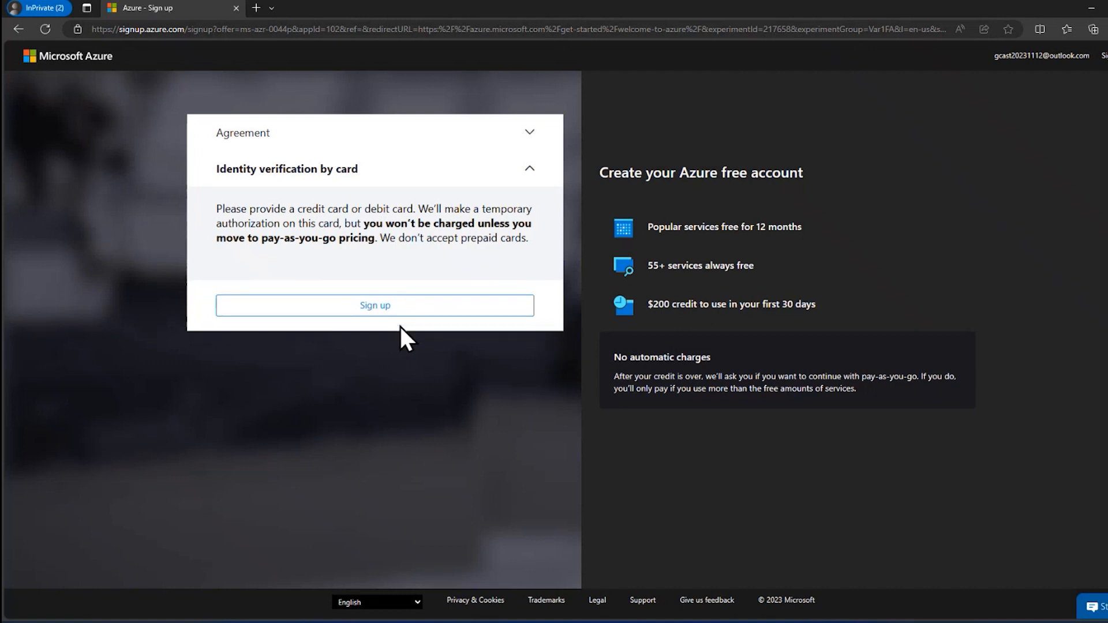
left_click(374, 305)
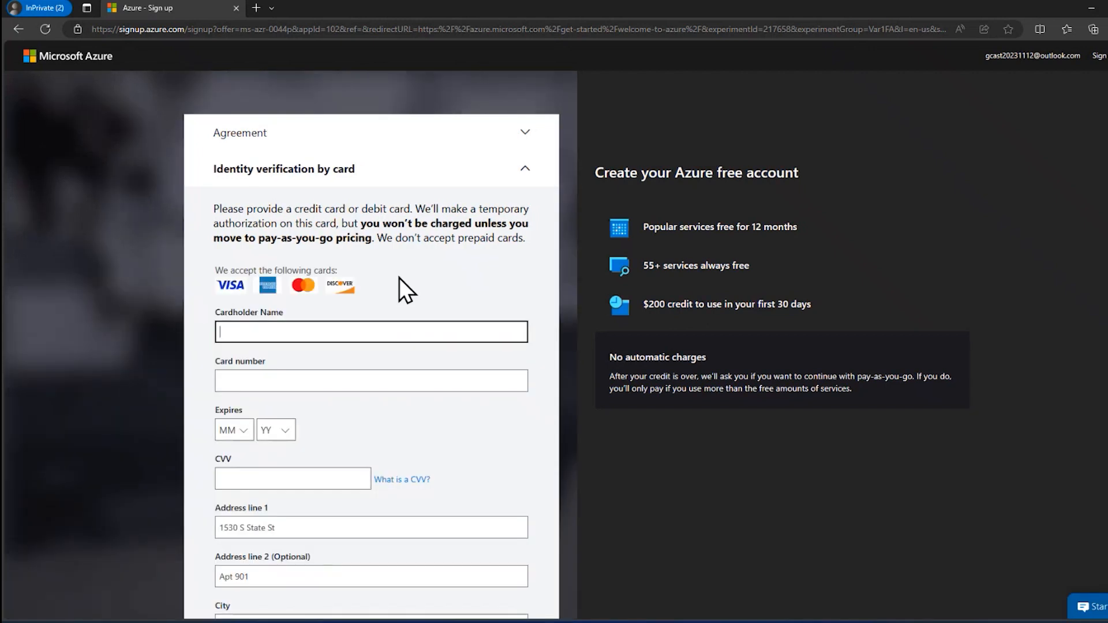
mouse_move(412, 282)
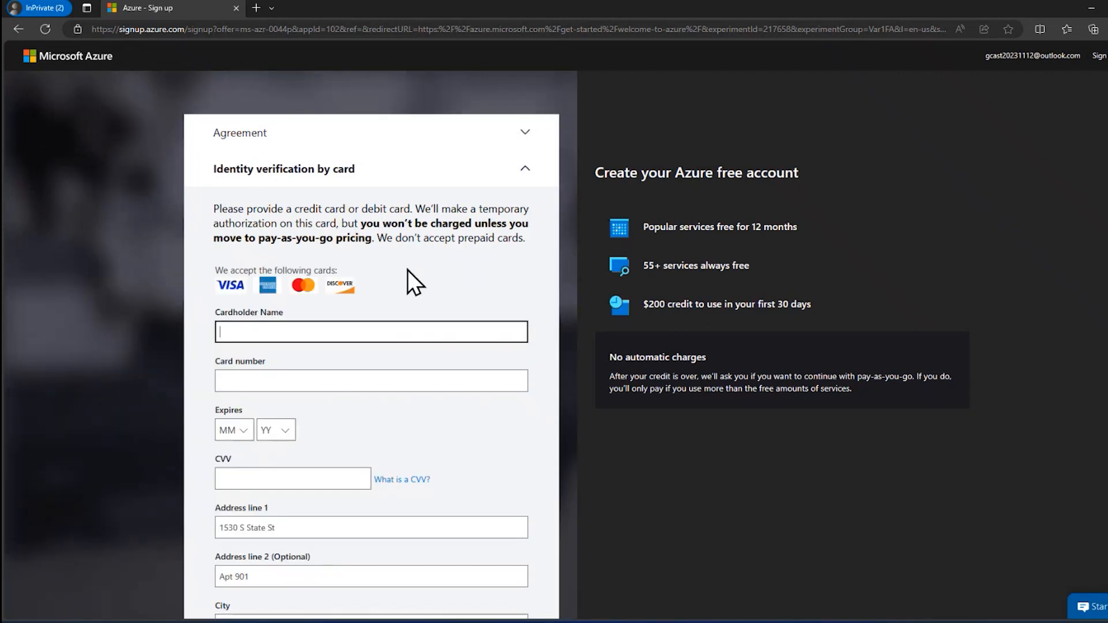
mouse_move(282, 243)
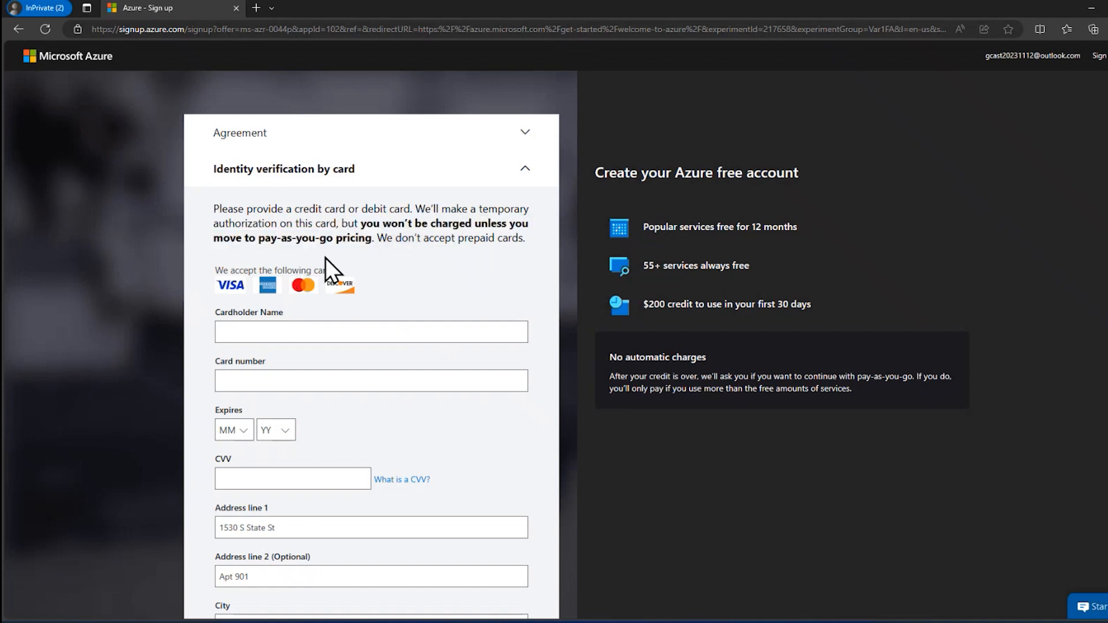
mouse_move(292, 243)
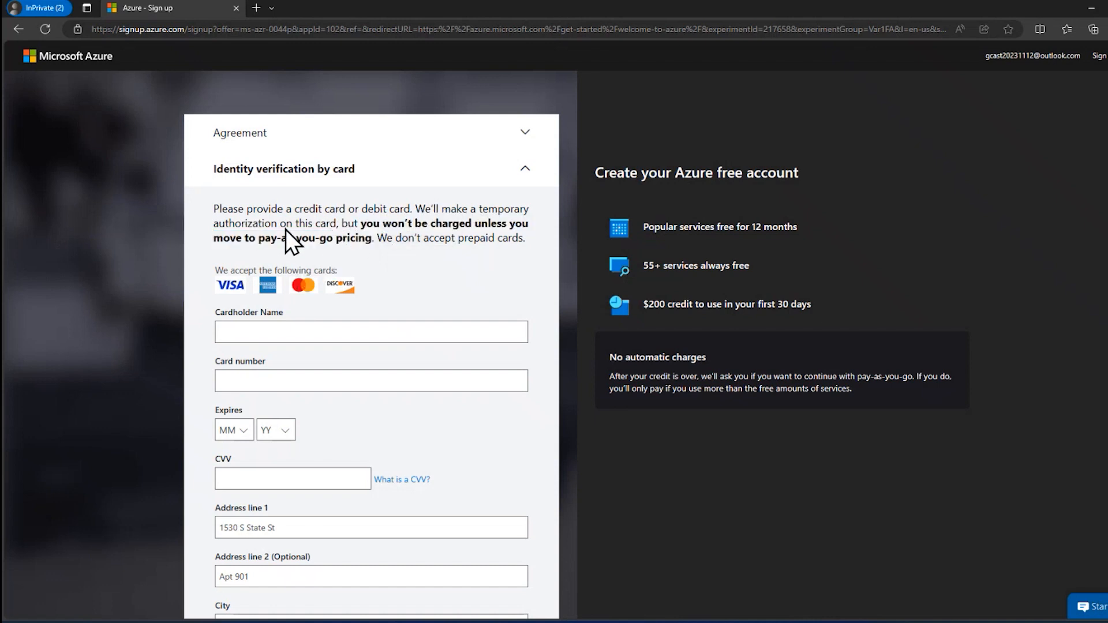
scroll("down", 3)
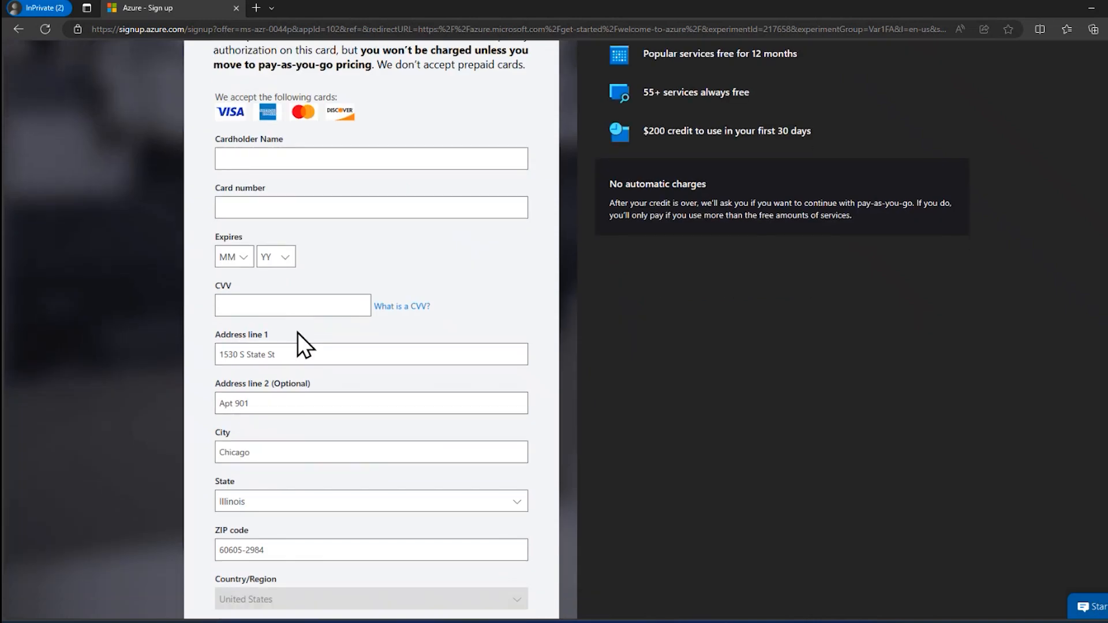
scroll("down", 3)
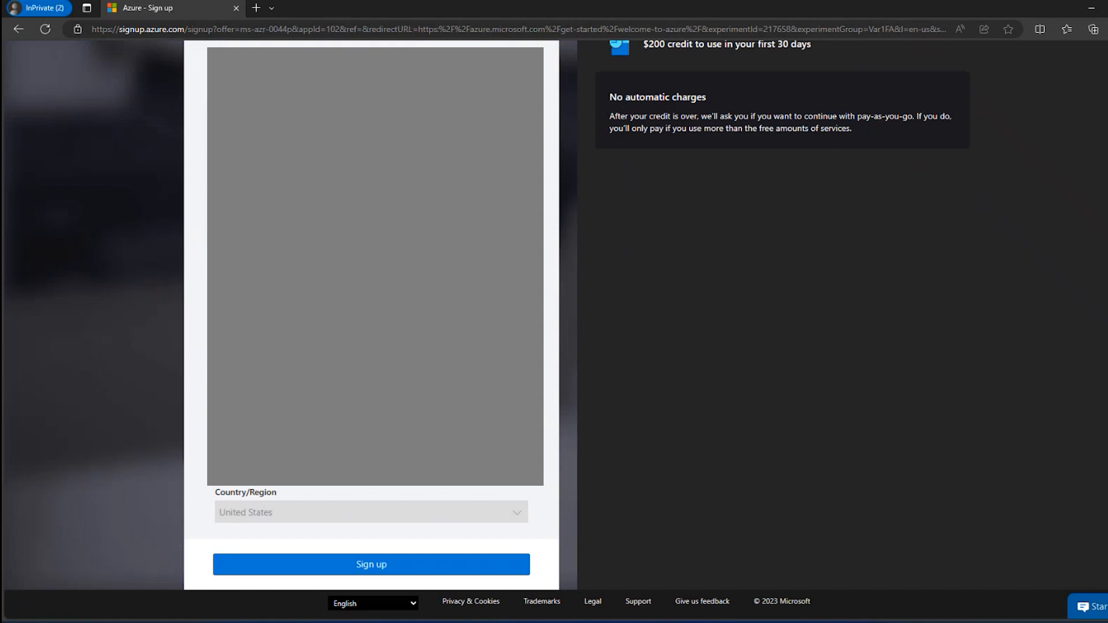
left_click(370, 565)
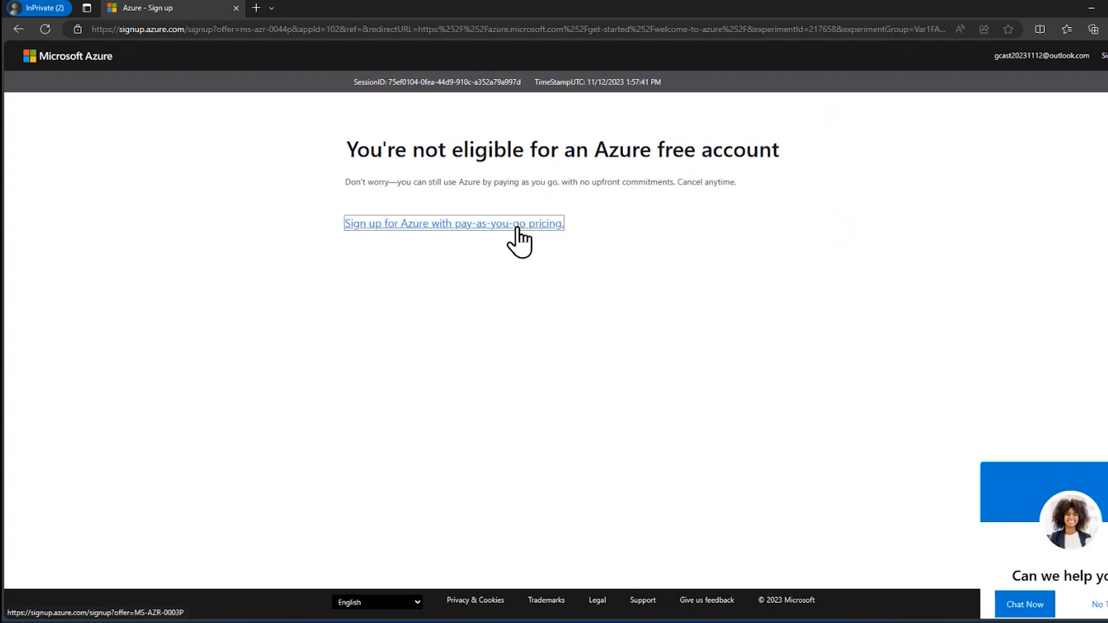
Step: Choose signing up for Azure with pay-as-you-go pricing from the not-eligible notice
left_click(452, 222)
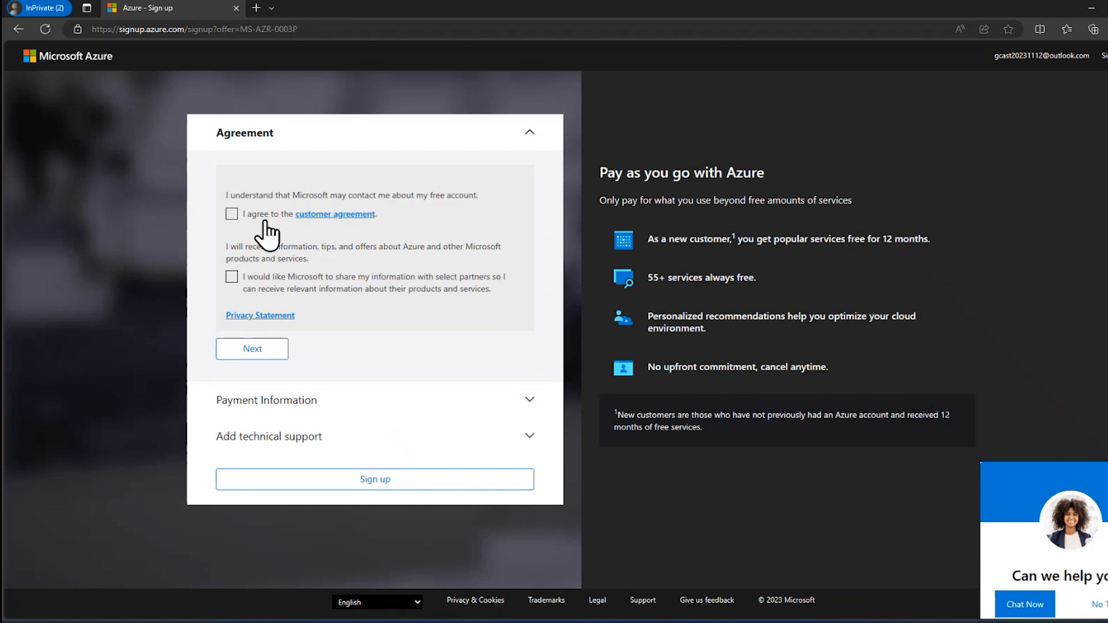
Step: Accept the agreement, keep the saved card and default support plan, submit pay-as-you-go signup and feedback
left_click(230, 214)
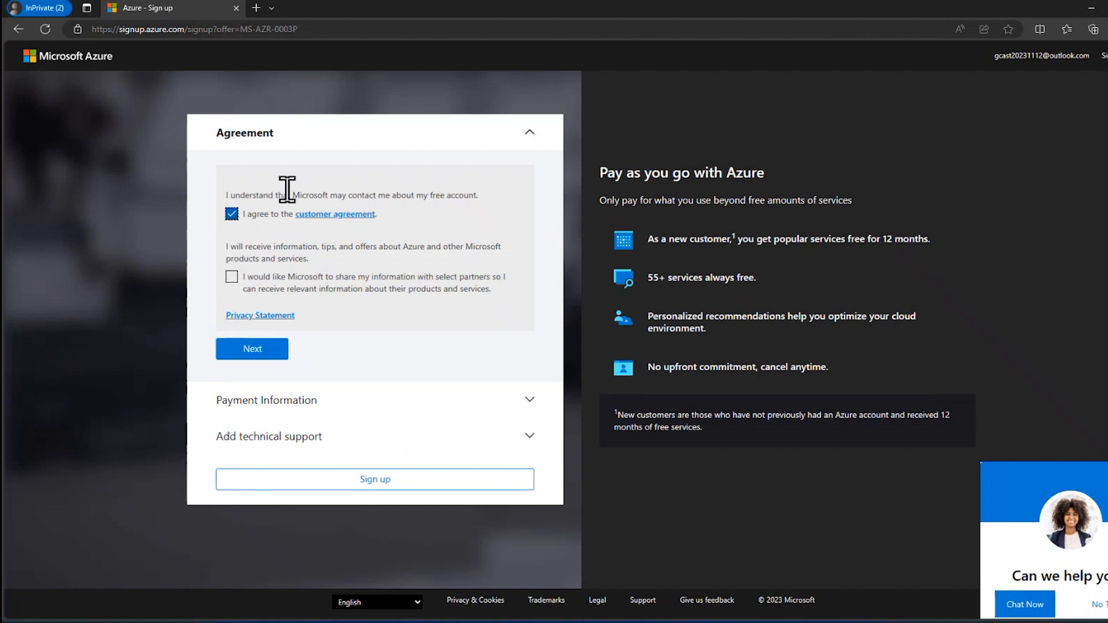
mouse_move(251, 353)
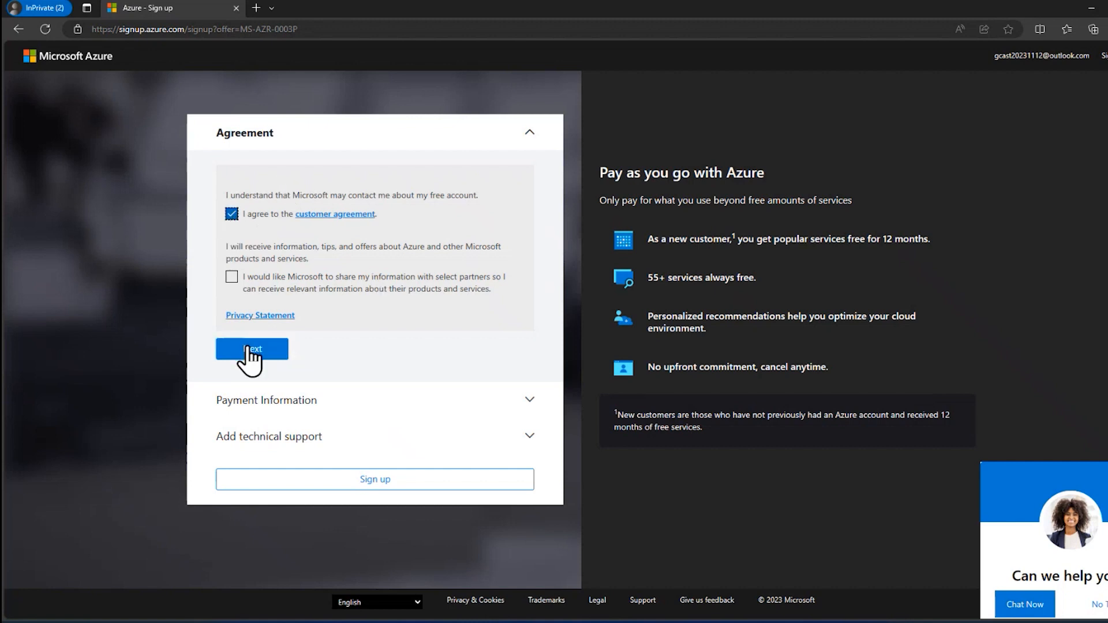
left_click(251, 349)
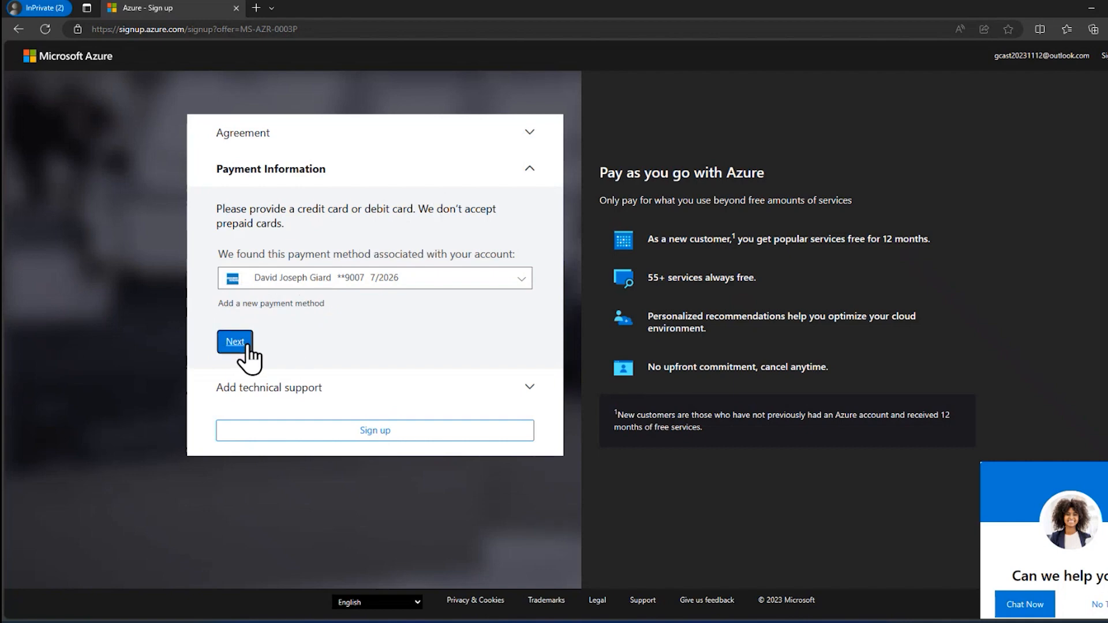
left_click(234, 345)
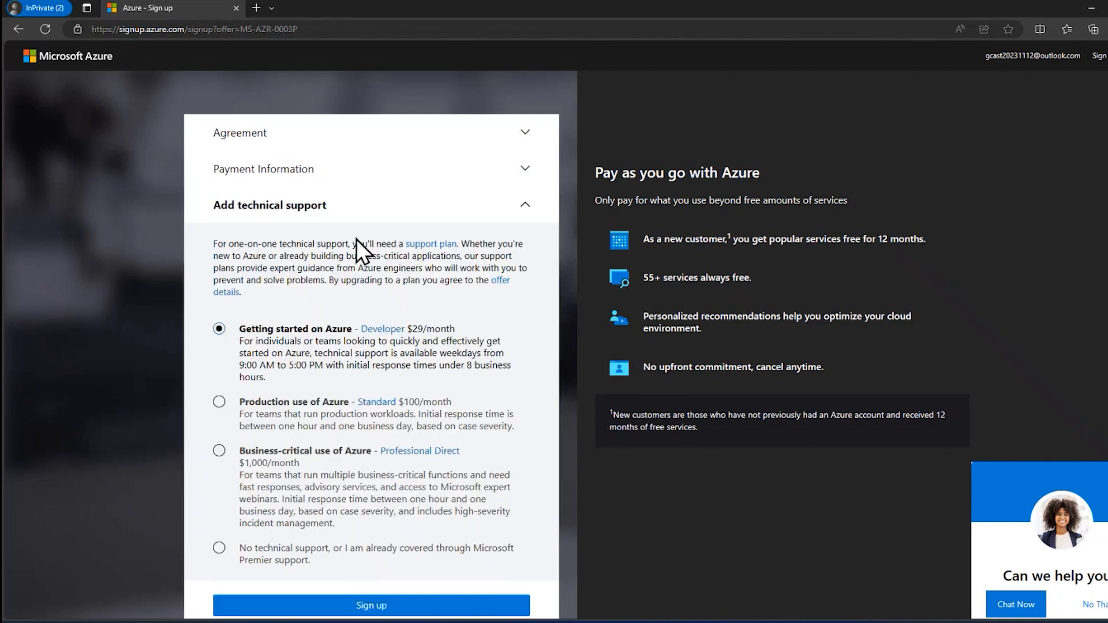
mouse_move(390, 588)
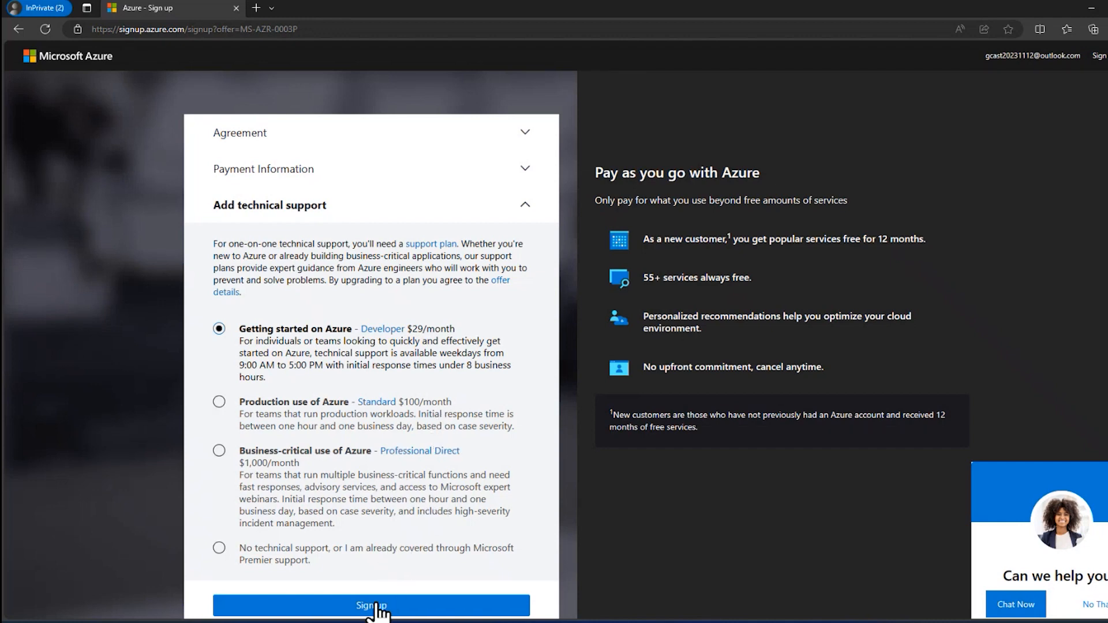
left_click(370, 606)
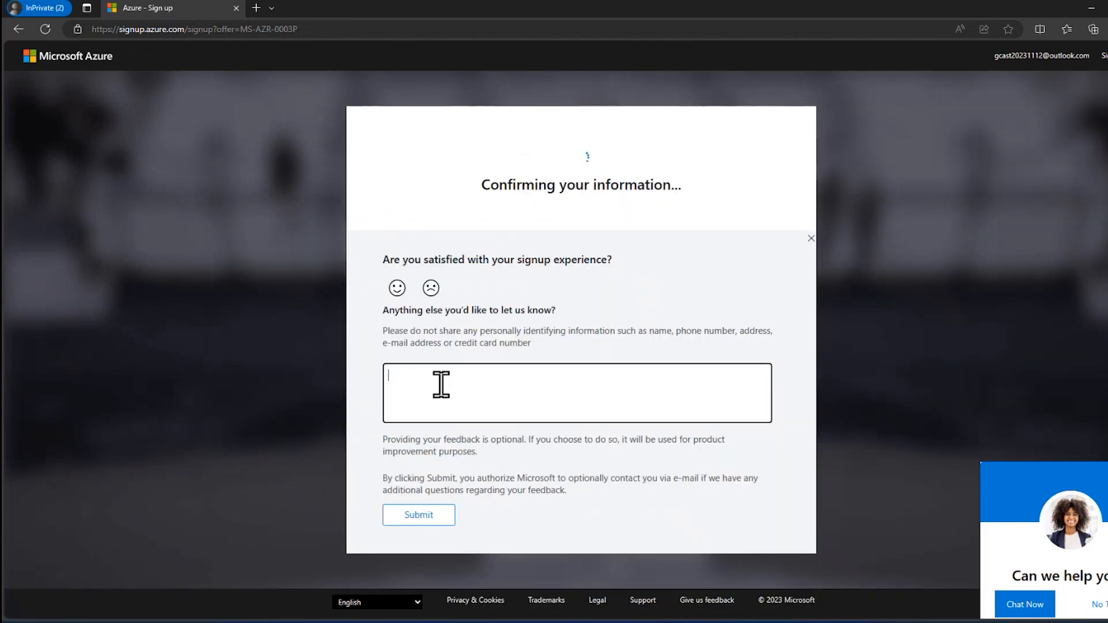
mouse_move(418, 515)
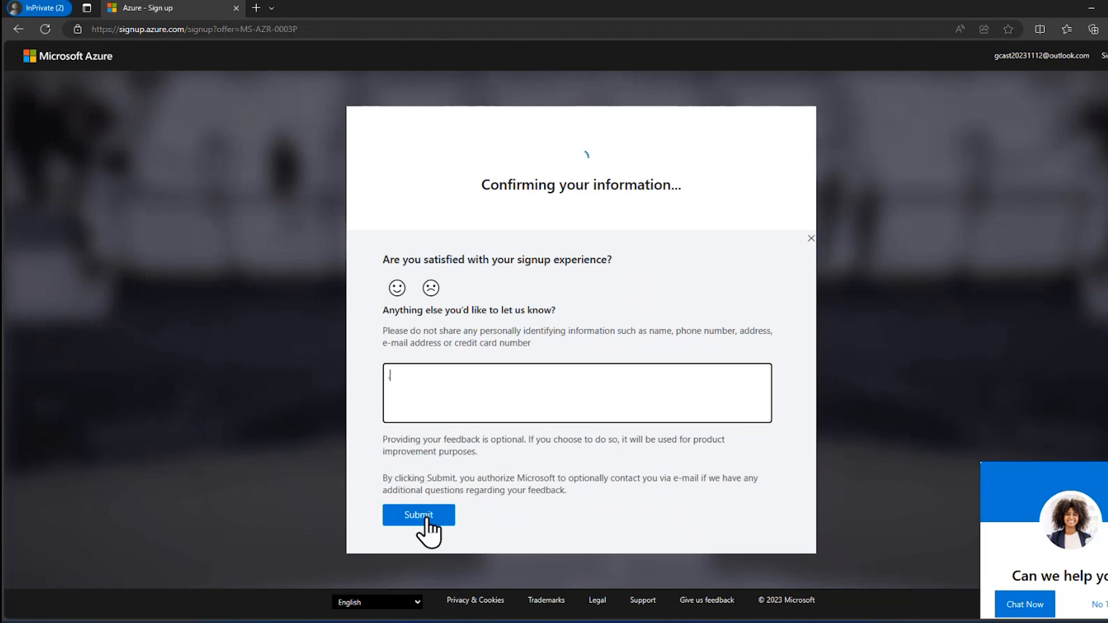
left_click(417, 515)
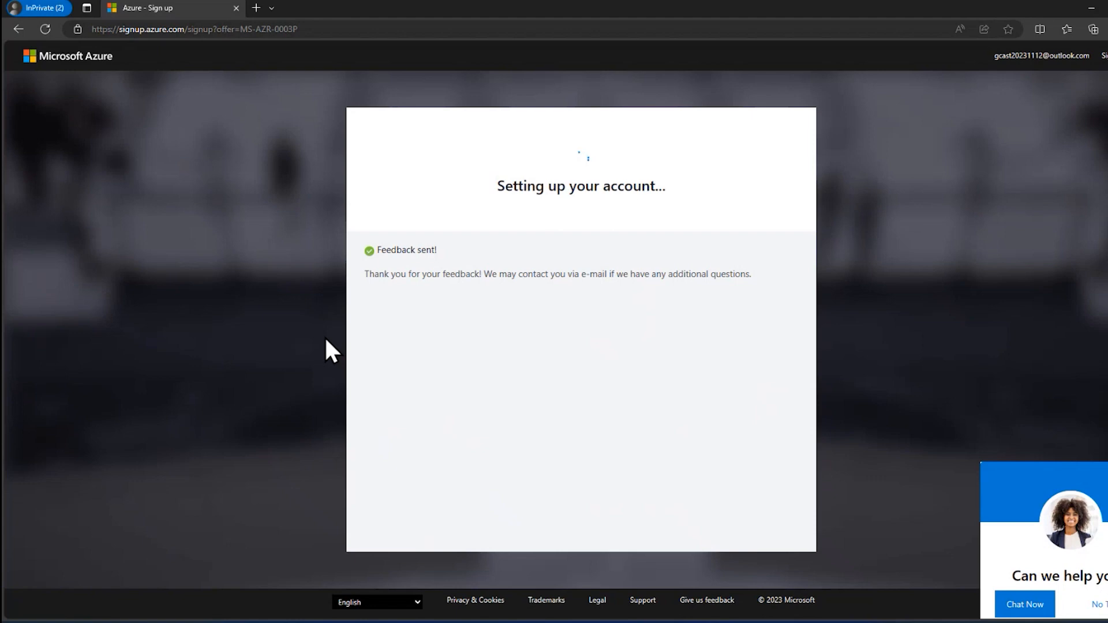
mouse_move(700, 277)
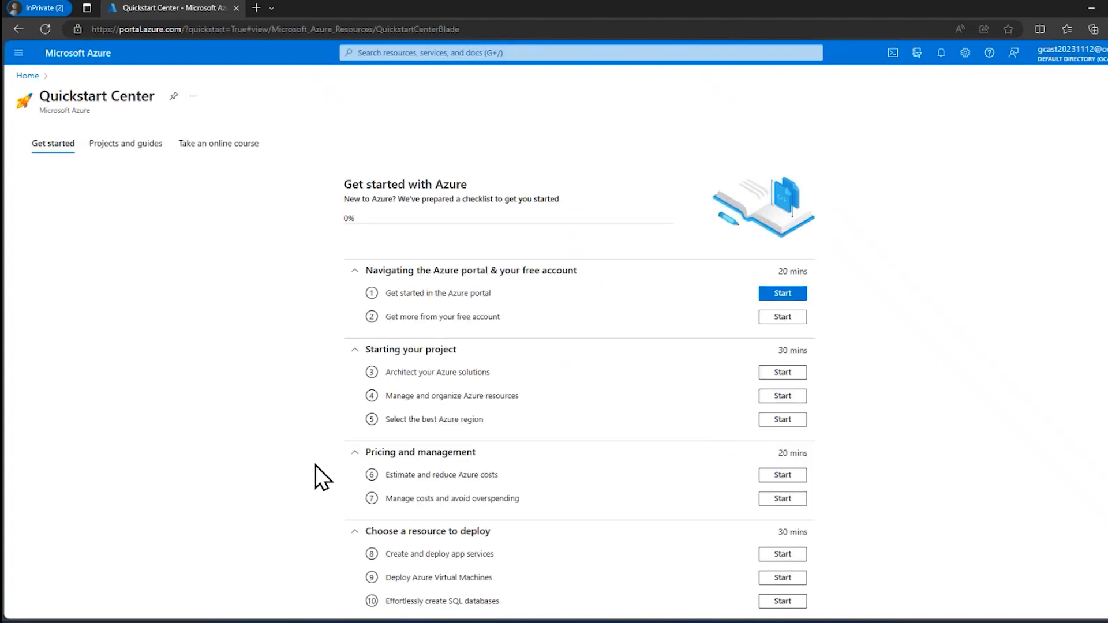
mouse_move(592, 300)
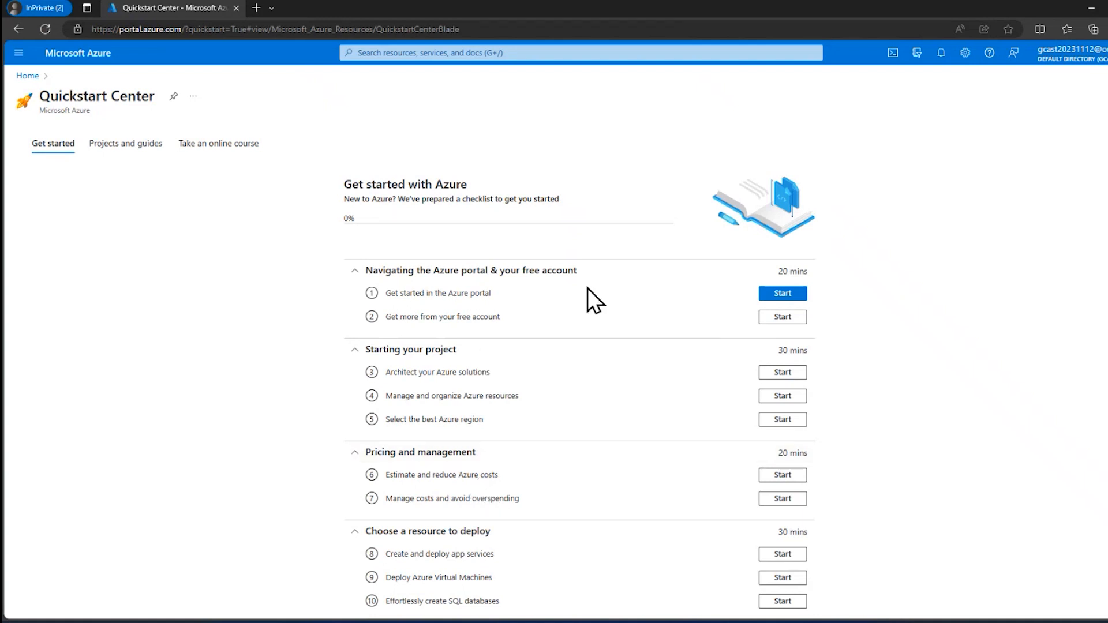
scroll("down", 3)
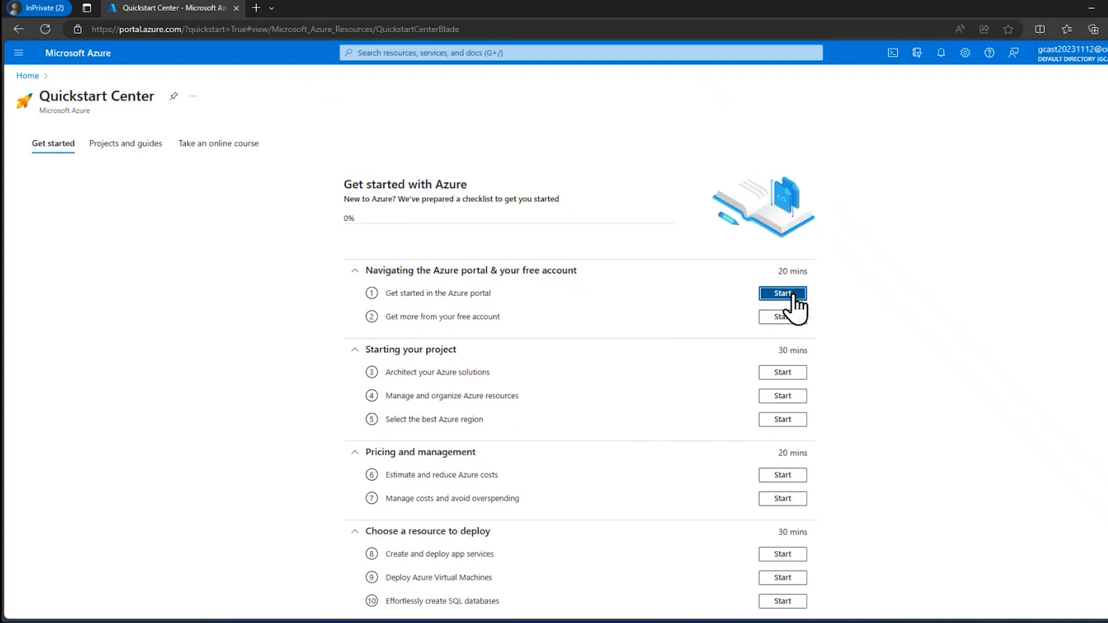
left_click(781, 293)
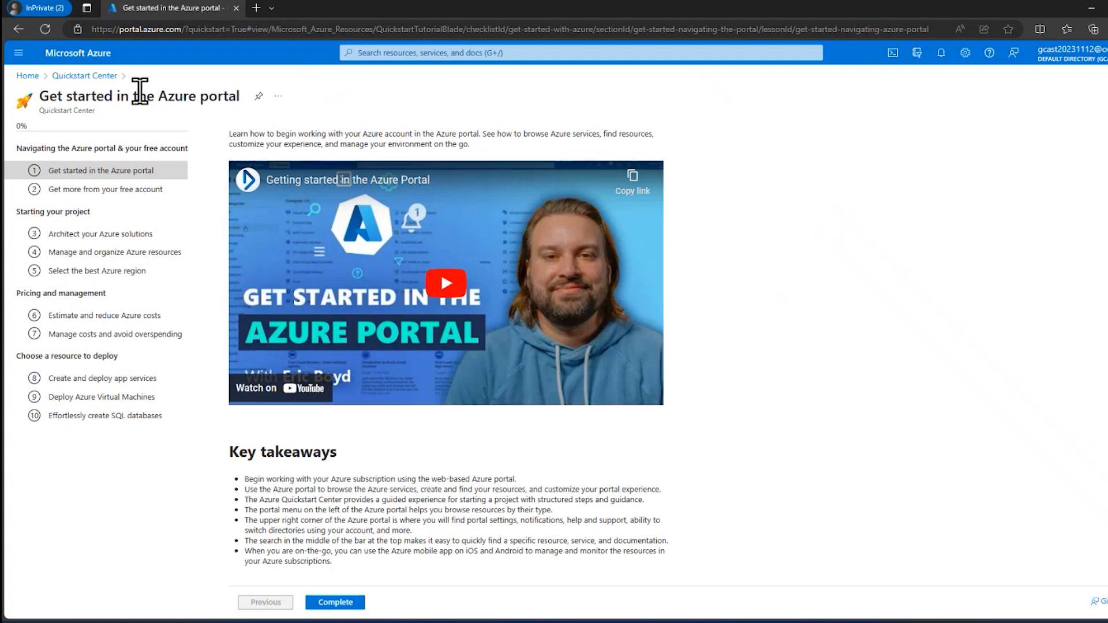
mouse_move(17, 29)
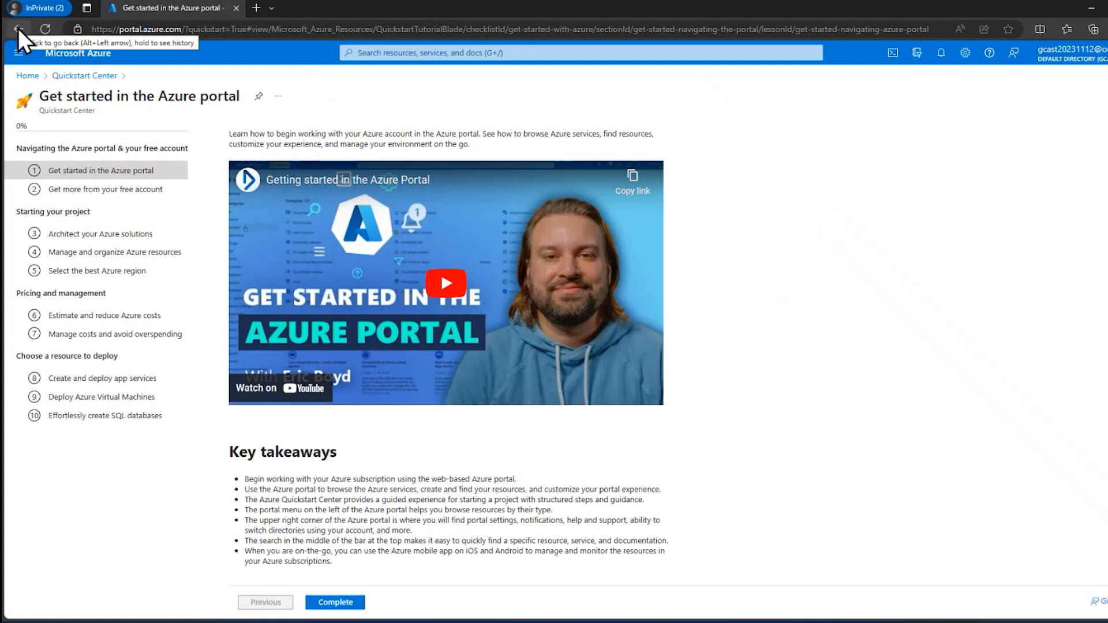
left_click(17, 29)
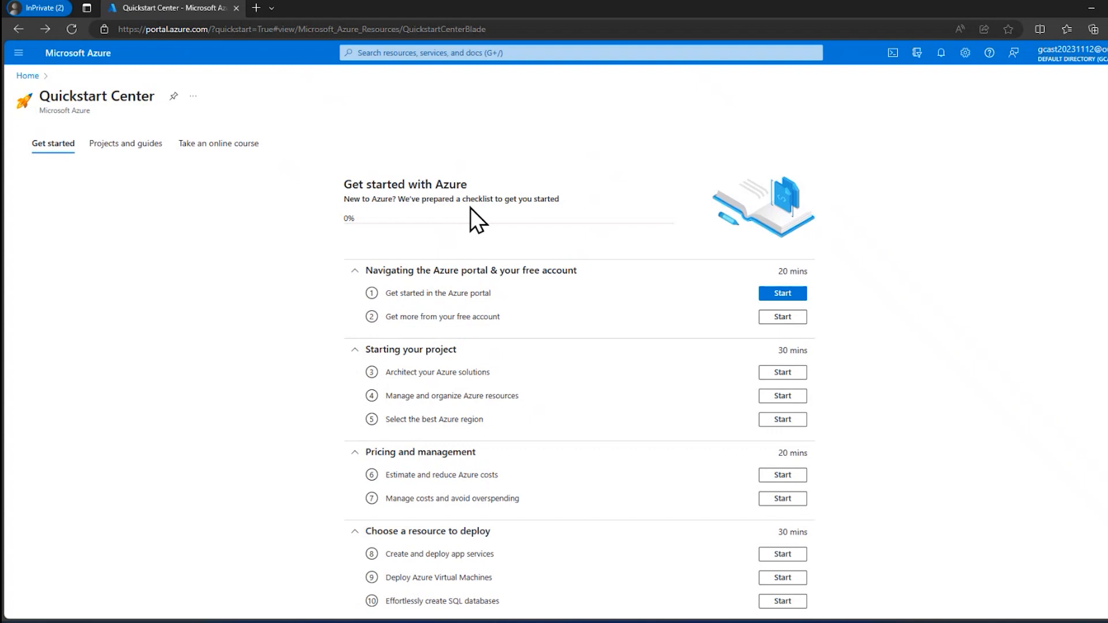
mouse_move(92, 53)
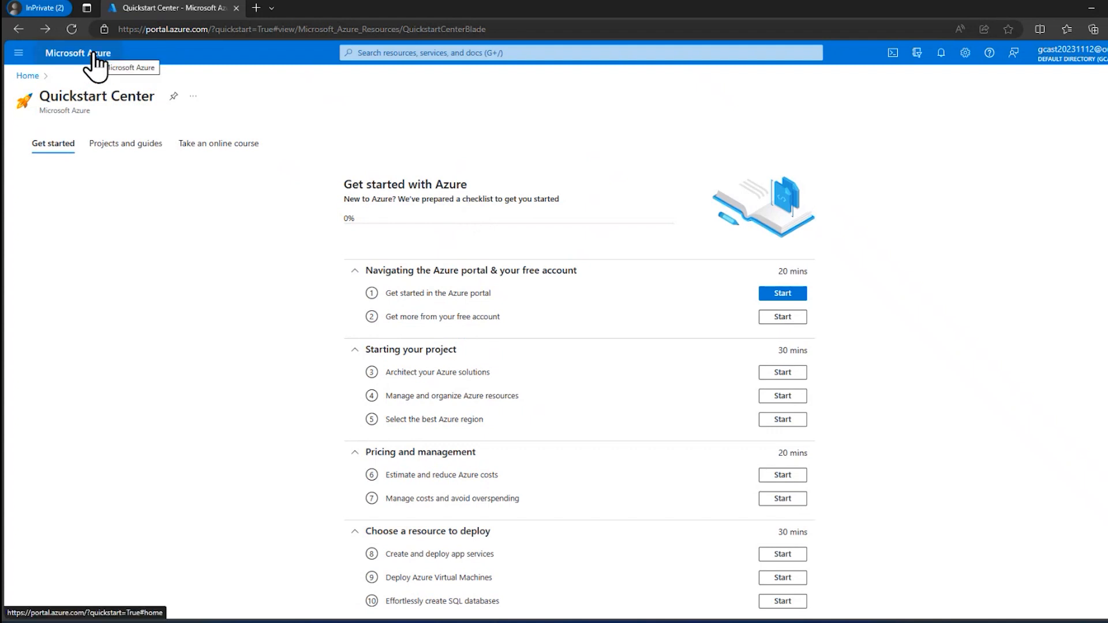
Step: From portal Home, open Create a resource and the Create Web App form, then return Home unfilled
left_click(78, 53)
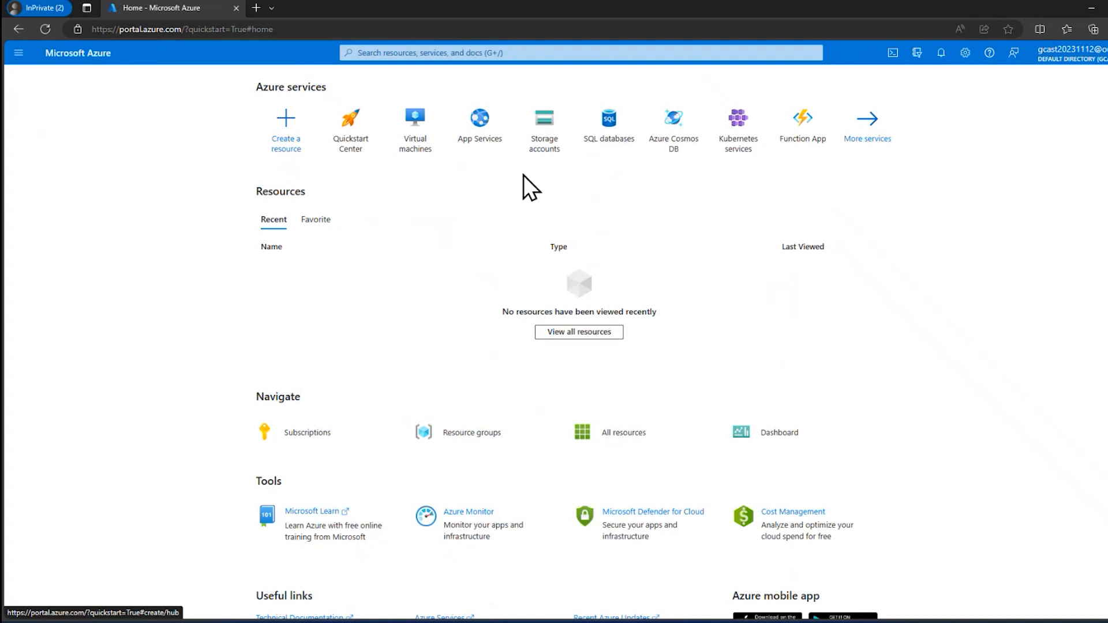
mouse_move(285, 131)
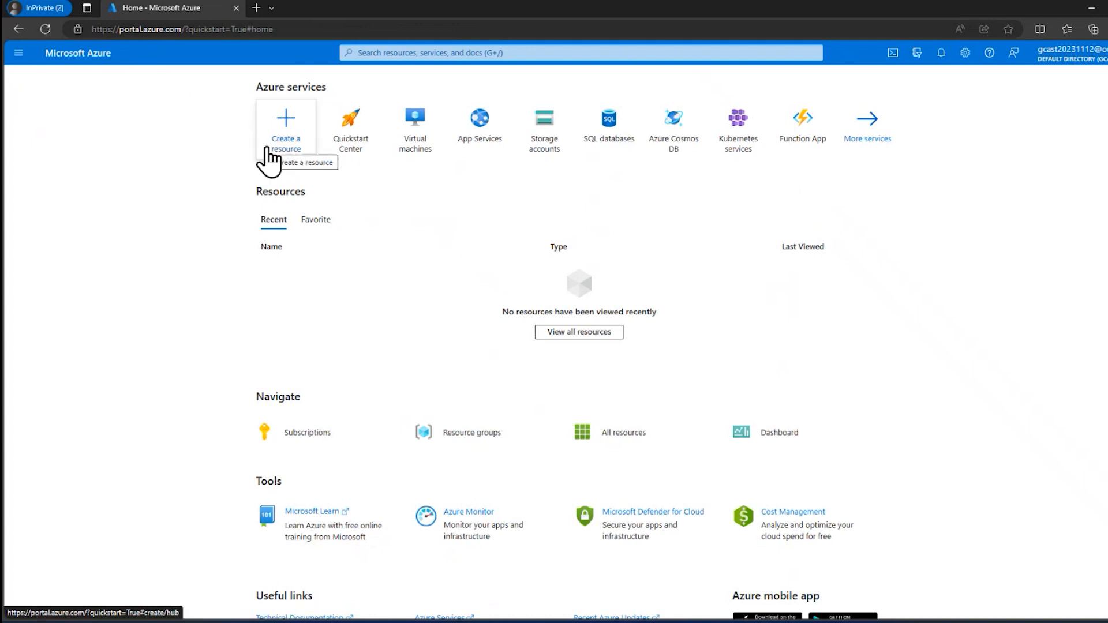
left_click(285, 127)
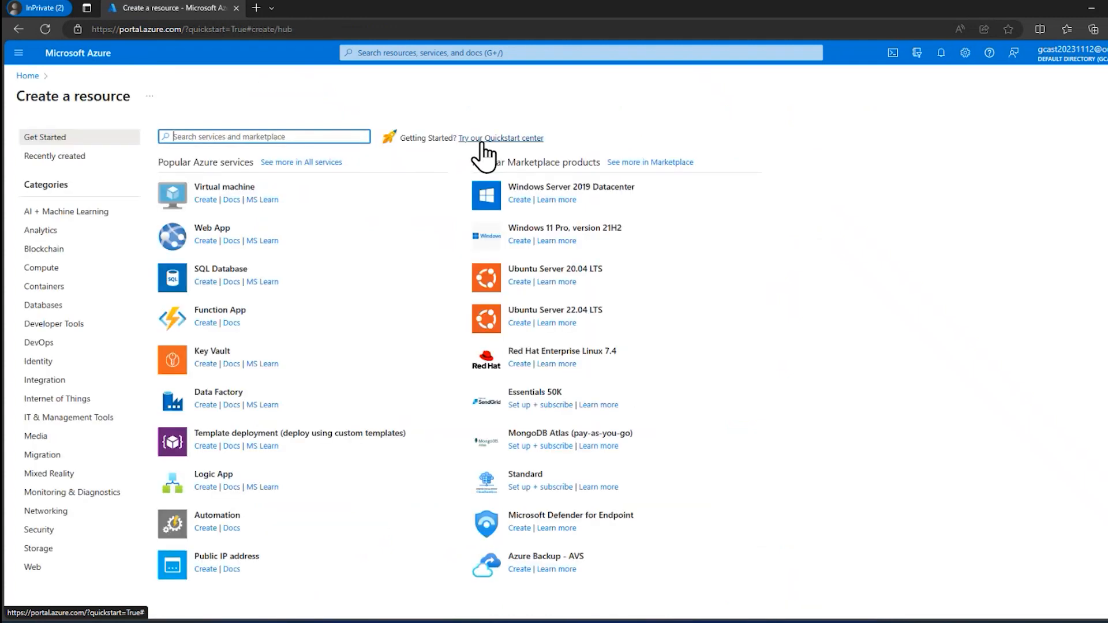
mouse_move(206, 247)
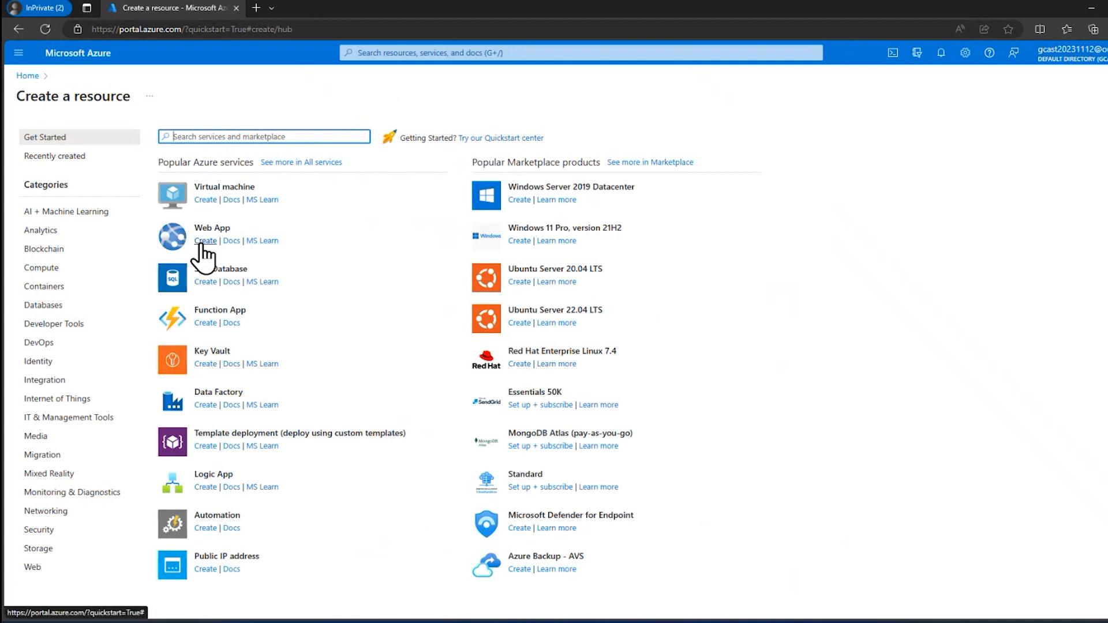
left_click(206, 240)
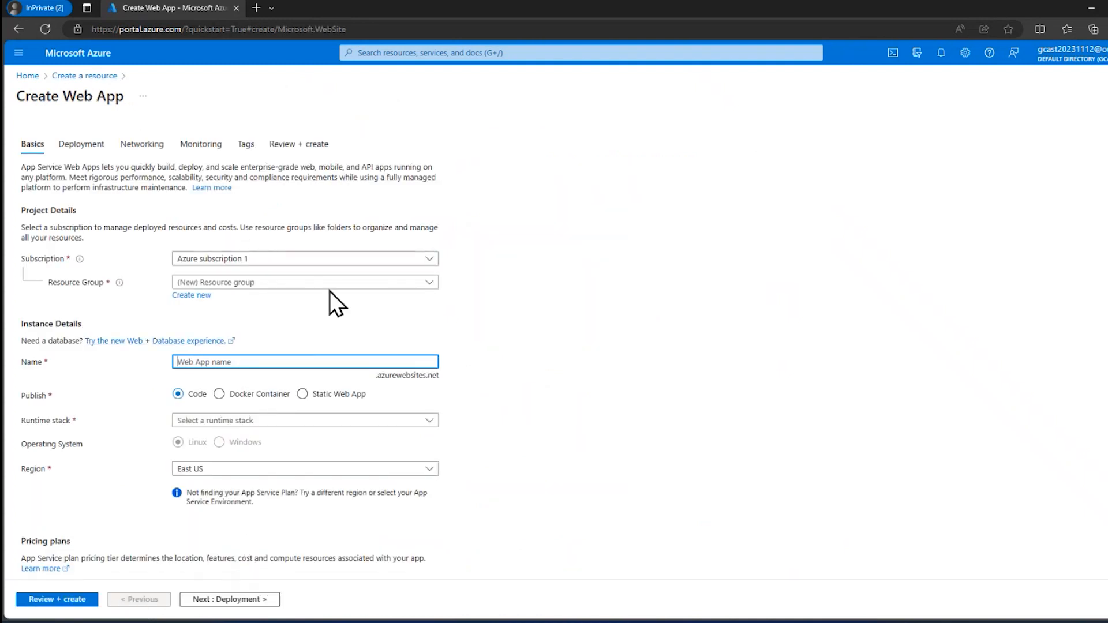
left_click(79, 53)
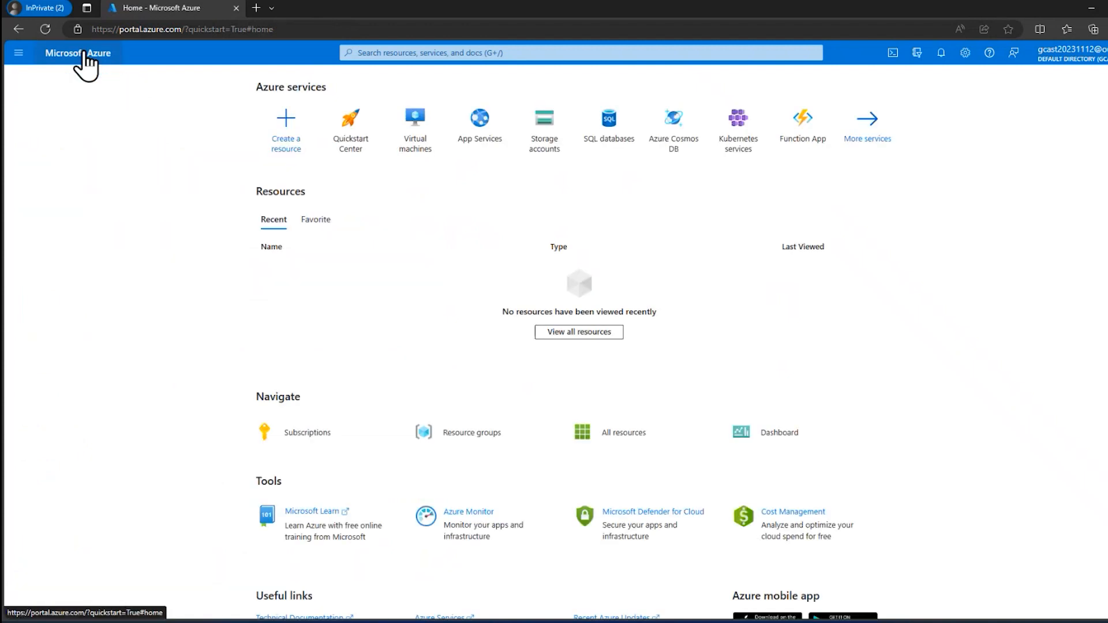
mouse_move(205, 237)
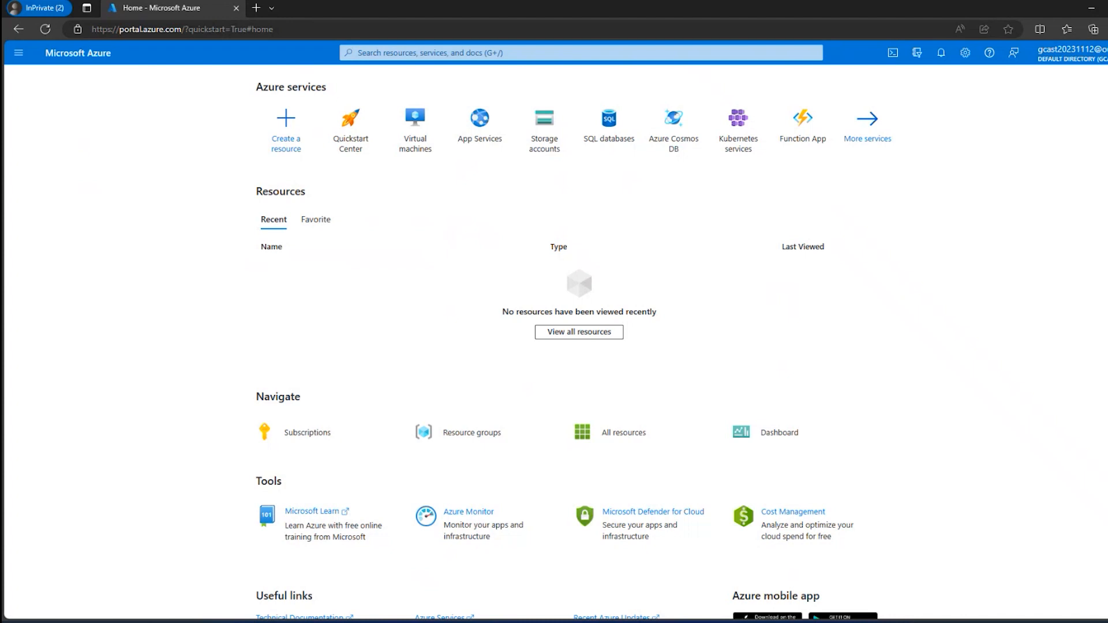
mouse_move(353, 290)
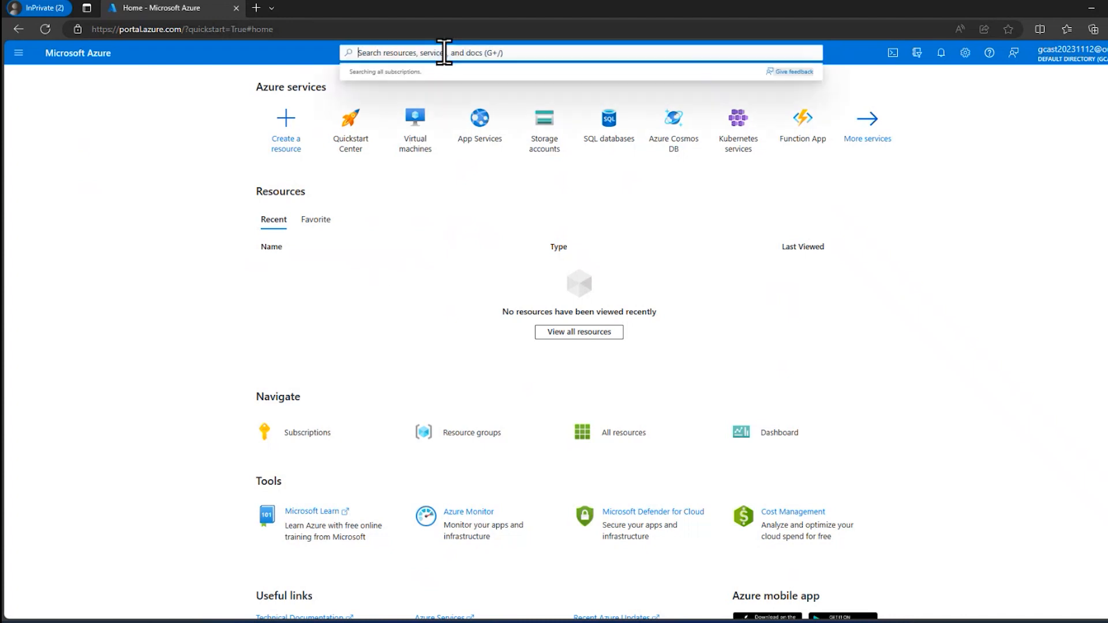
mouse_move(307, 431)
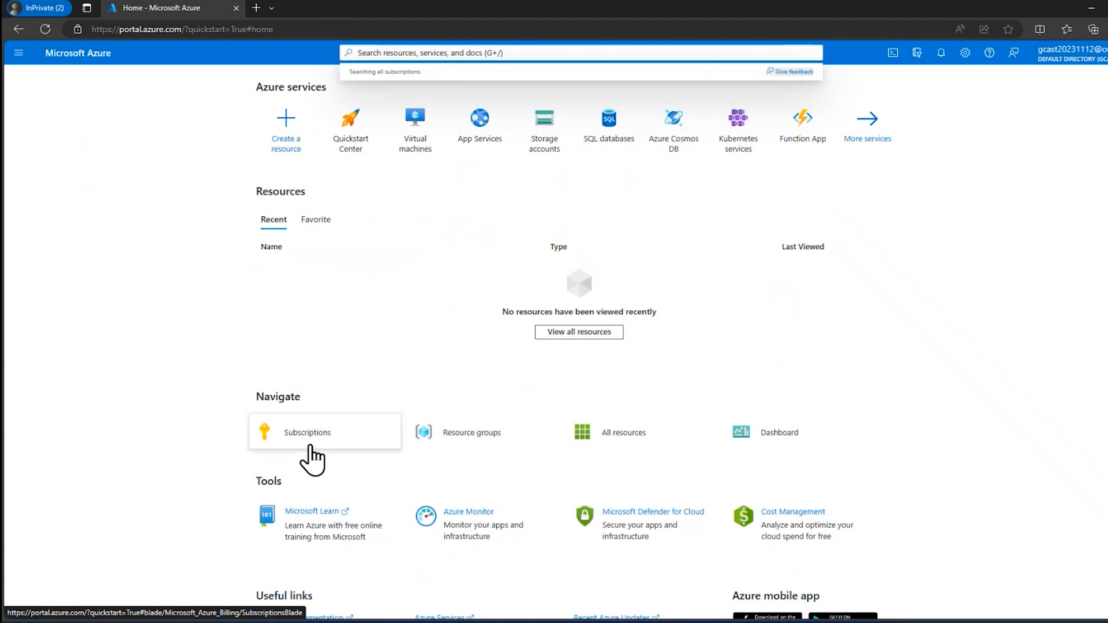
Step: Search 'subscri' in the portal search bar and open the Subscriptions service
type("s")
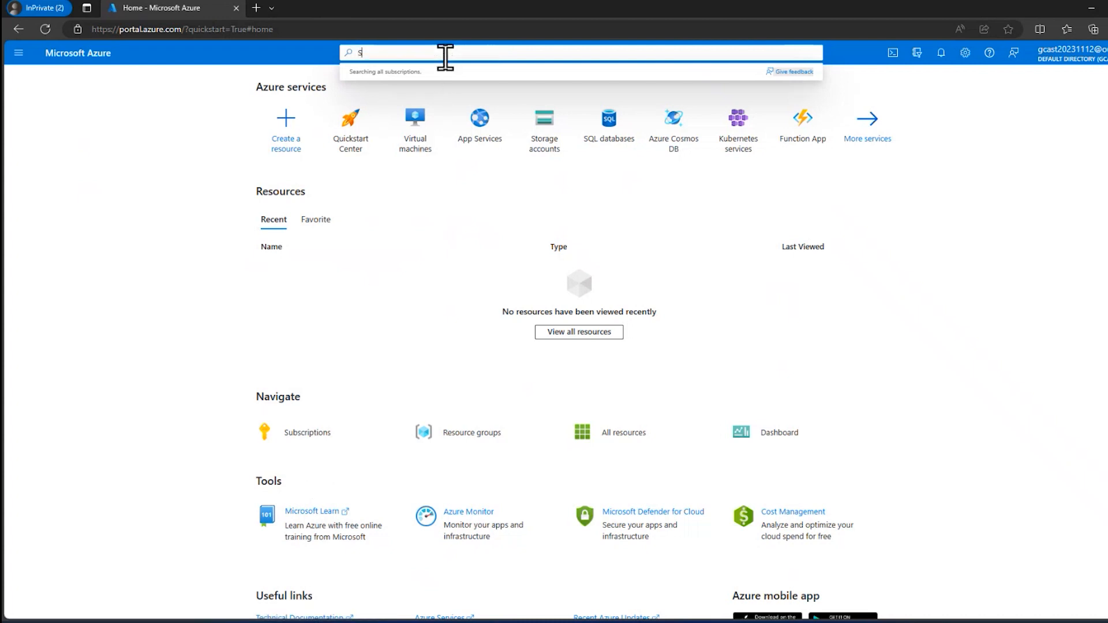
type("ubscri")
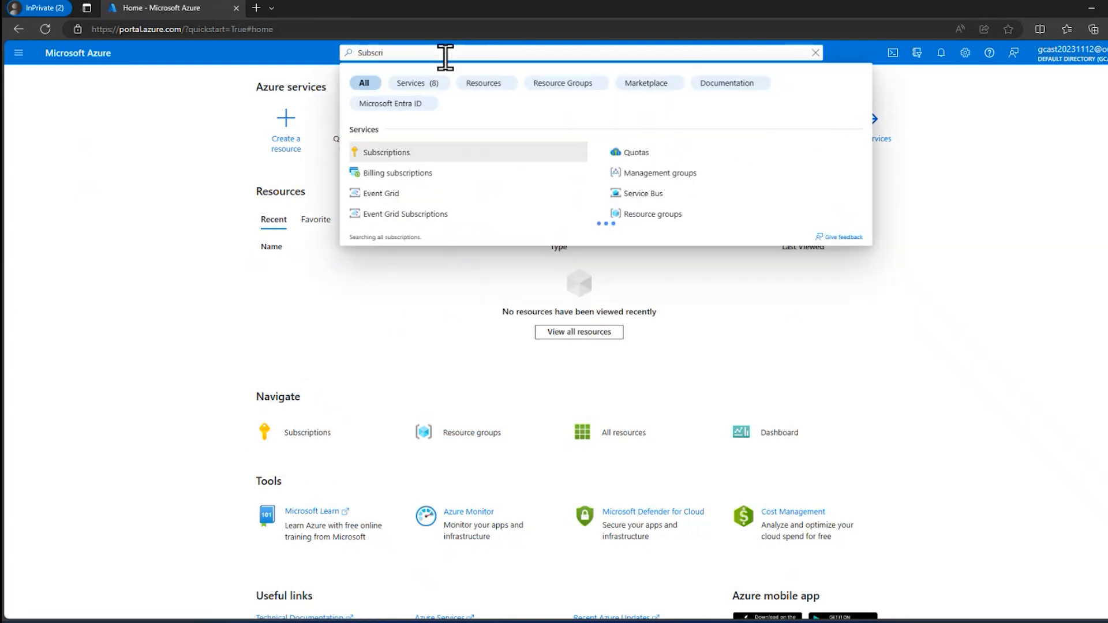
left_click(385, 152)
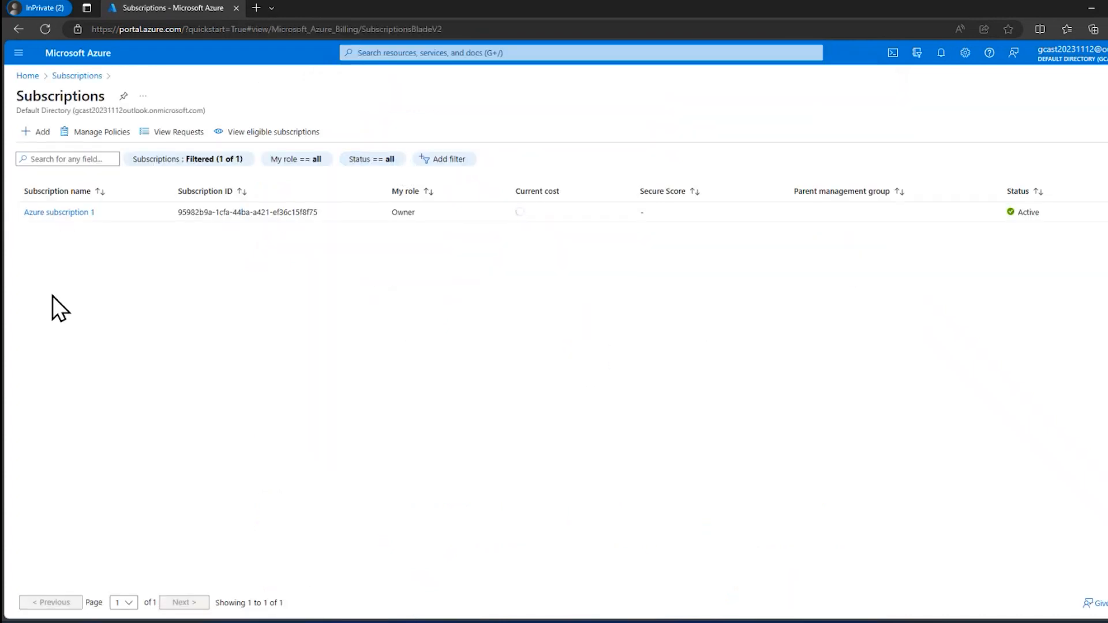
mouse_move(36, 254)
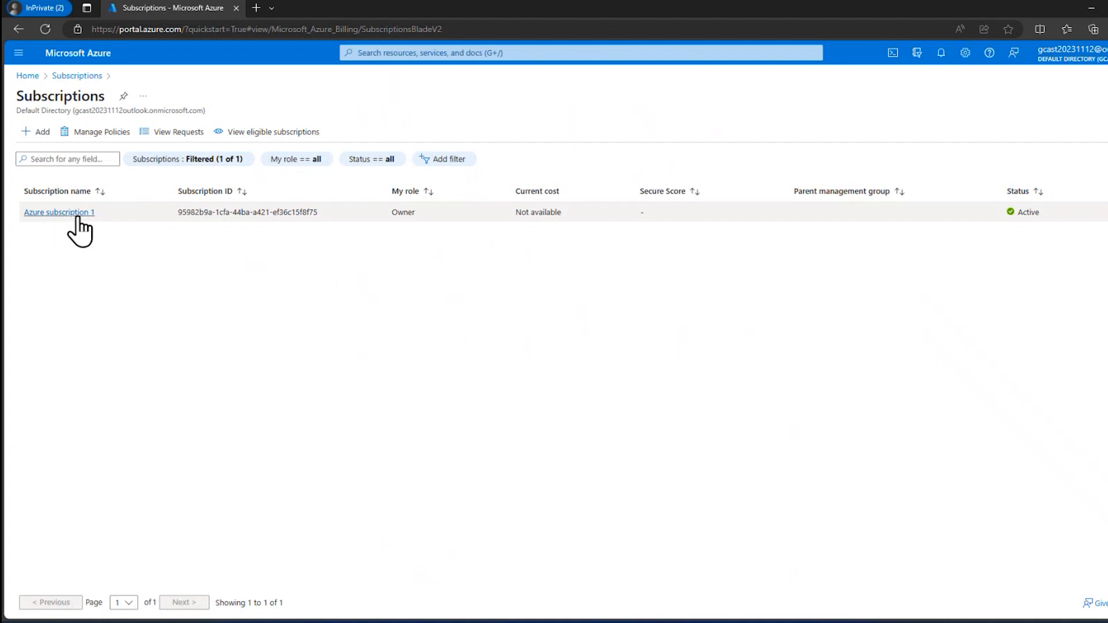
mouse_move(58, 212)
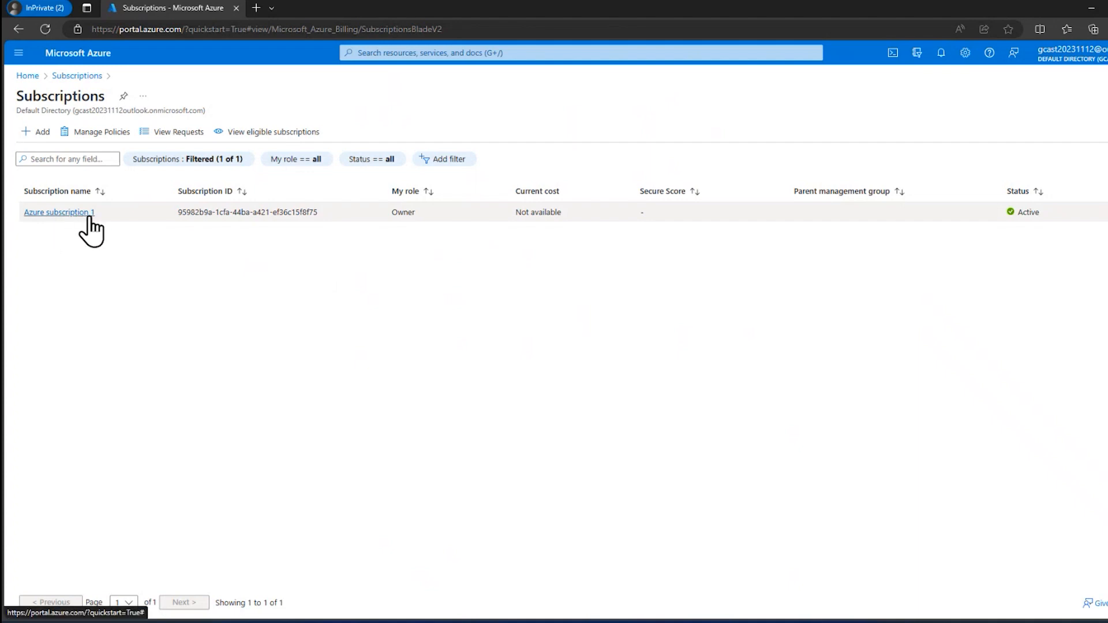
mouse_move(84, 408)
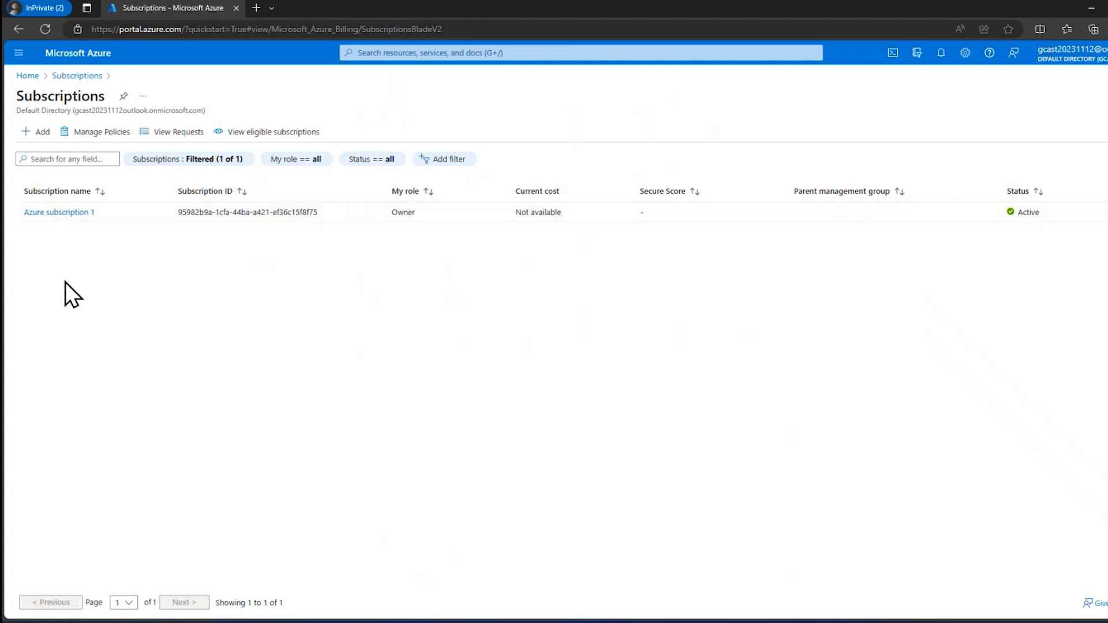
mouse_move(59, 213)
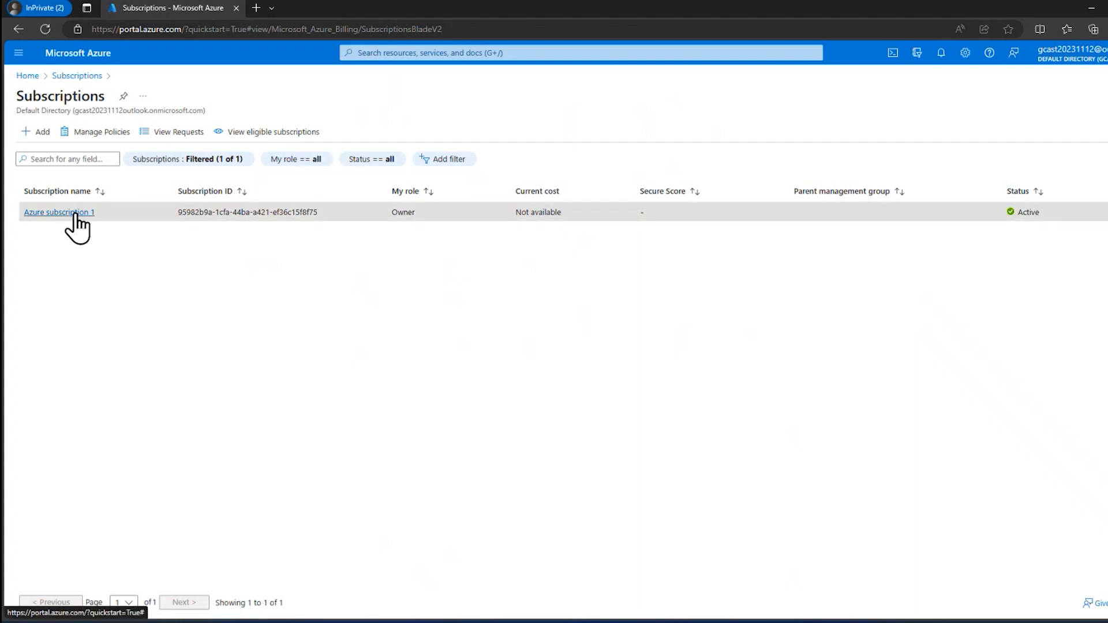
Step: Rename Azure subscription 1 to 'GCast Demo subscription' and save the new name
left_click(59, 212)
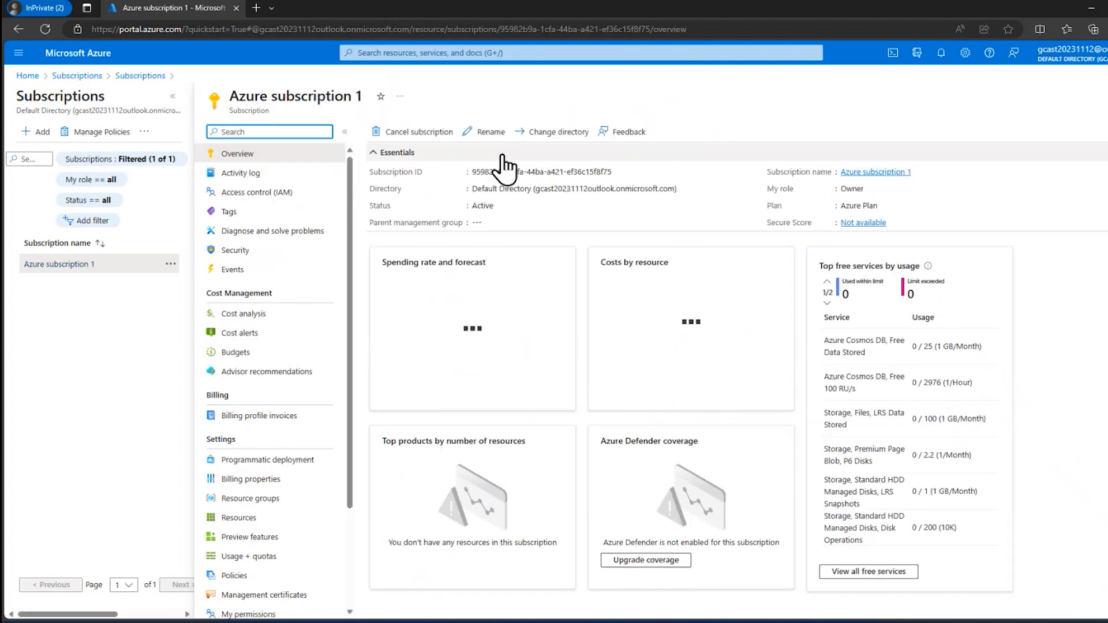
left_click(491, 131)
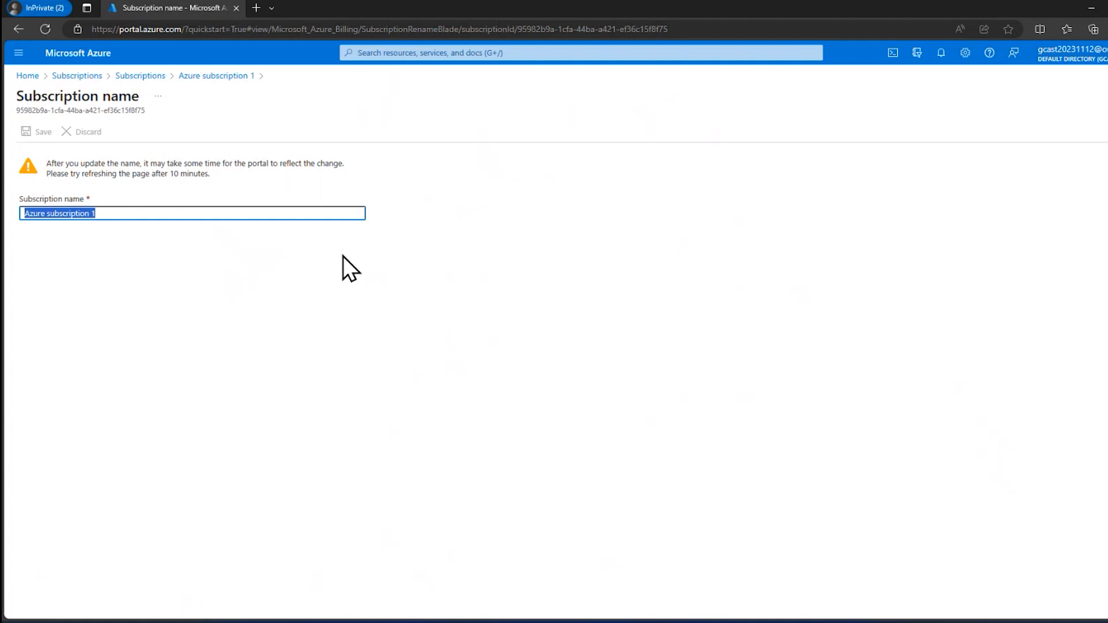
type("GCast")
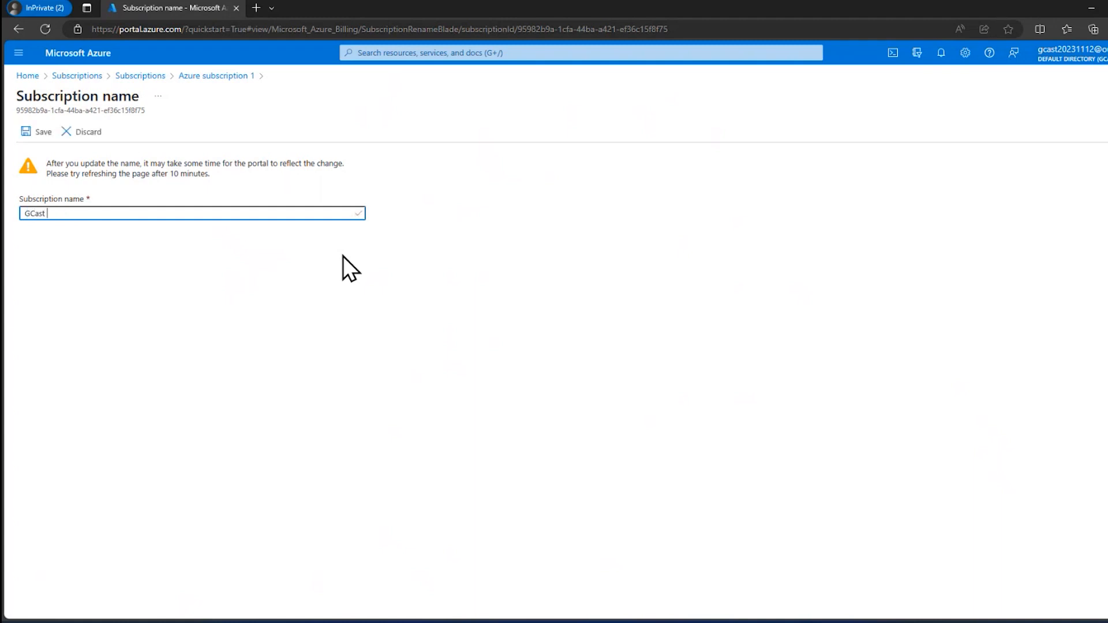
type("Demo subscription")
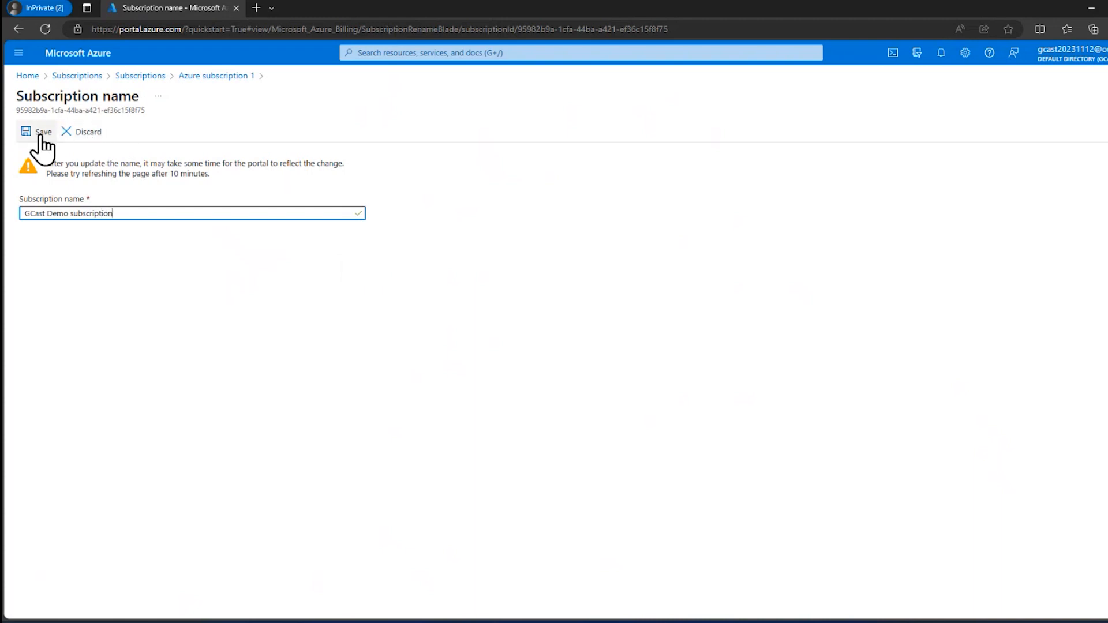
left_click(42, 131)
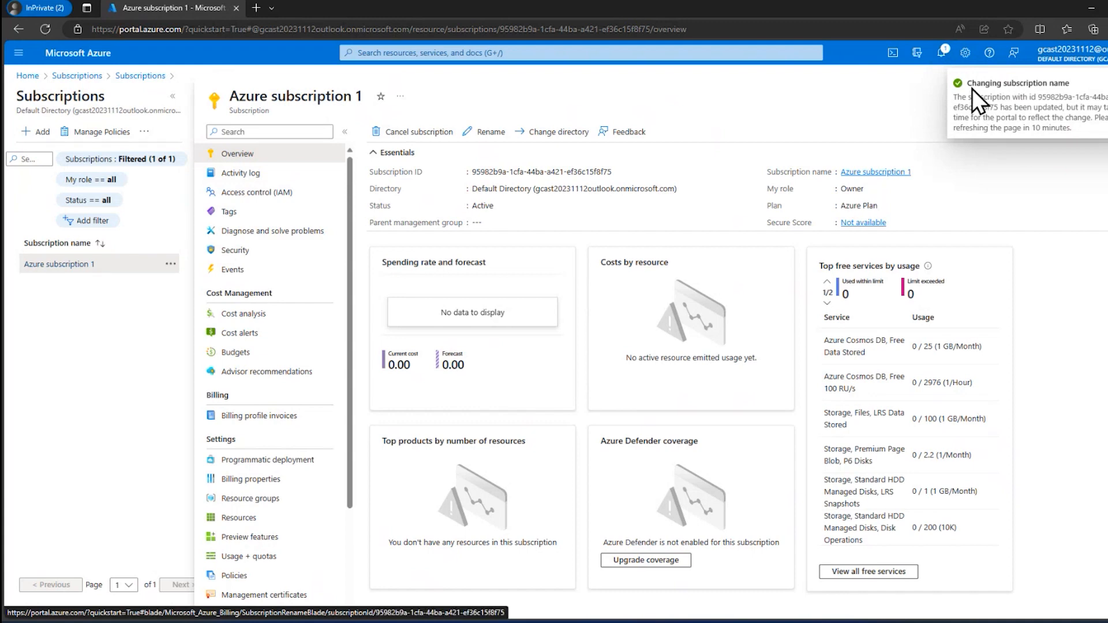
left_click(941, 52)
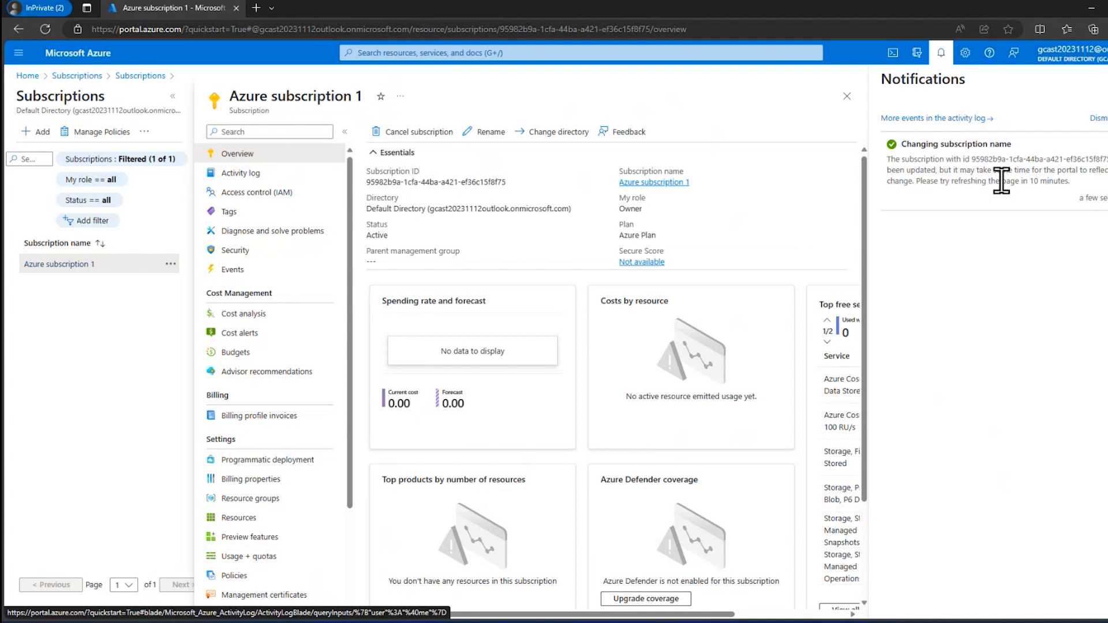
mouse_move(1092, 194)
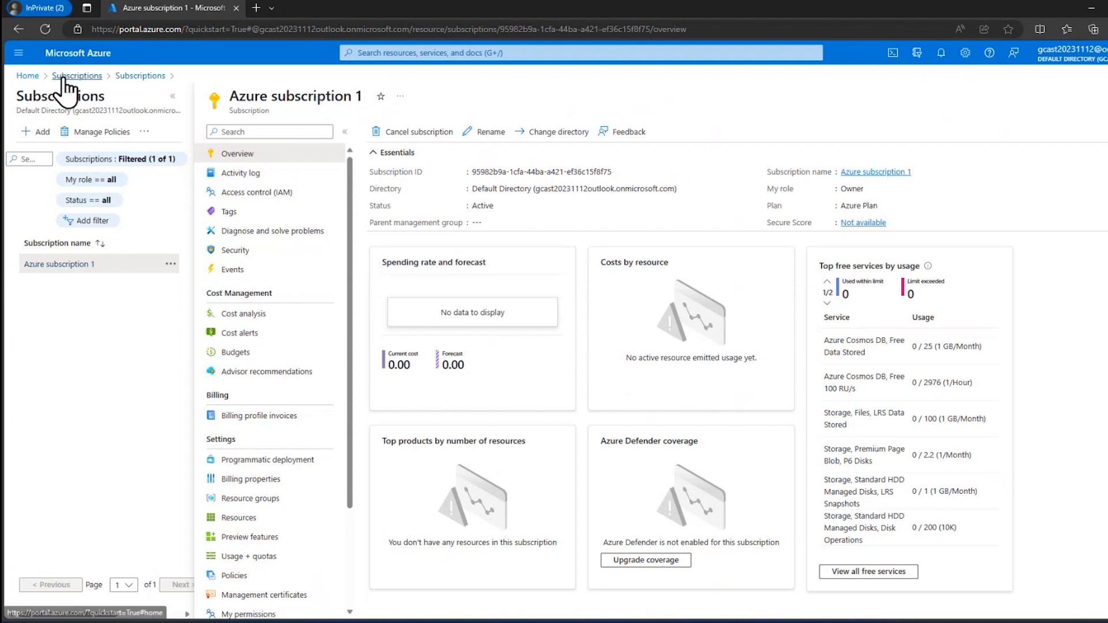
Step: Return to the Subscriptions list and reload it; the subscription still shows as Azure subscription 1
left_click(76, 76)
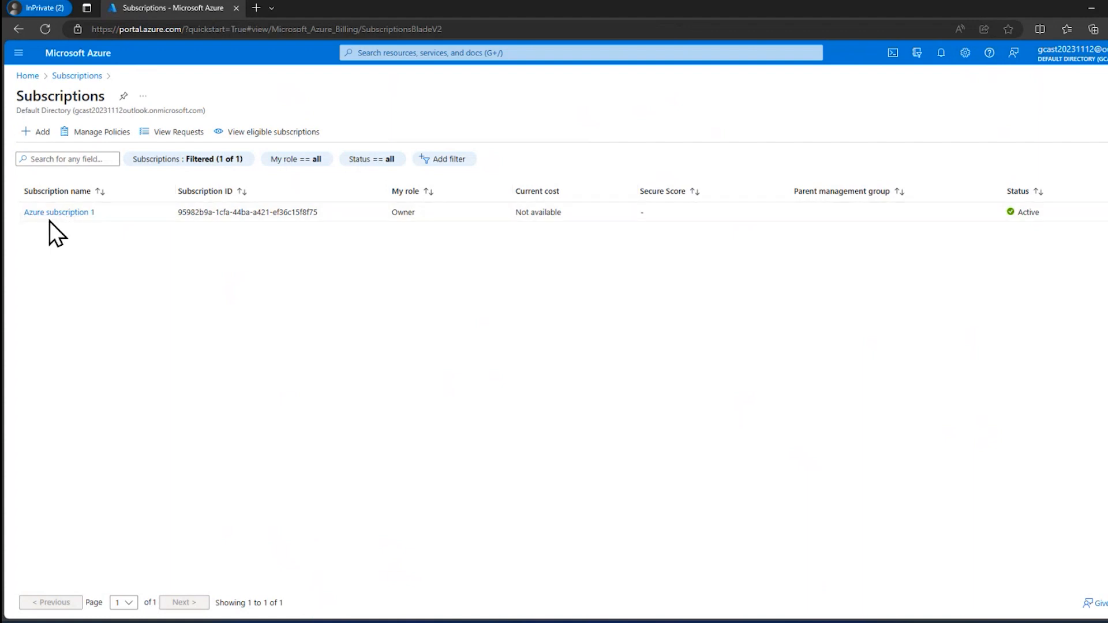
left_click(59, 213)
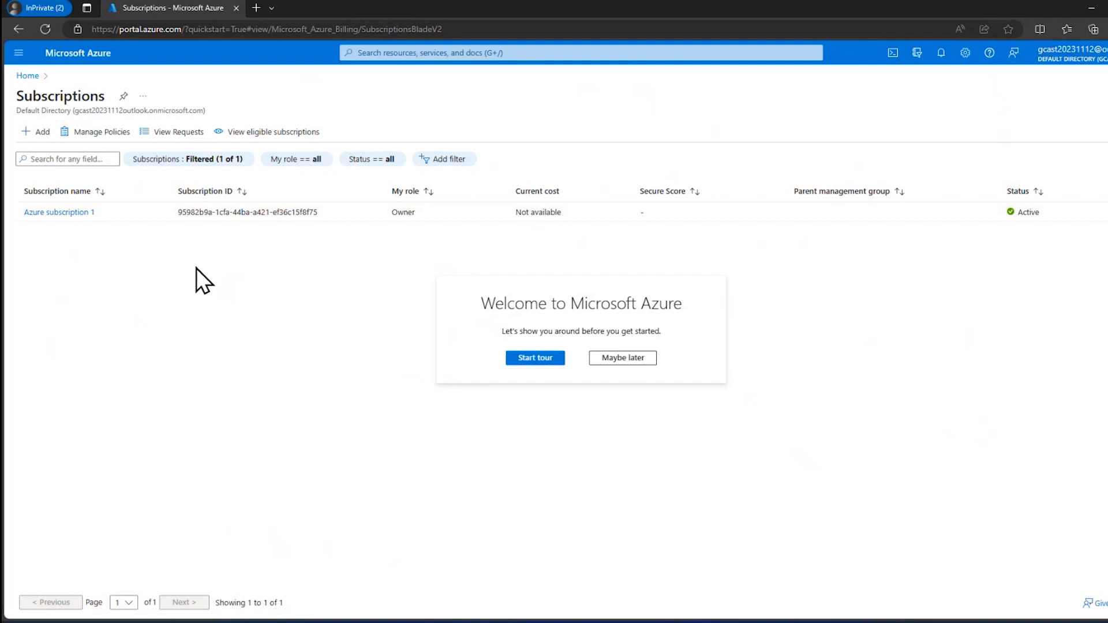
mouse_move(184, 267)
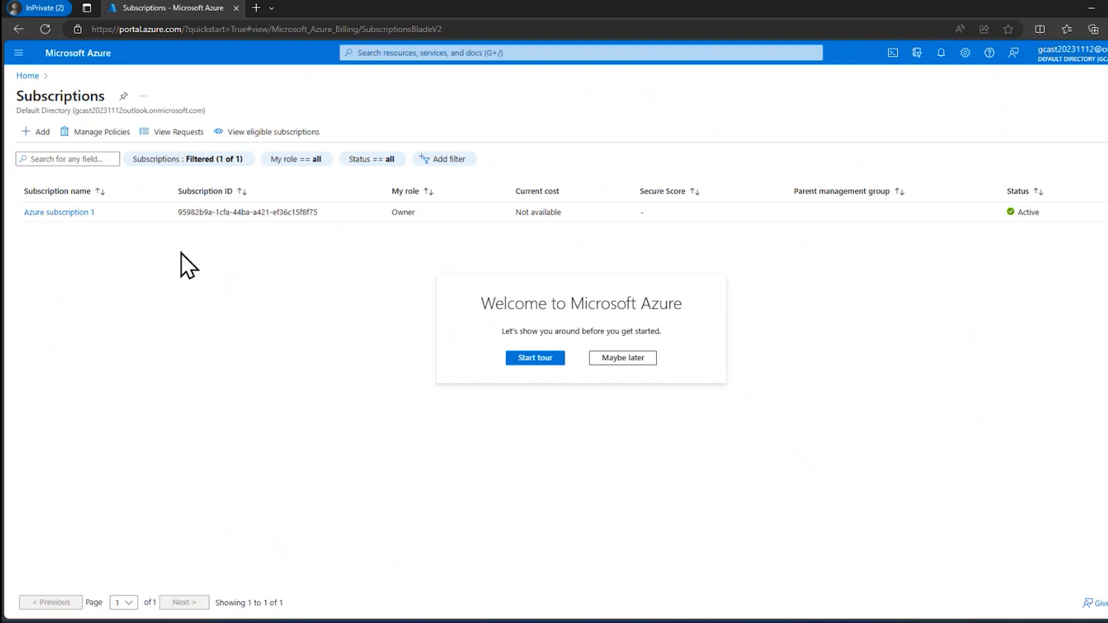
Step: Dismiss the welcome tour with 'Maybe later' so the list shows GCast Demo subscription
left_click(621, 358)
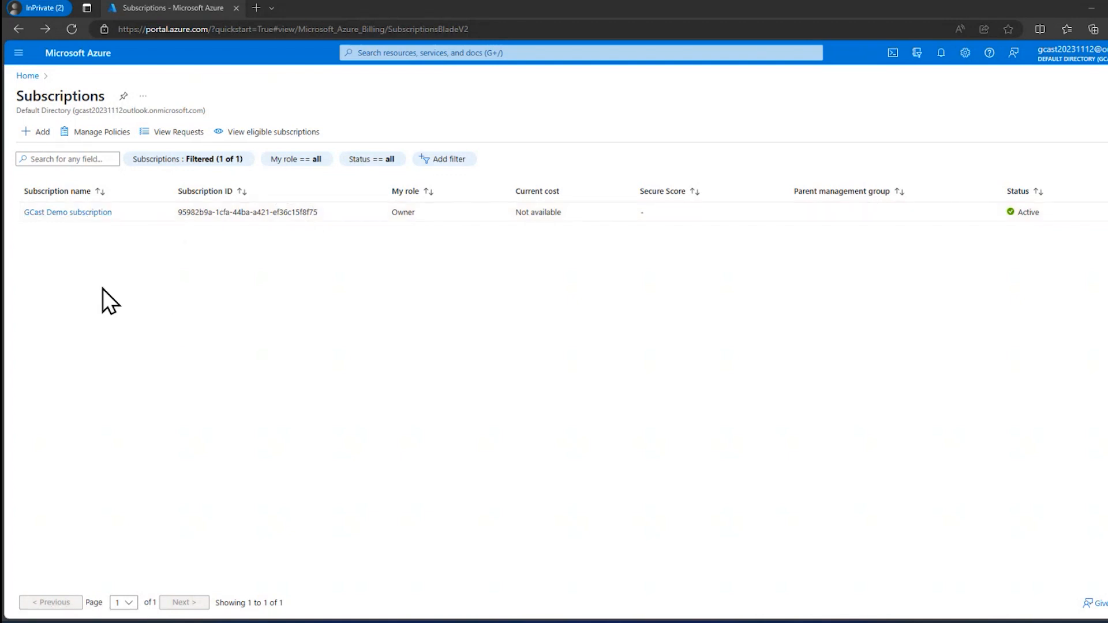
mouse_move(35, 132)
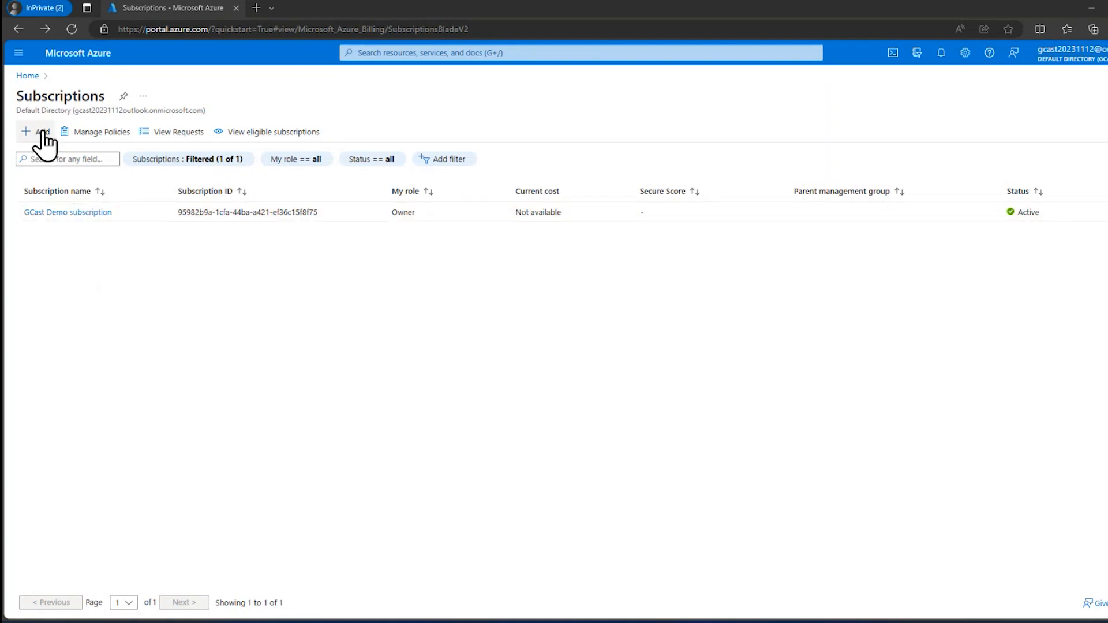
Step: Start a new subscription via + Add, landing on the Create a subscription form
left_click(36, 132)
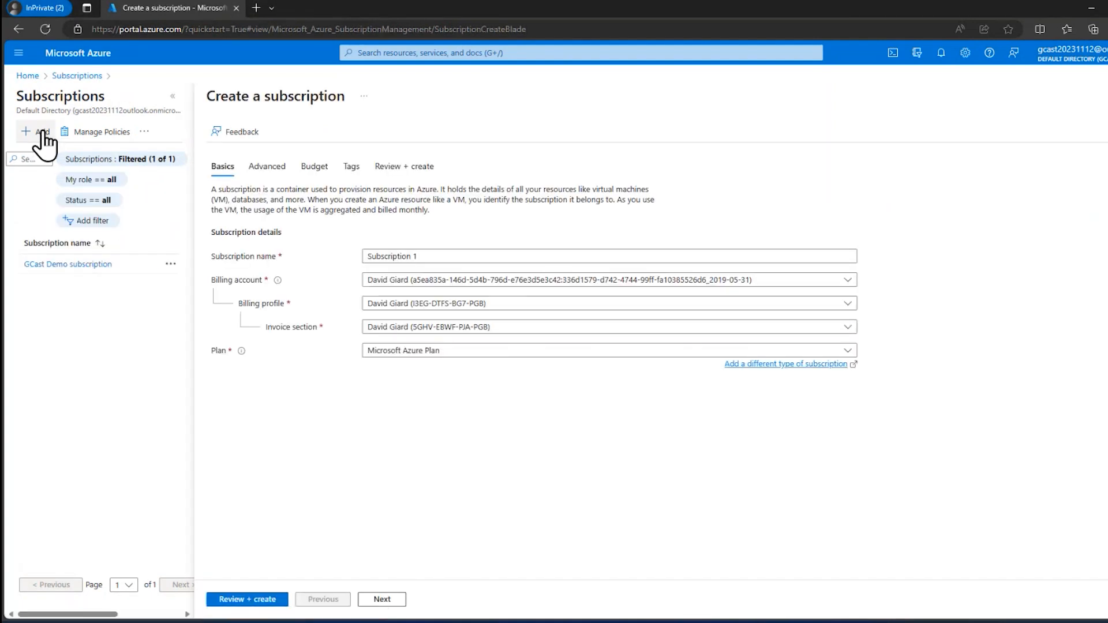
mouse_move(445, 449)
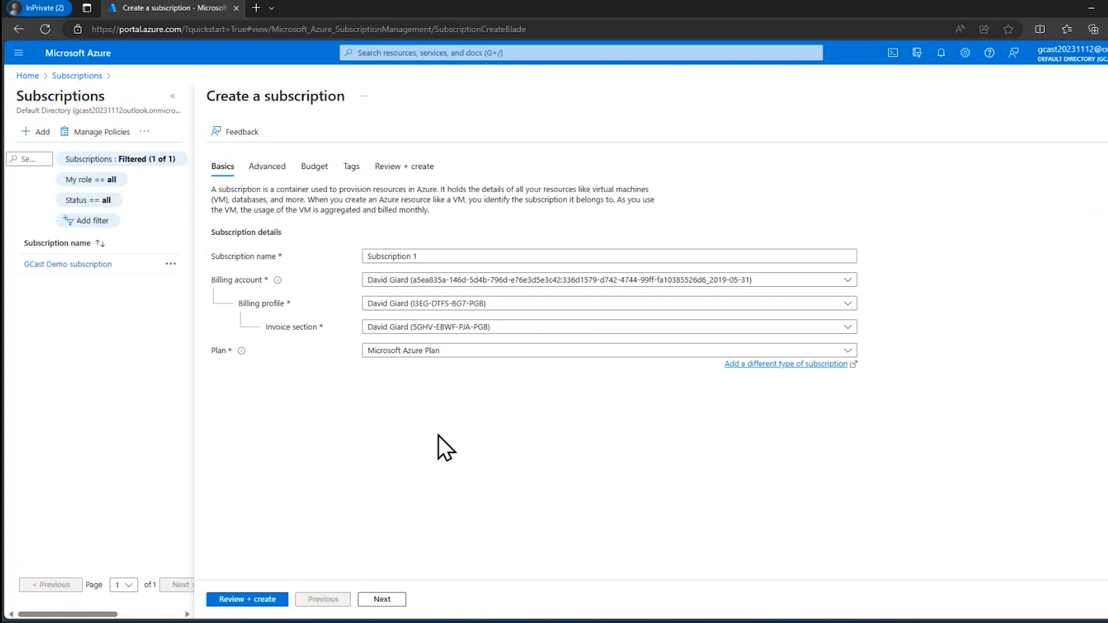
mouse_move(297, 336)
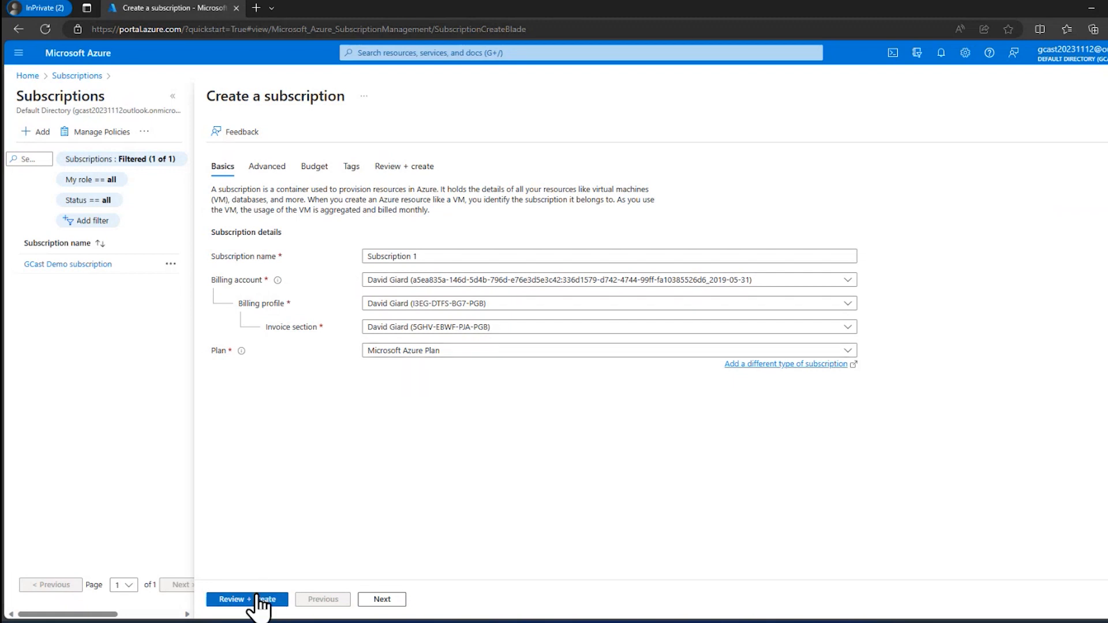
Step: Advance Subscription 1 on the Microsoft Azure Plan to Review + create with validation passed
left_click(247, 599)
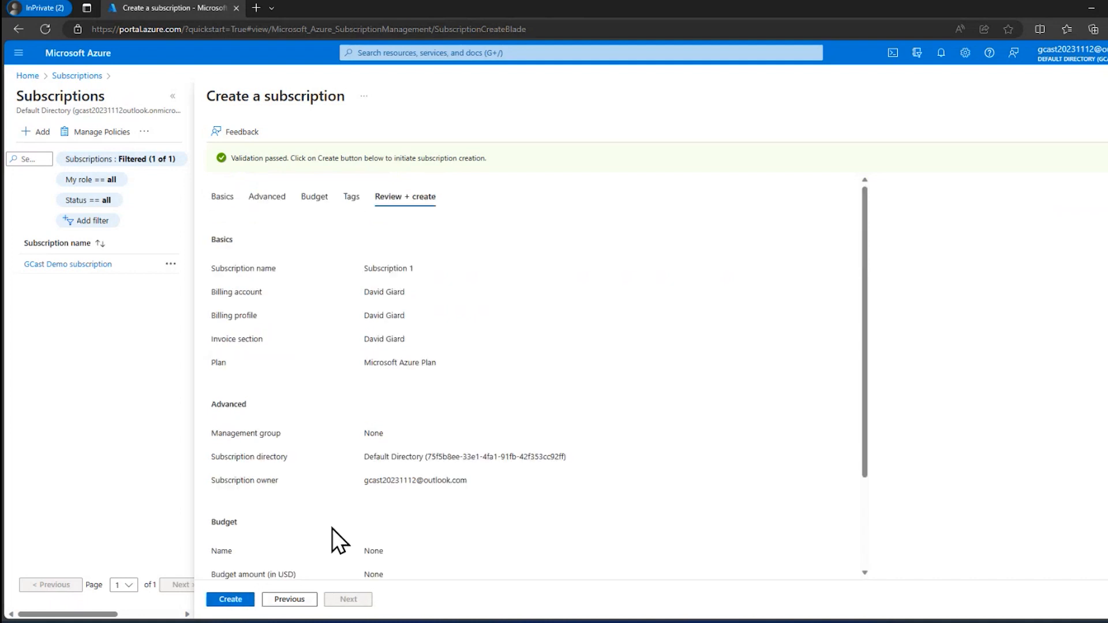
mouse_move(417, 449)
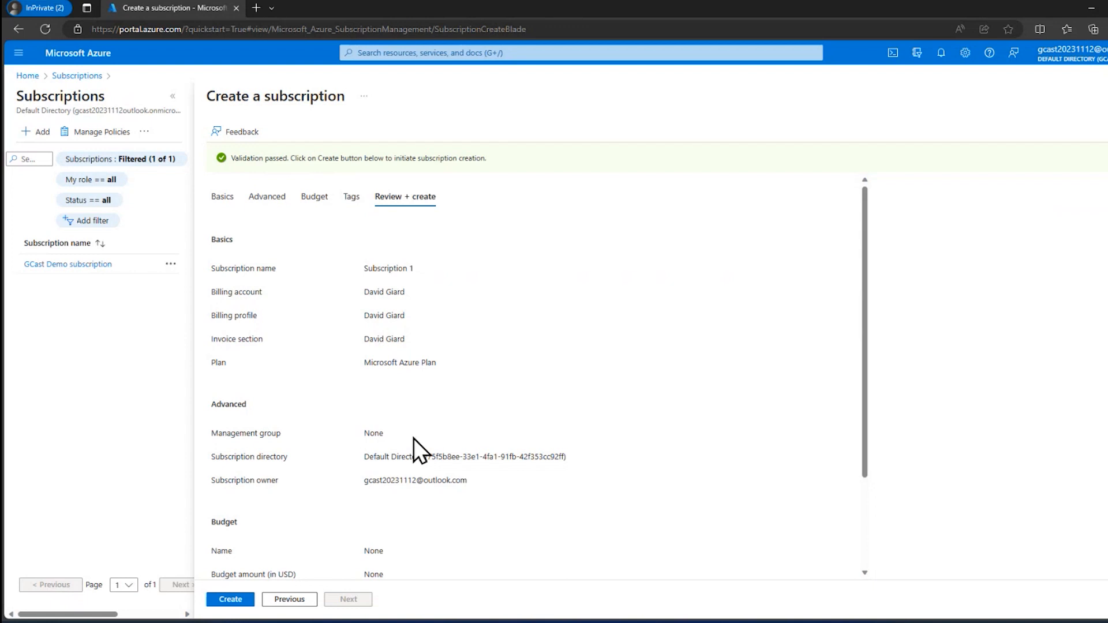
mouse_move(433, 428)
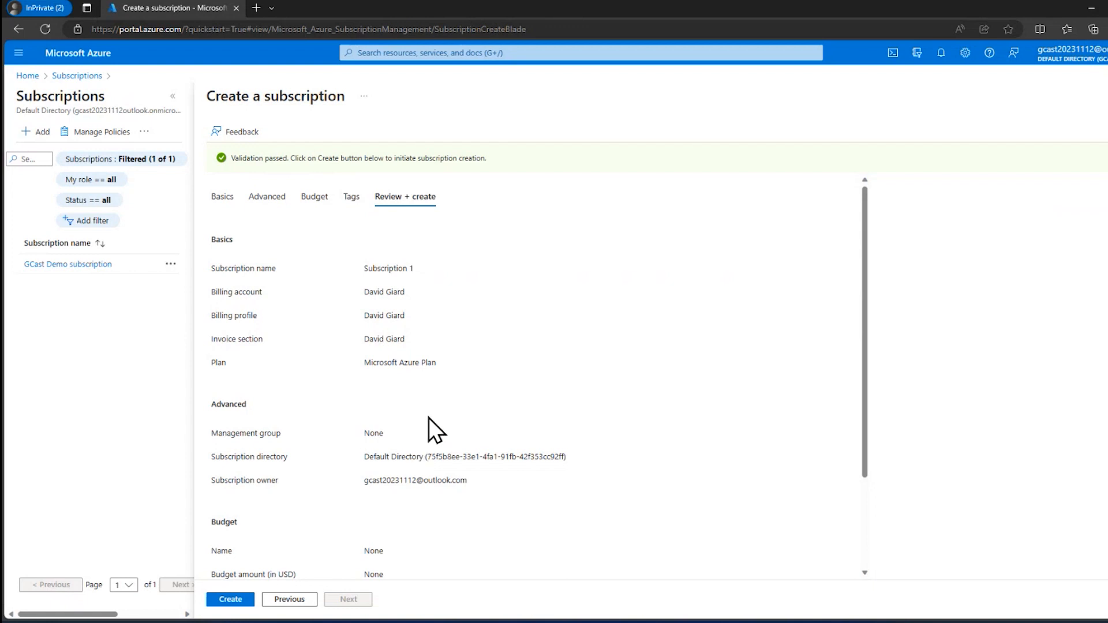
mouse_move(377, 401)
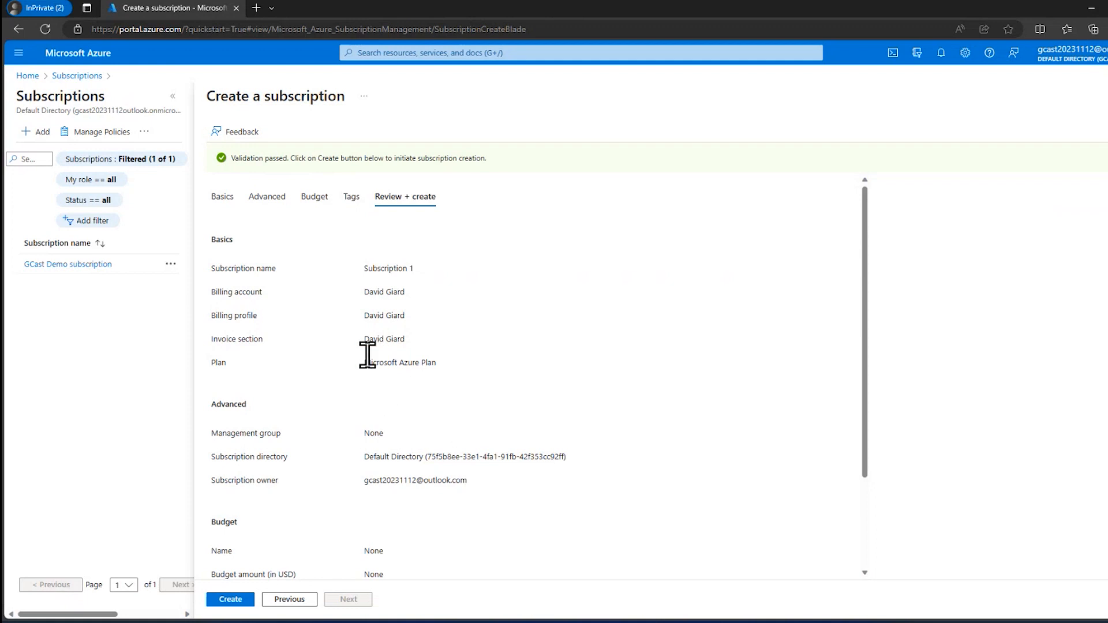
mouse_move(208, 301)
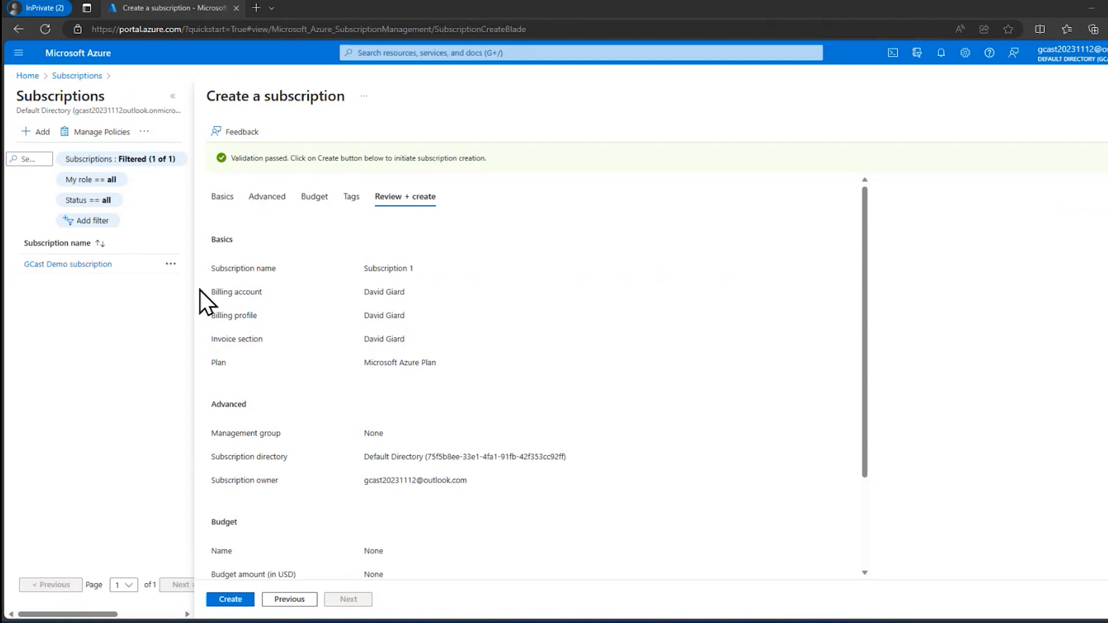
mouse_move(78, 76)
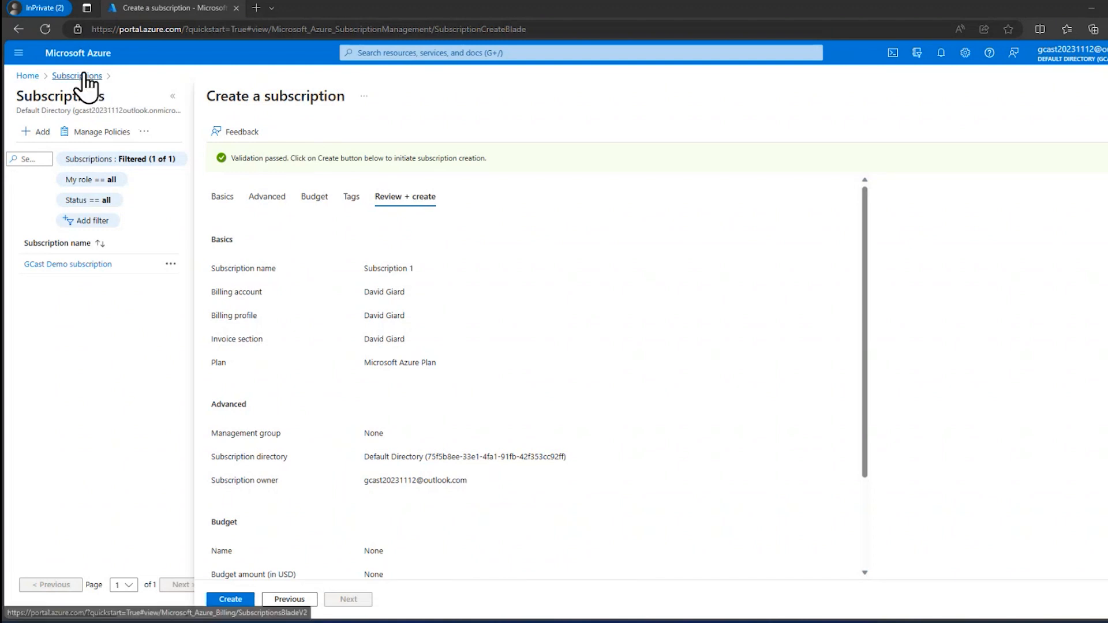
Step: Leave the form uncreated and go into the GCast Demo subscription's overview
left_click(77, 76)
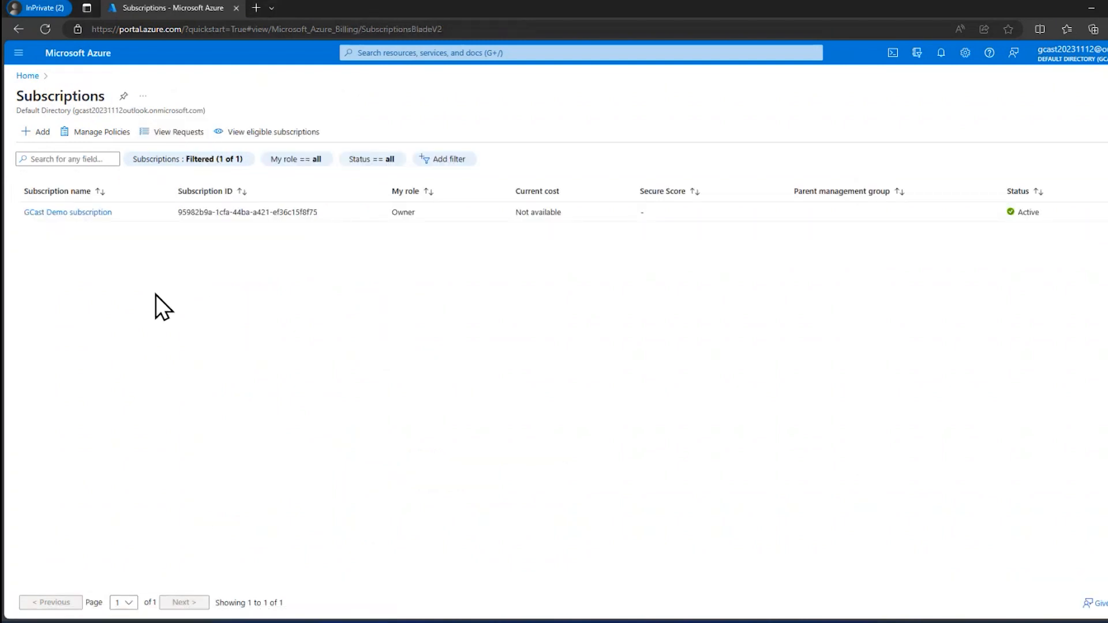
mouse_move(243, 233)
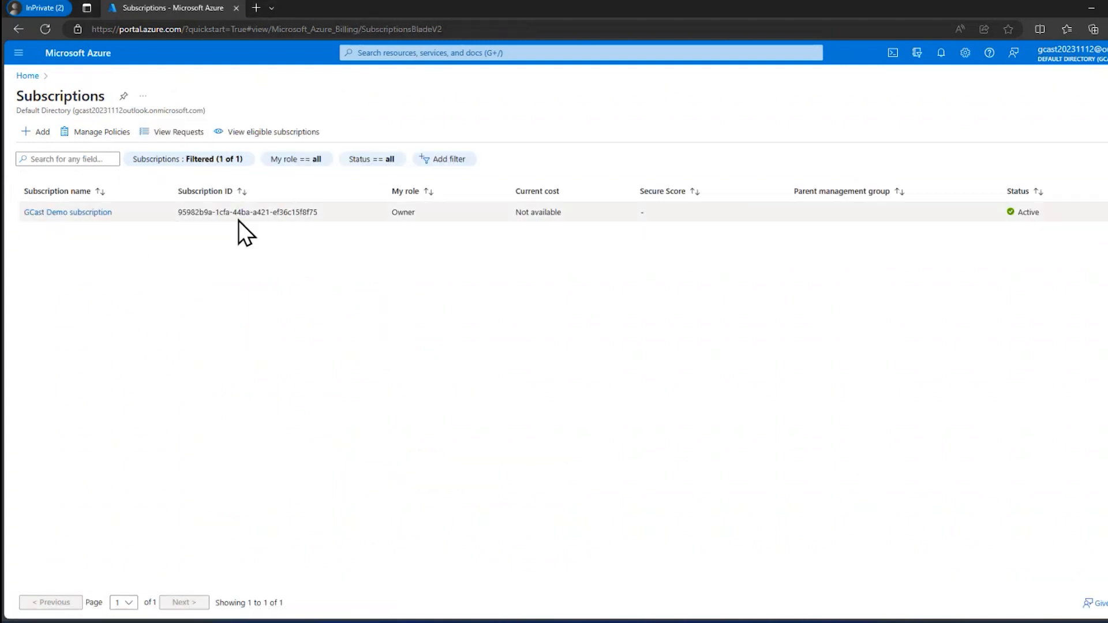
mouse_move(67, 212)
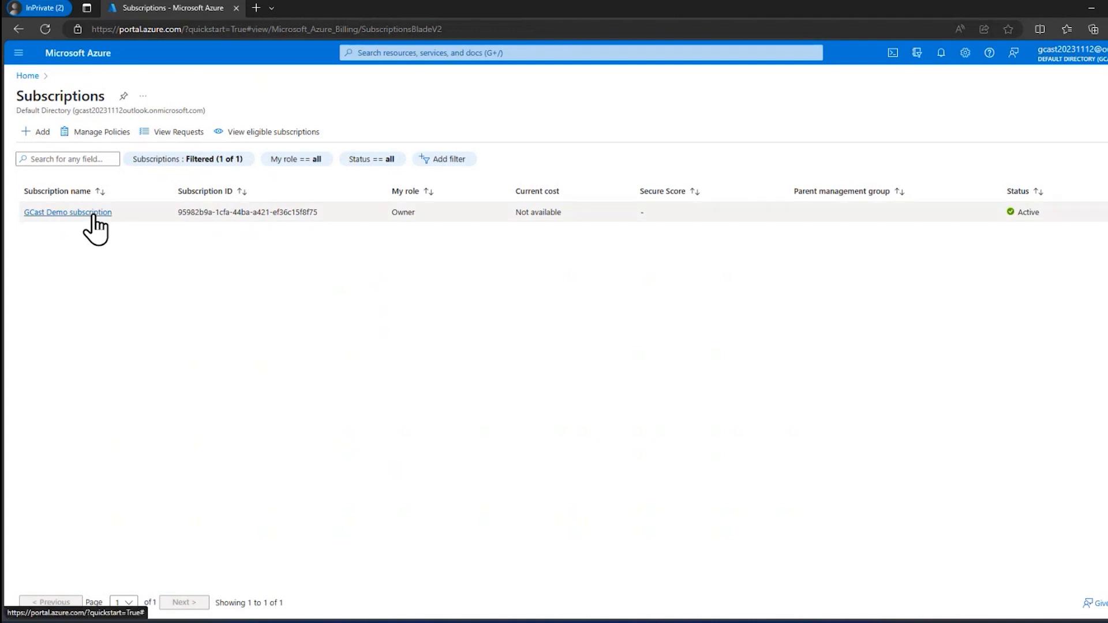
mouse_move(96, 226)
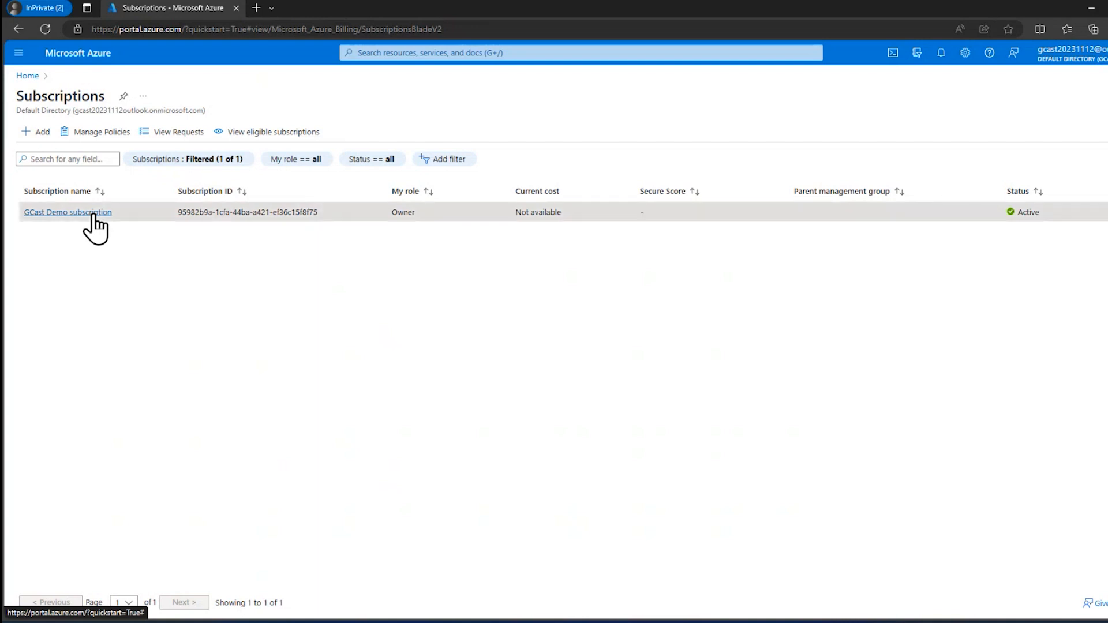
left_click(67, 213)
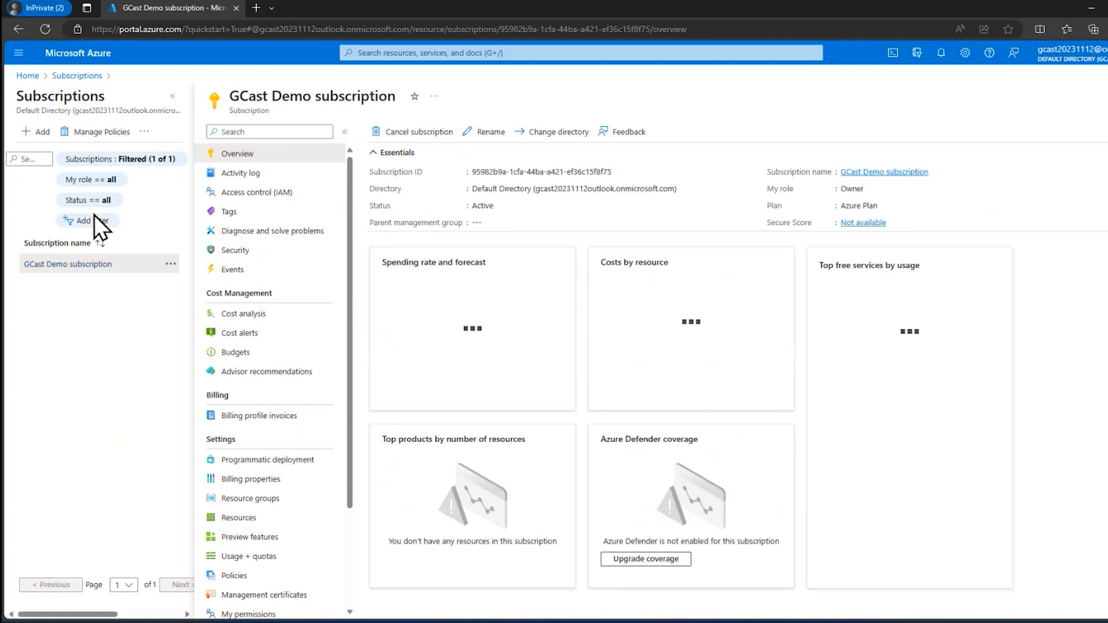
Step: Begin cancelling GCast Demo subscription with reason 'Just learning about the platform'
left_click(417, 131)
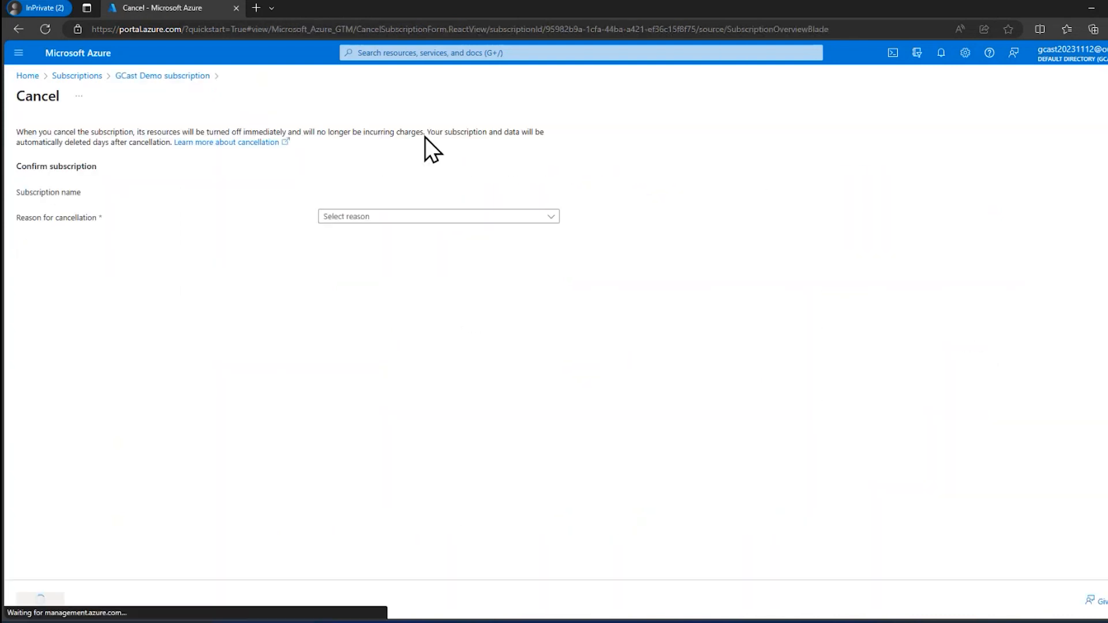
mouse_move(430, 216)
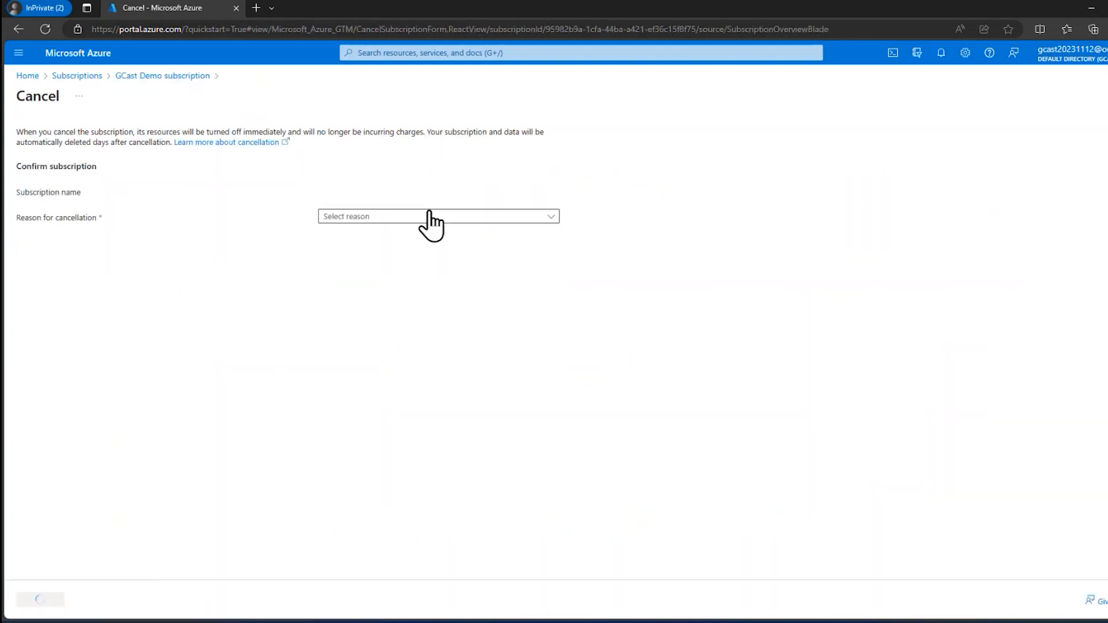
left_click(436, 215)
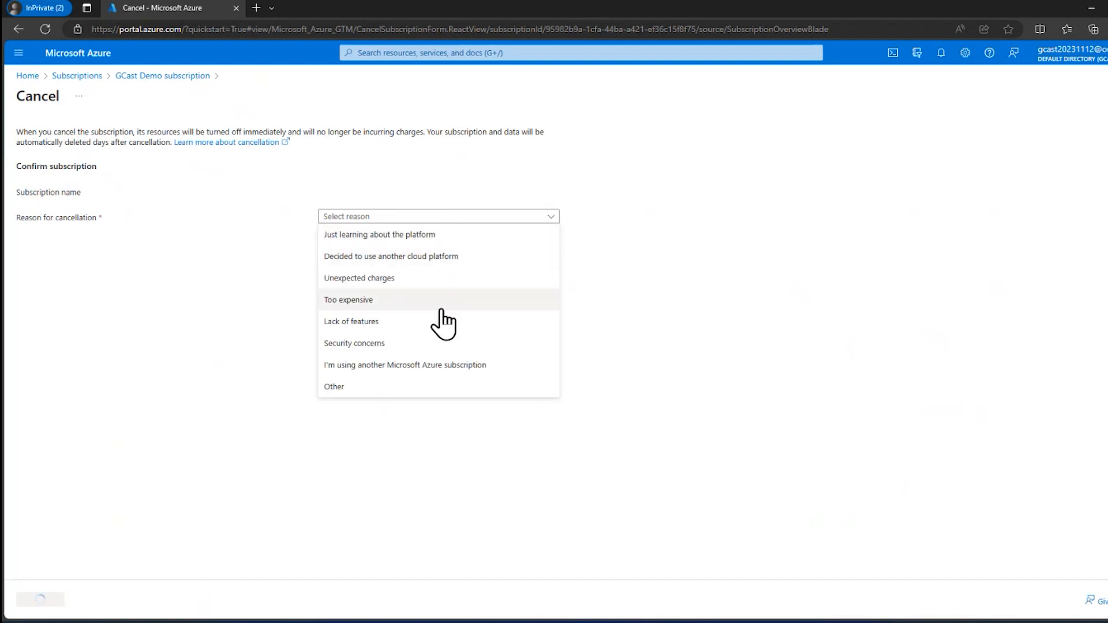
mouse_move(421, 245)
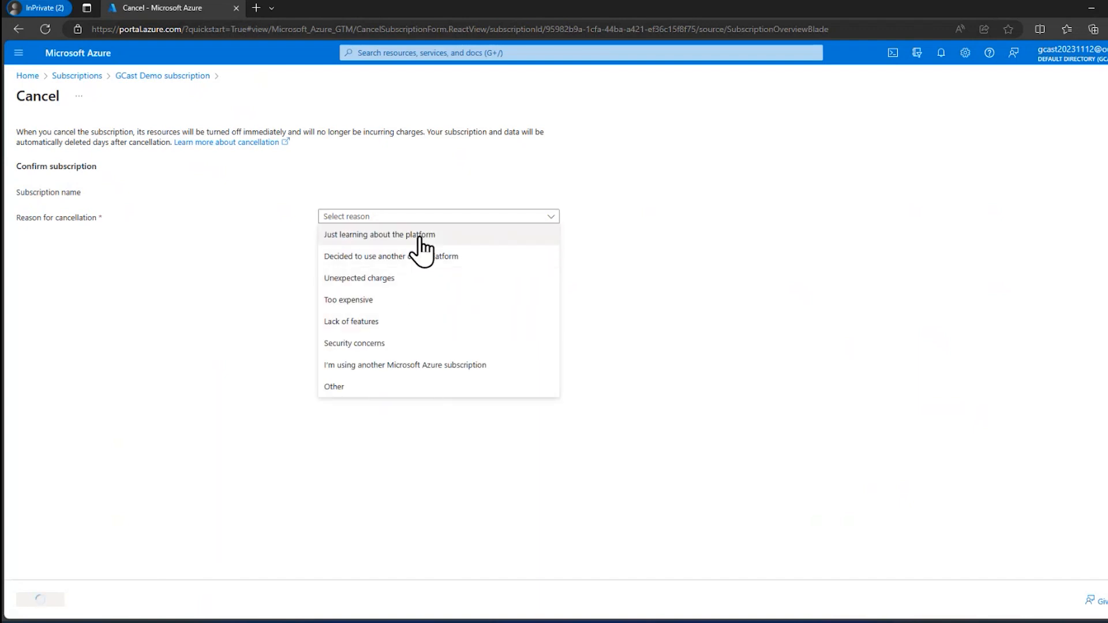
mouse_move(465, 249)
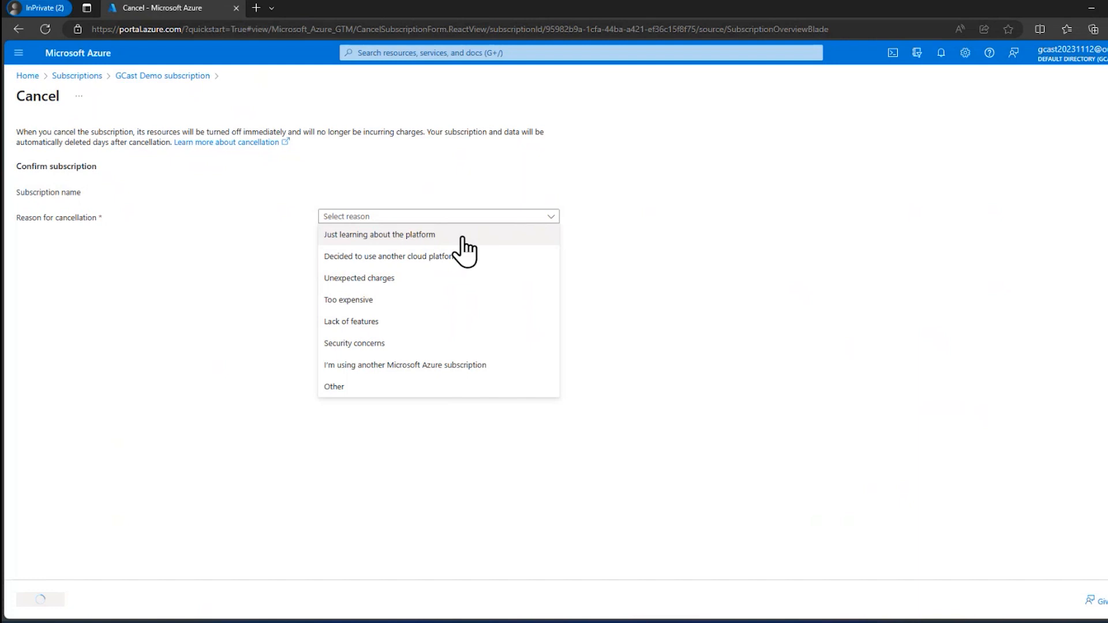
mouse_move(413, 304)
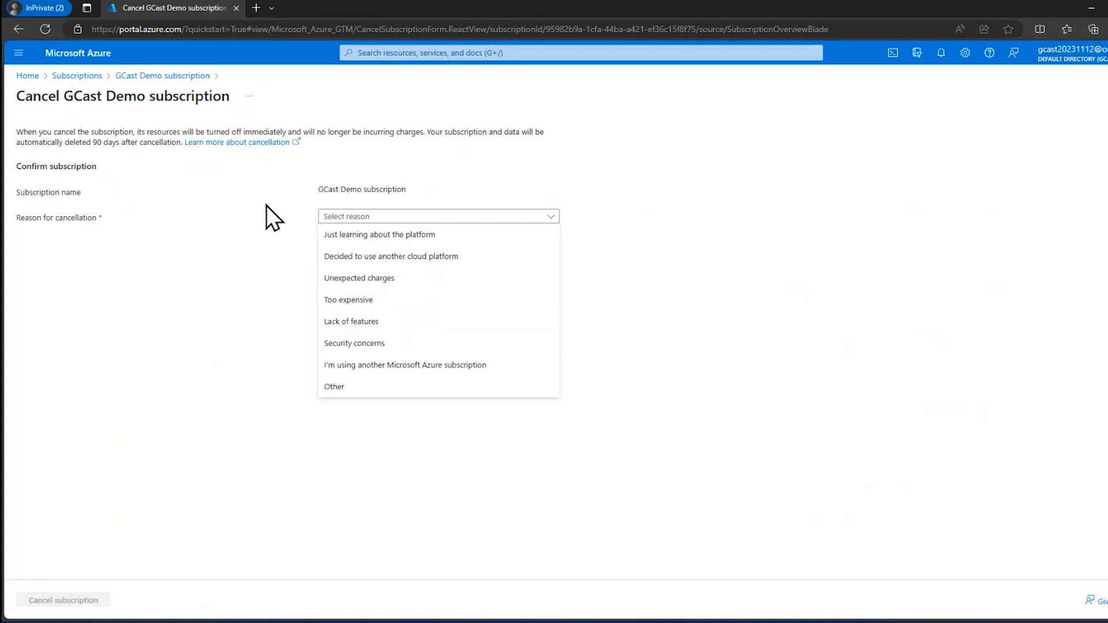
mouse_move(380, 234)
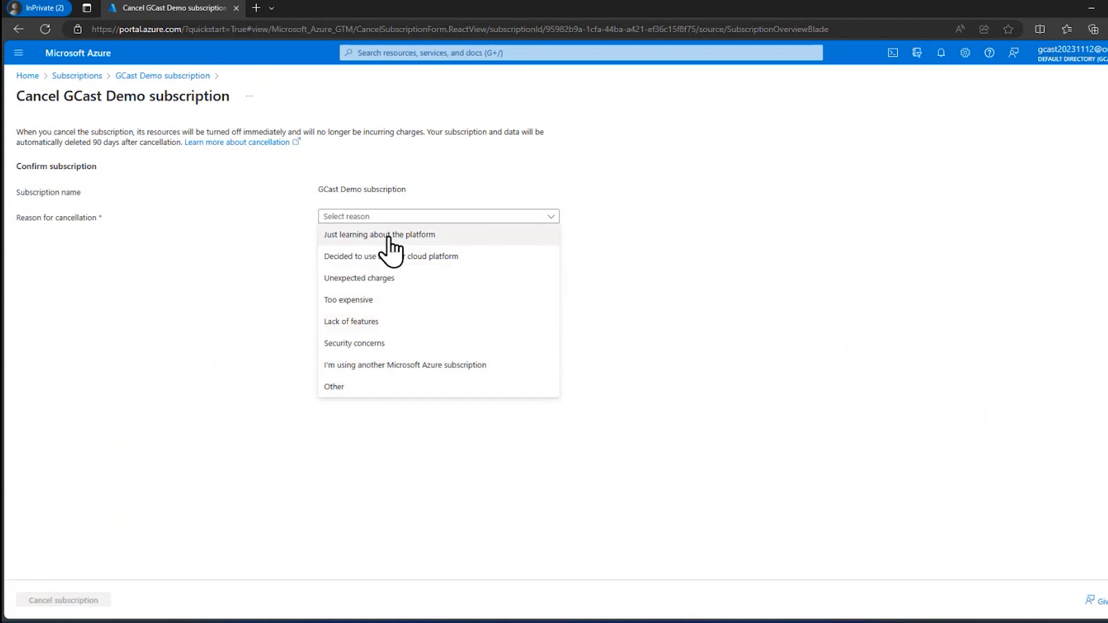
left_click(379, 234)
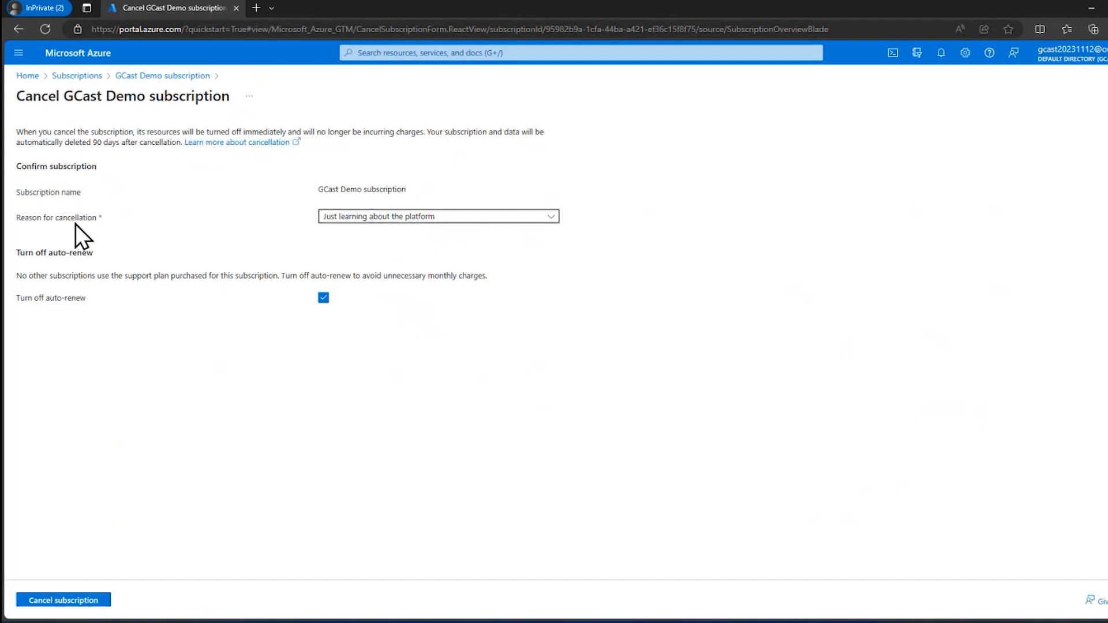
mouse_move(67, 621)
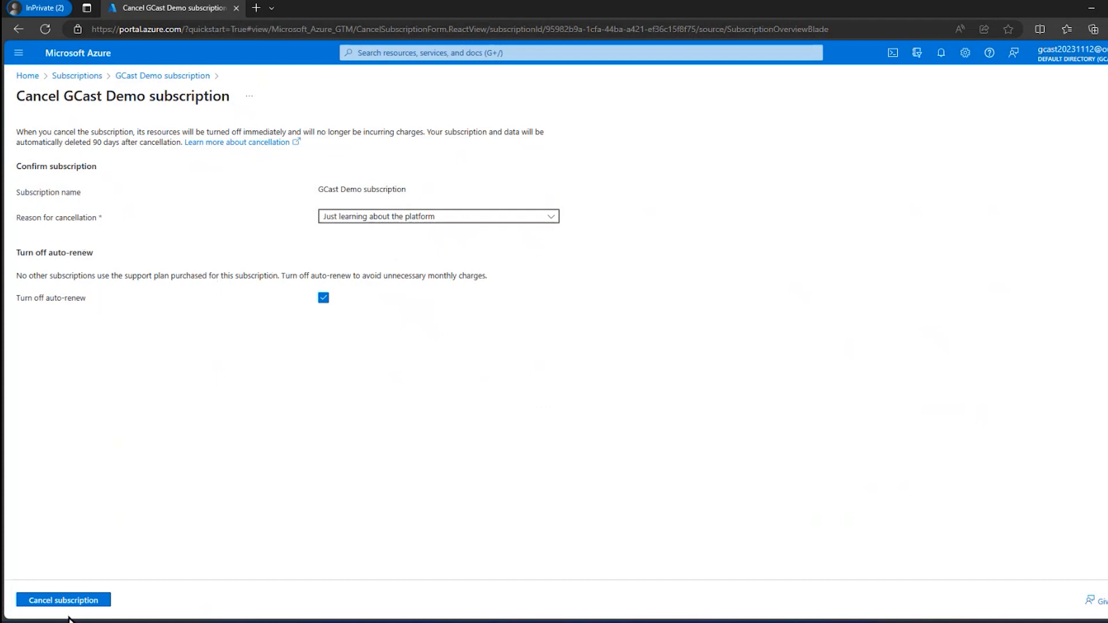
Step: Confirm the cancellation, check the notification, and close back to the overview showing cancellation in progress
left_click(62, 600)
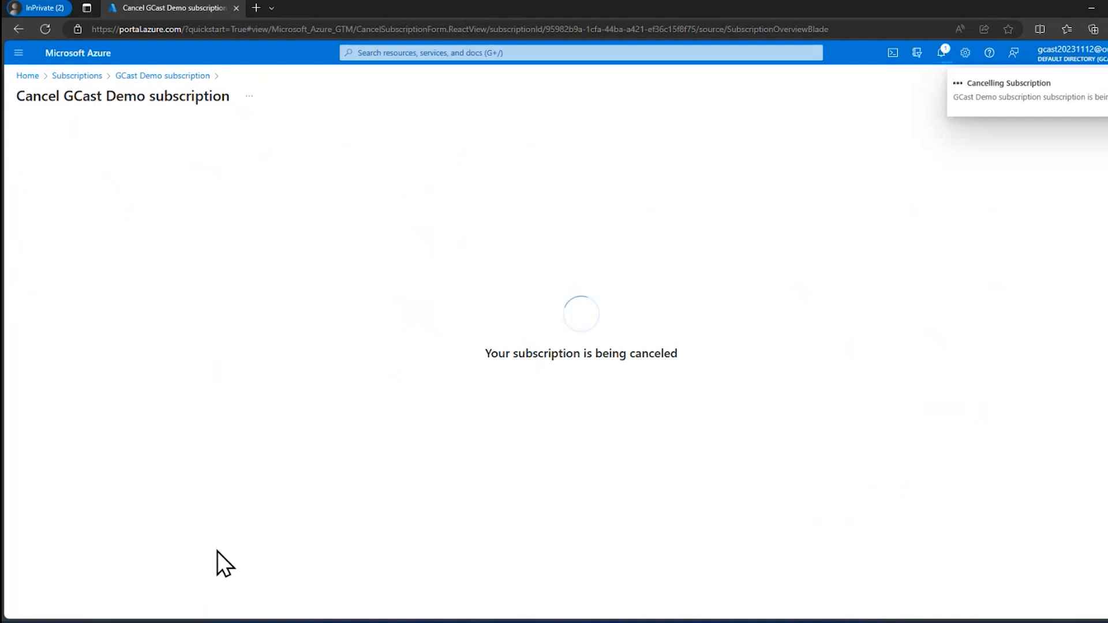
mouse_move(994, 410)
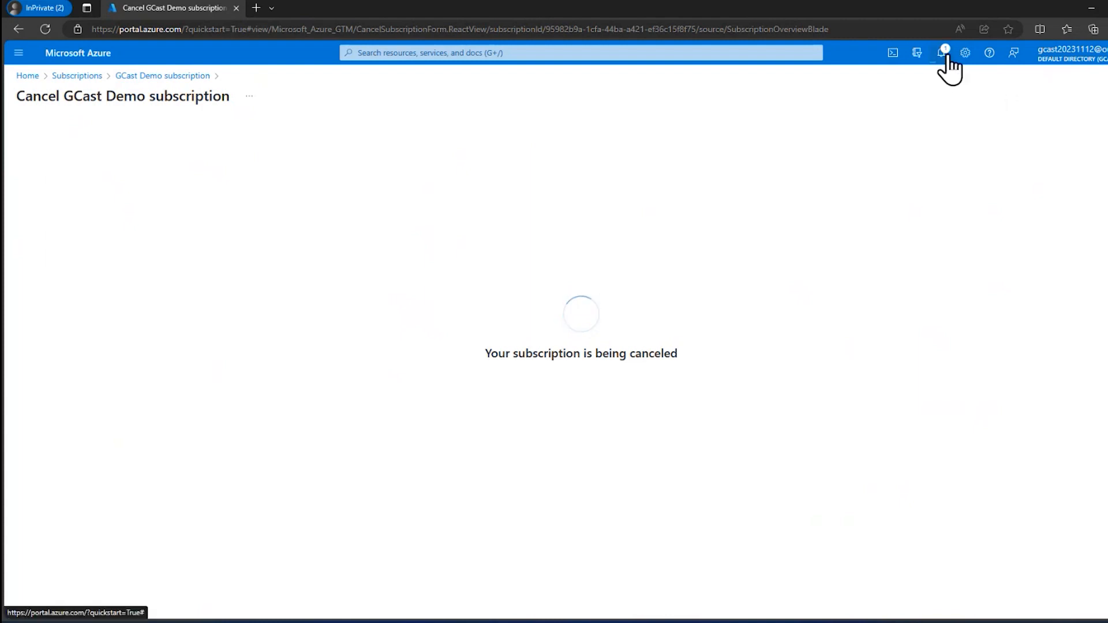
left_click(942, 52)
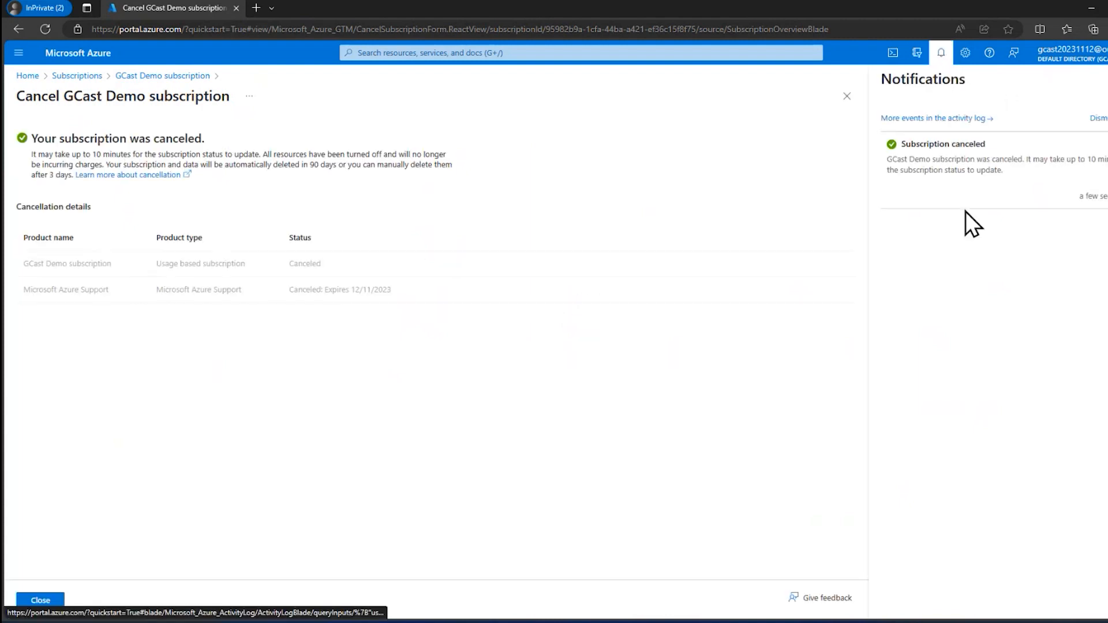
mouse_move(665, 213)
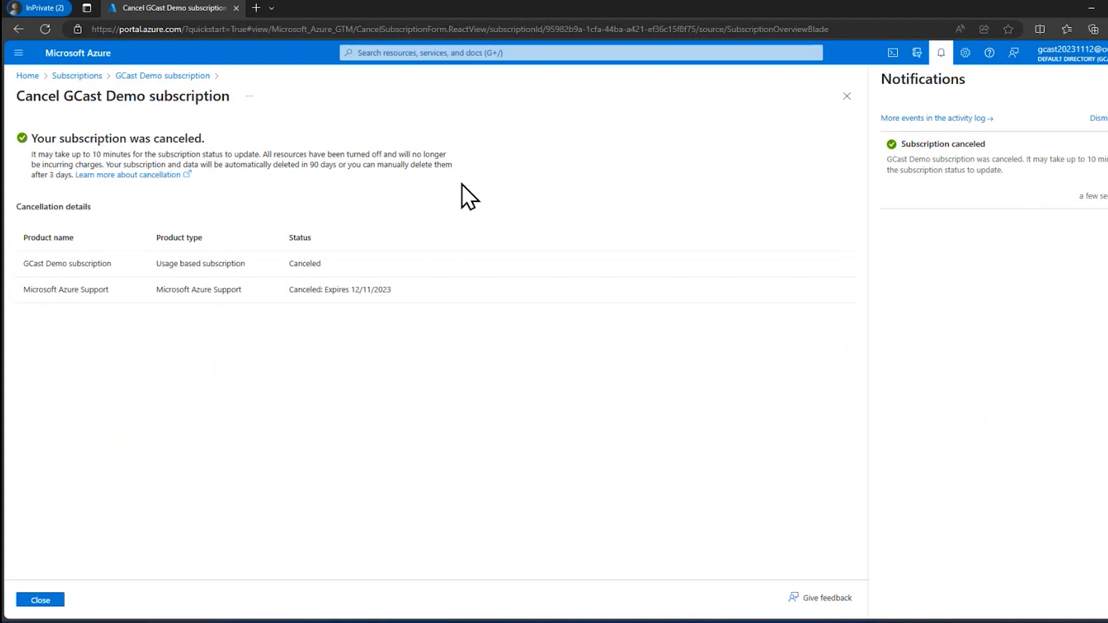
mouse_move(498, 187)
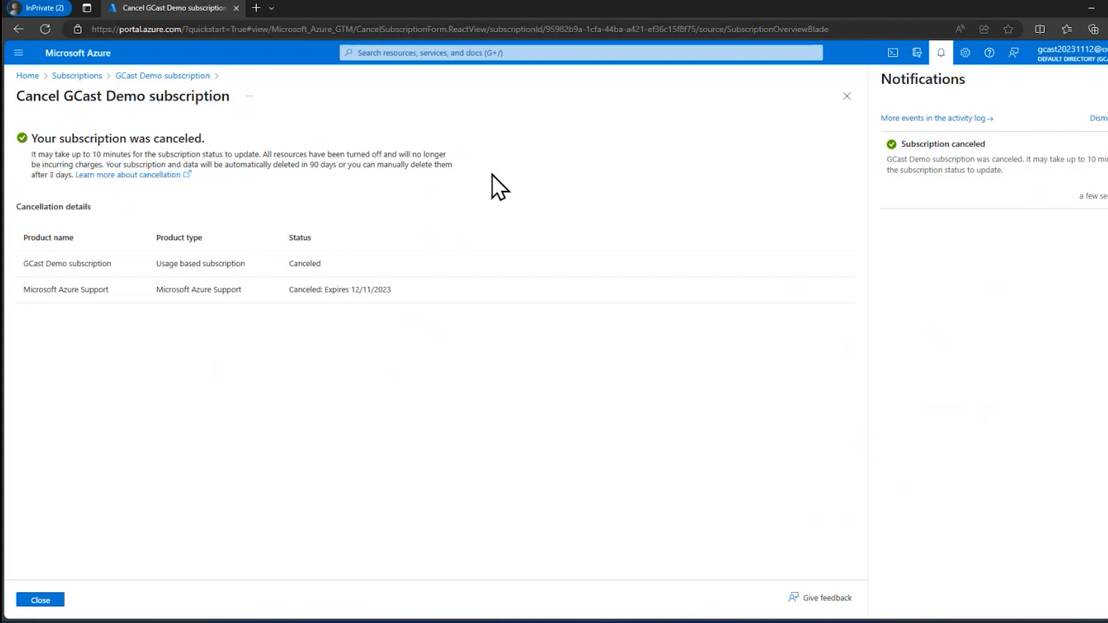
mouse_move(116, 531)
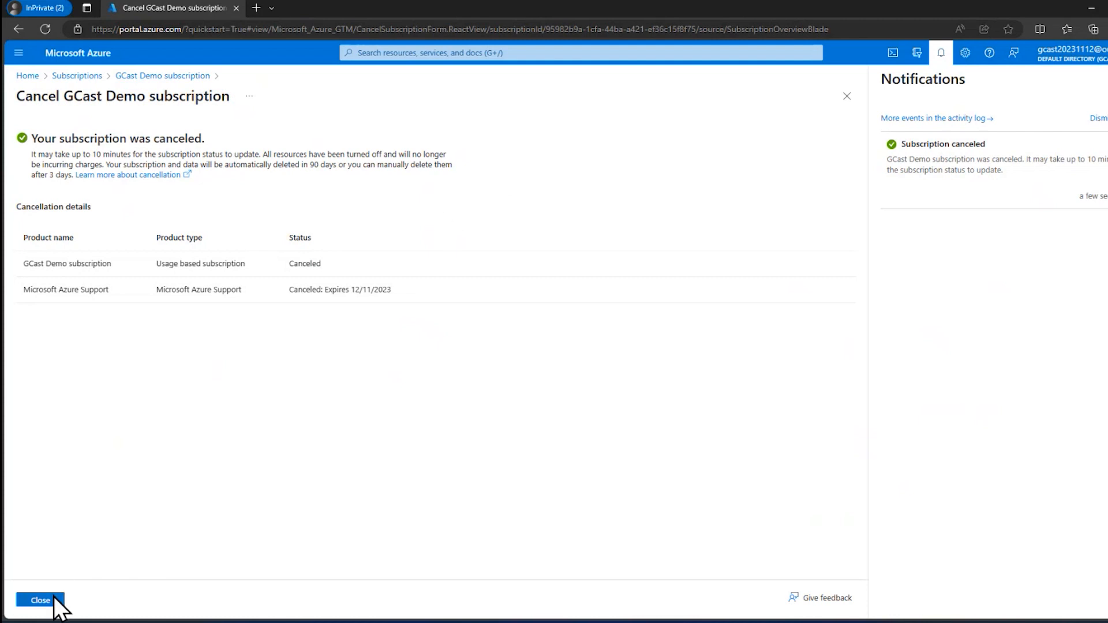
left_click(39, 600)
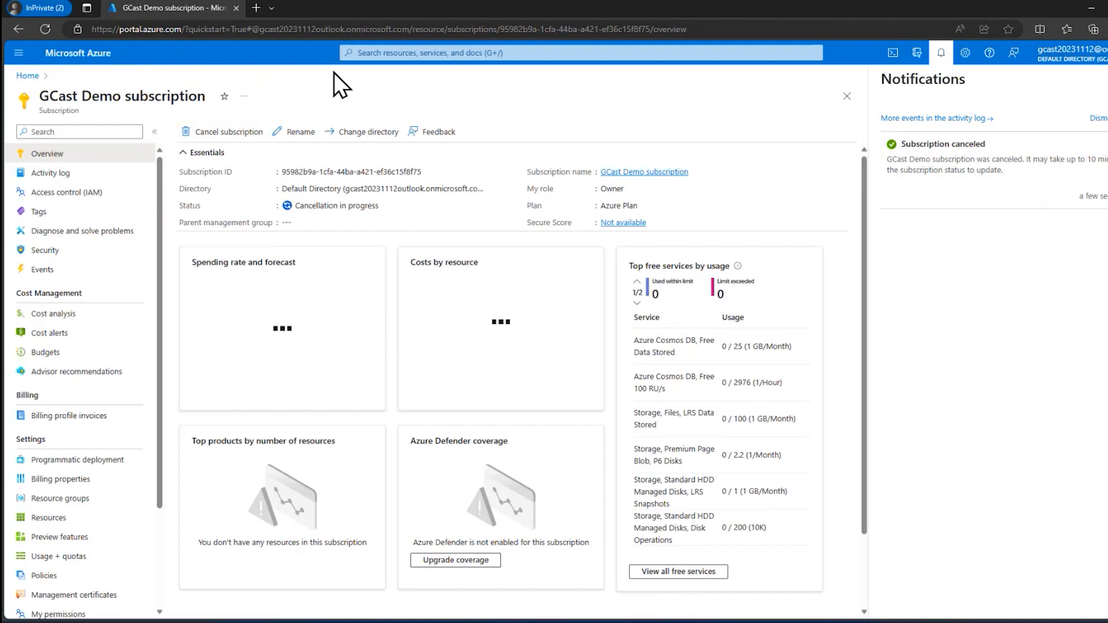